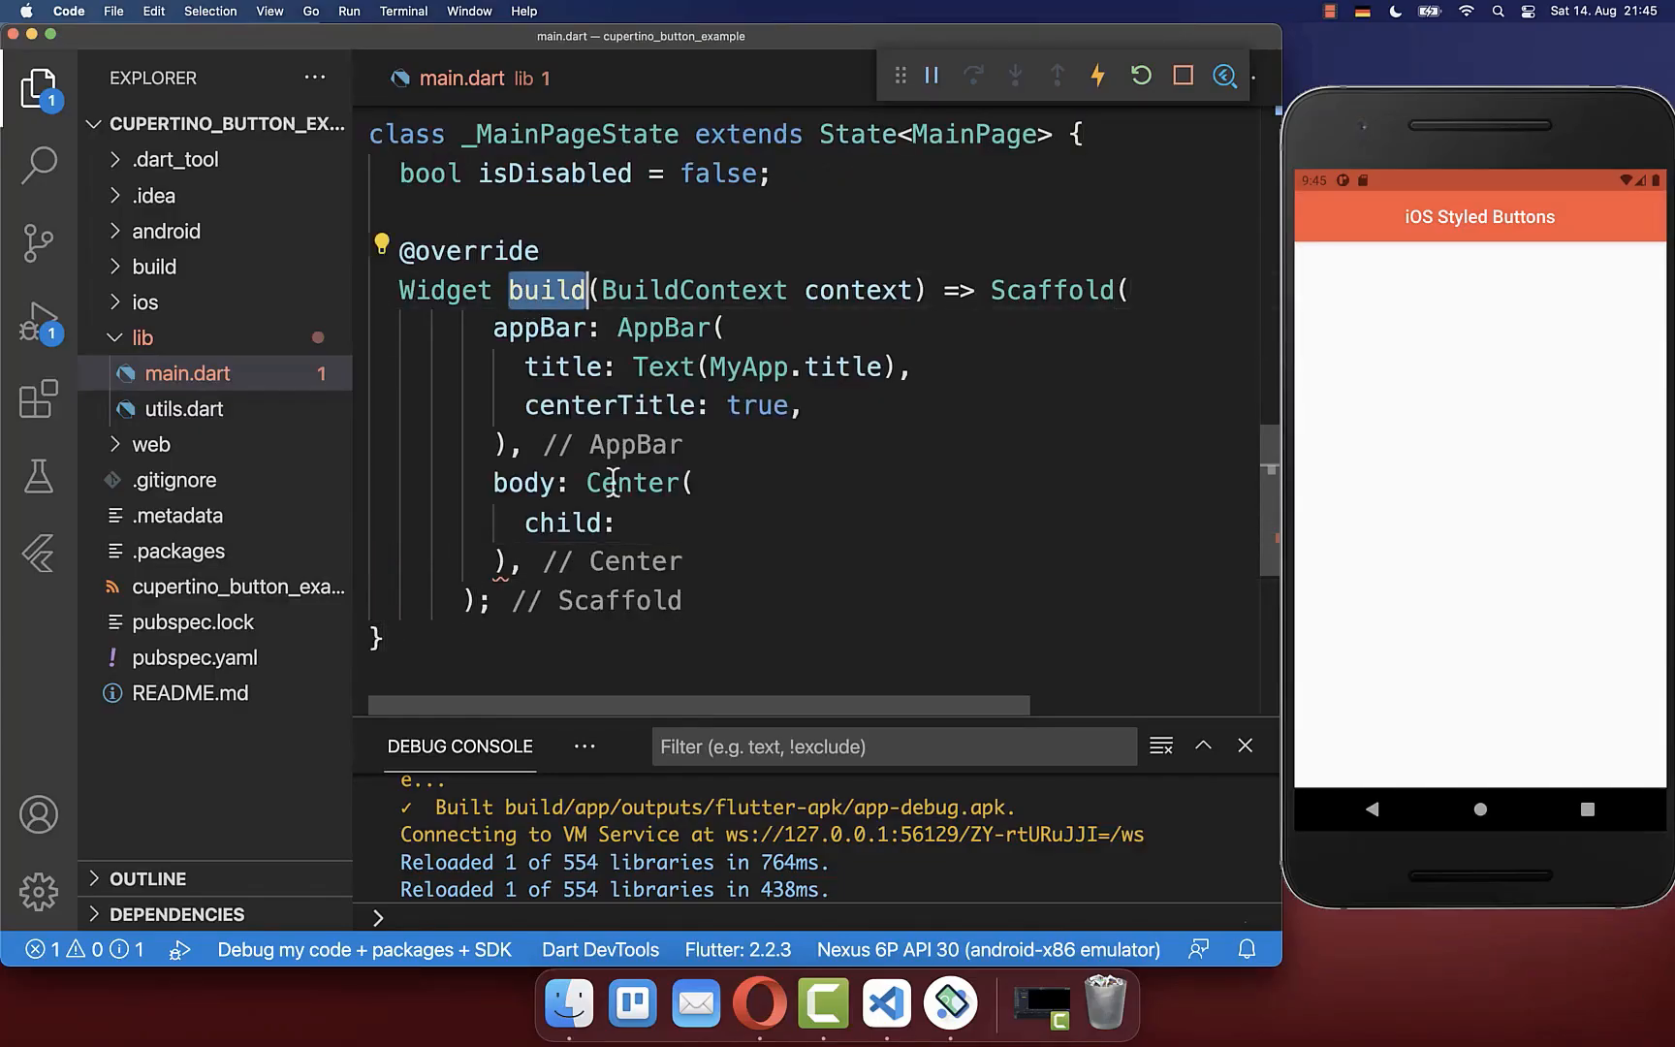
Add a CupertinoButton with a Text('Click Me') child and an empty onPressed handler
type("CupertinoButton(")
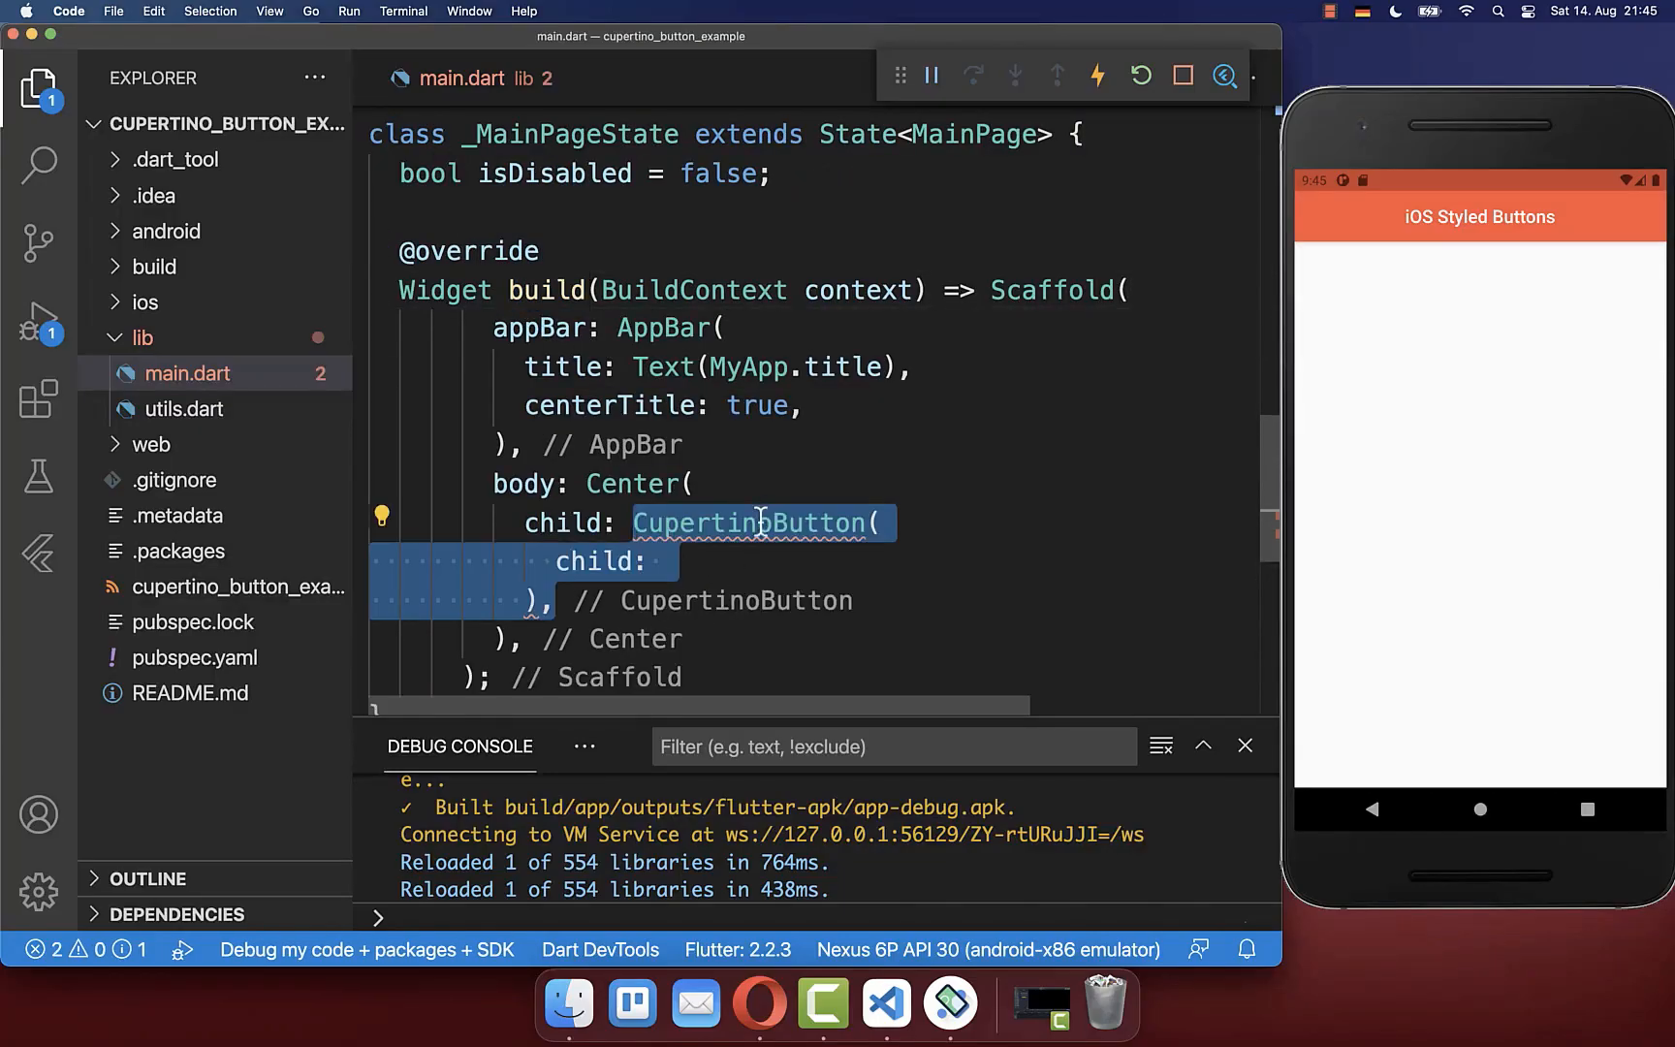
type("Text('Click Me'),")
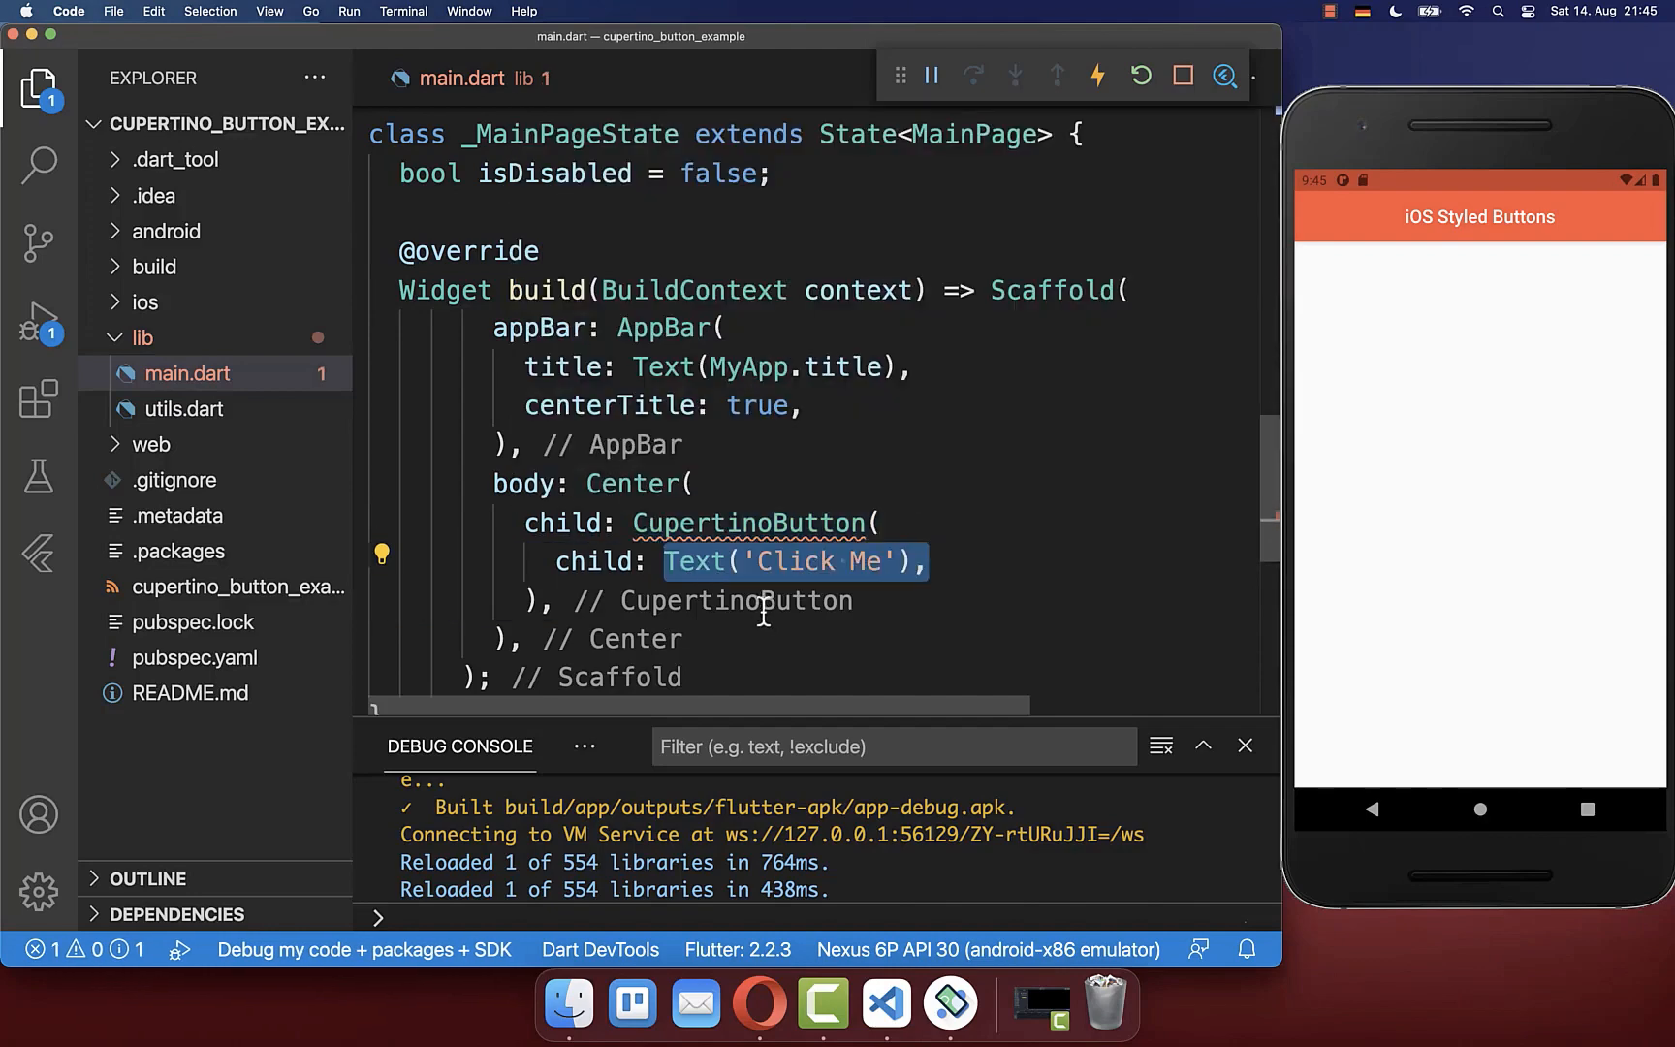
key("Enter")
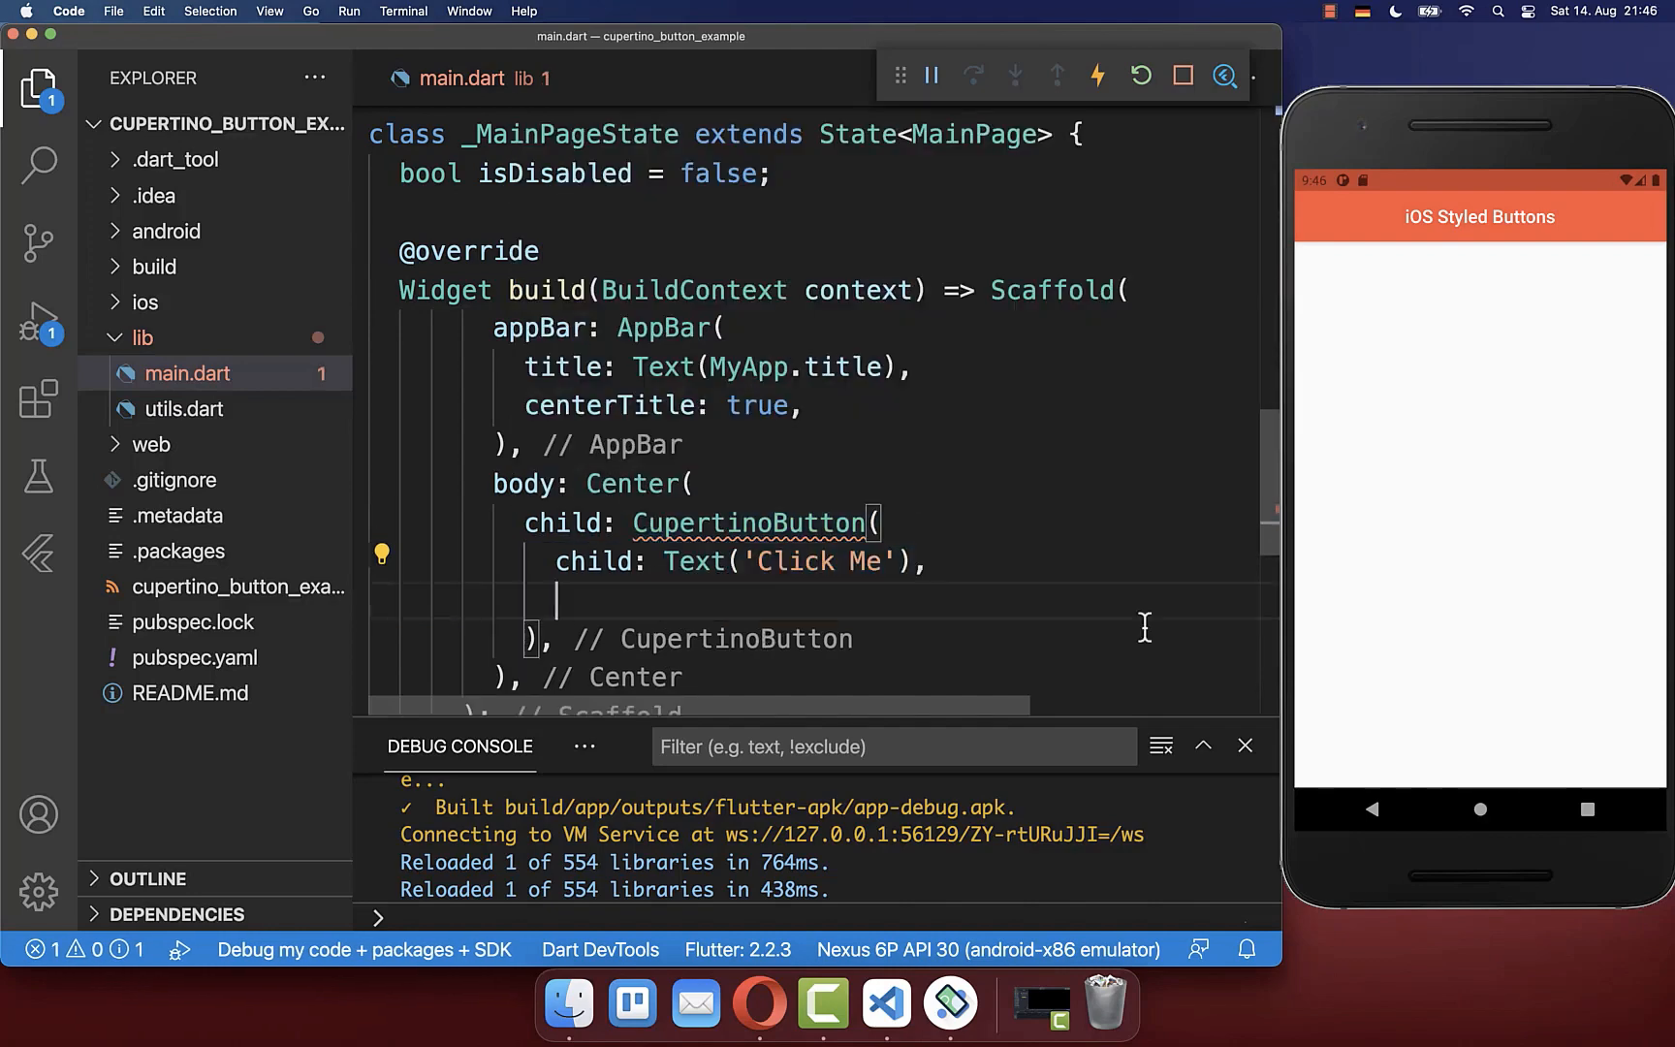
type("onPressed: () {}")
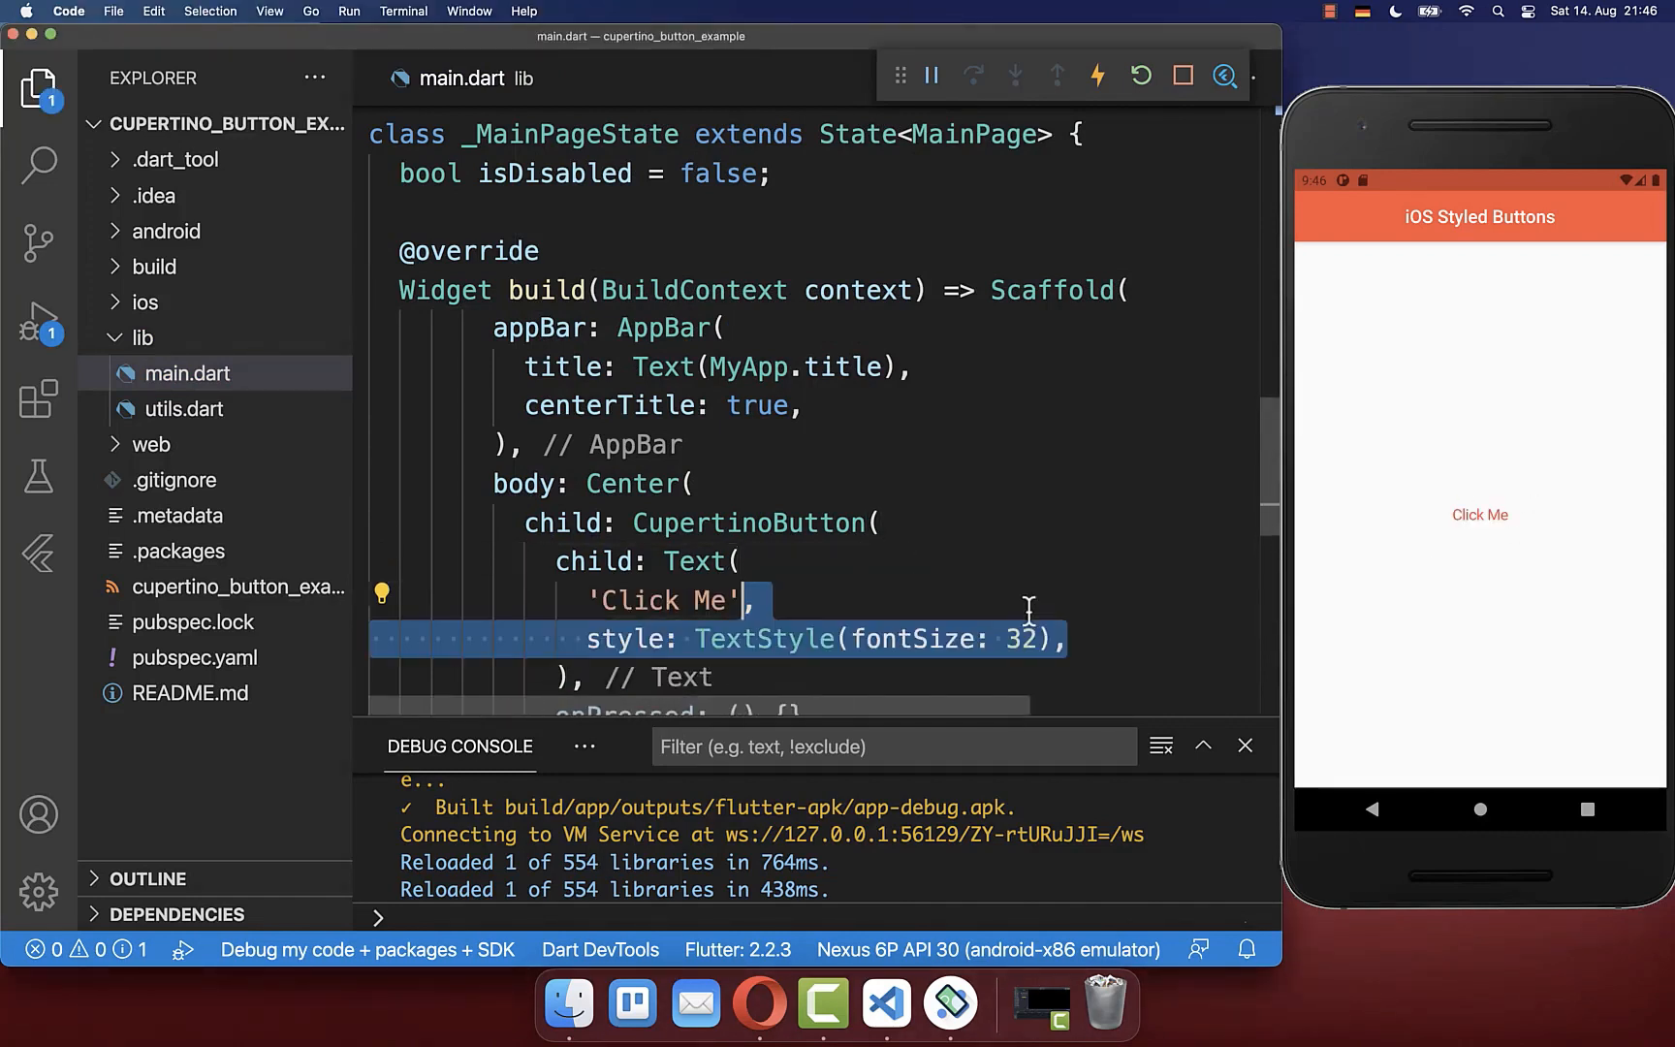
Hot reload and check the Click Me button on the emulator
scroll("down", 3)
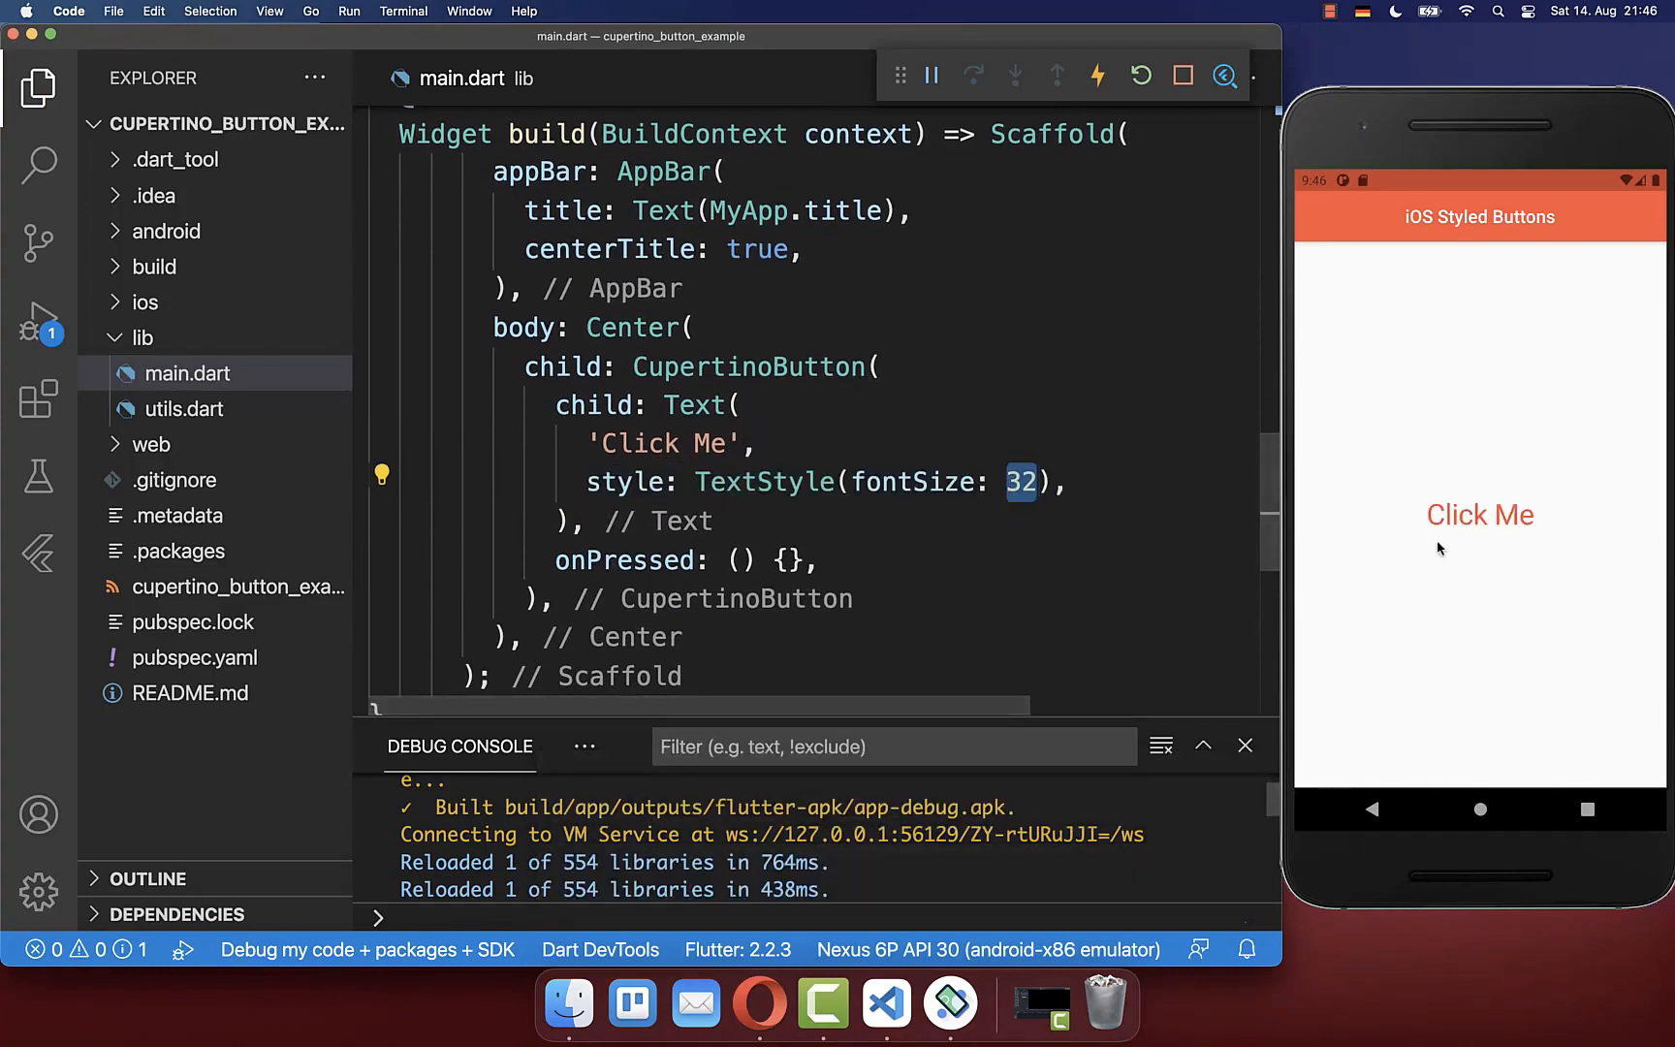
left_click(1480, 515)
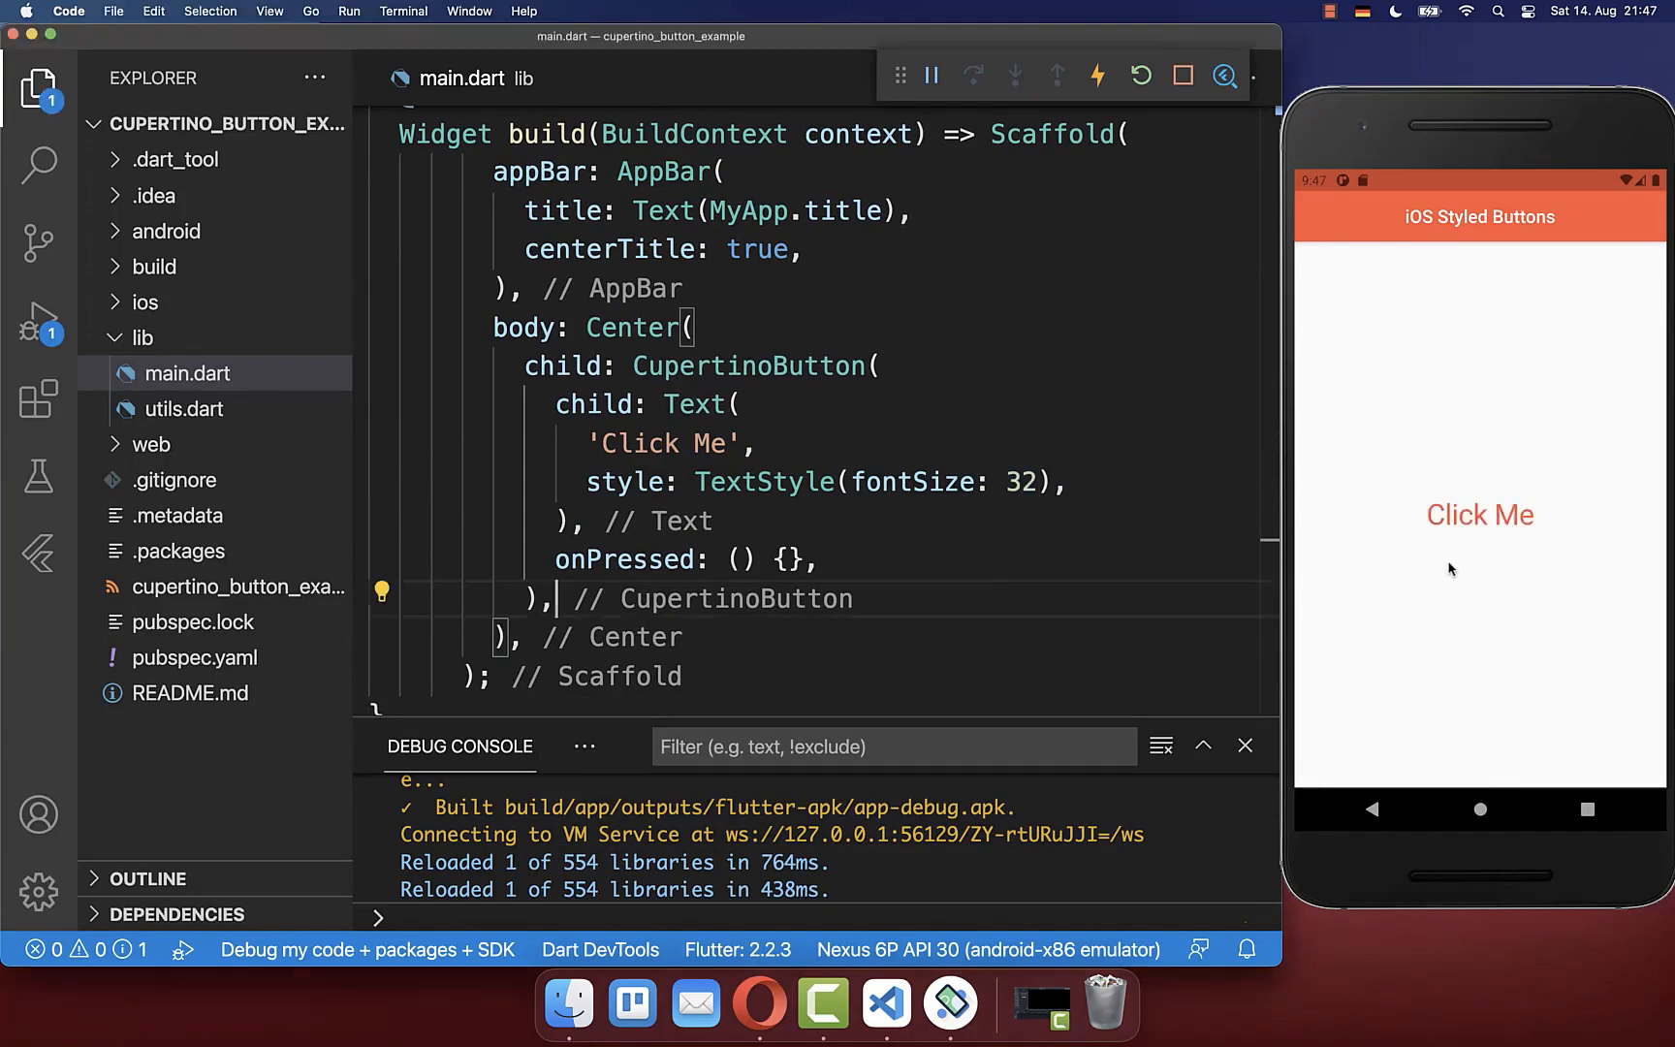
mouse_move(748, 364)
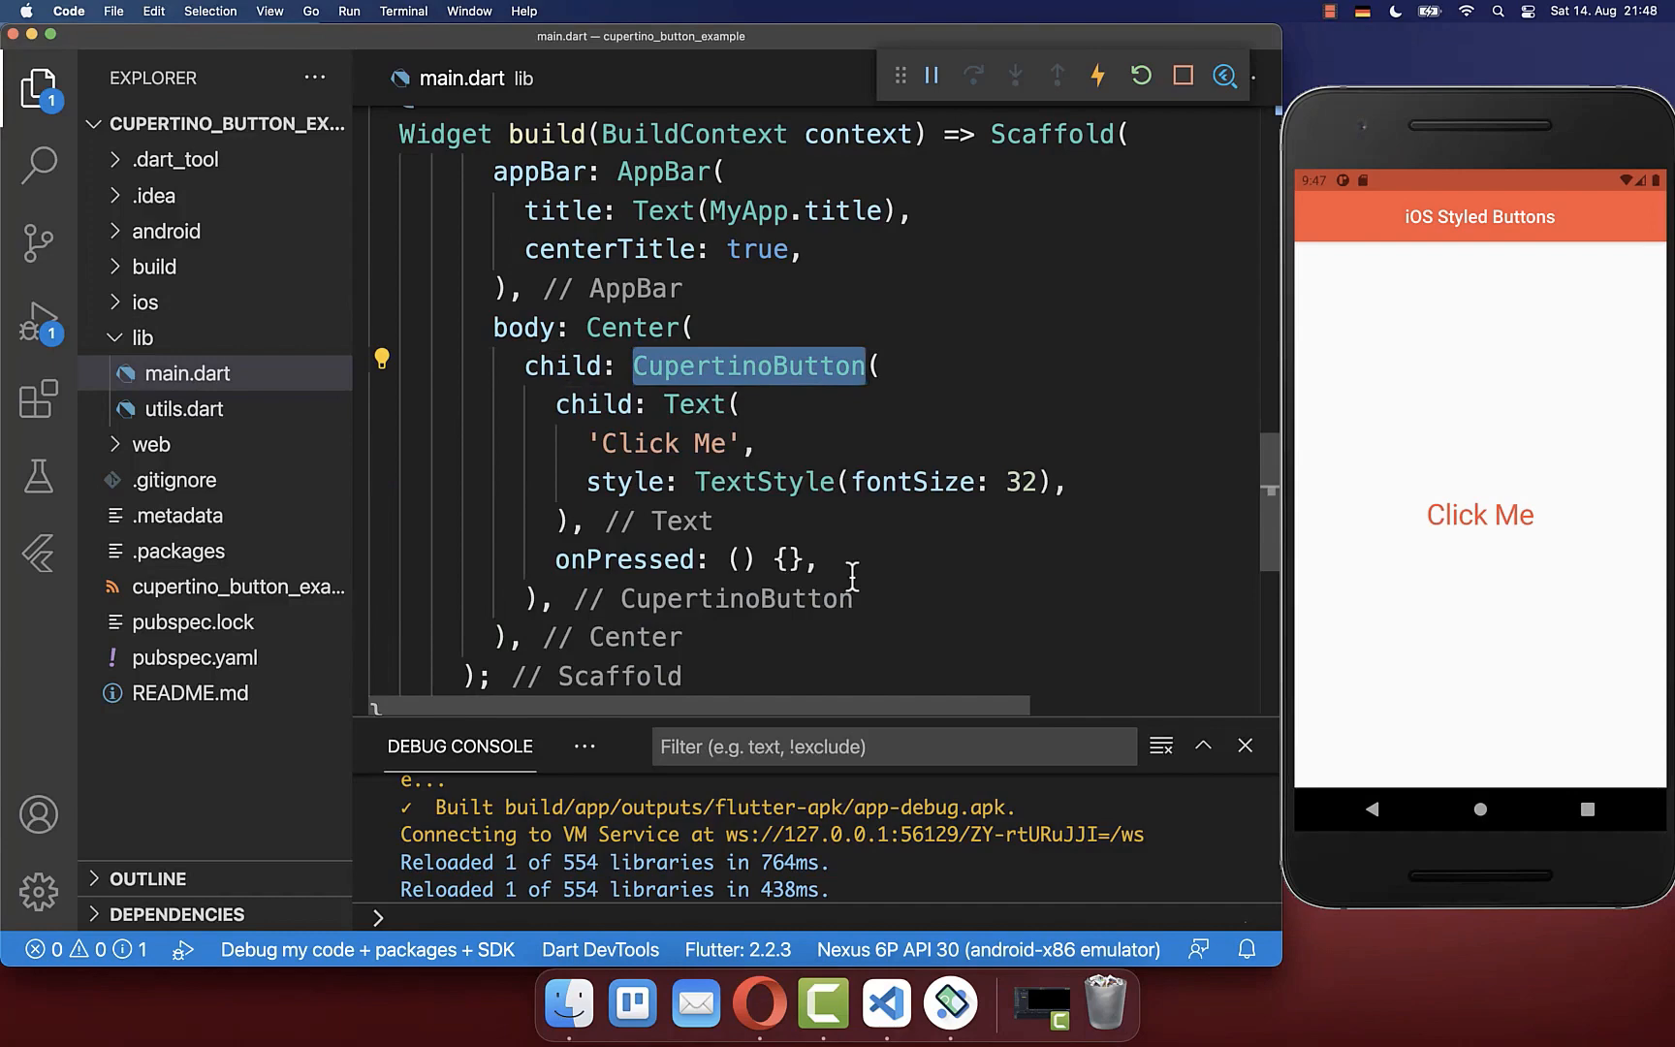
Try CupertinoButton.filled, then set color: Colors.blue for a solid blue background
type(".filled")
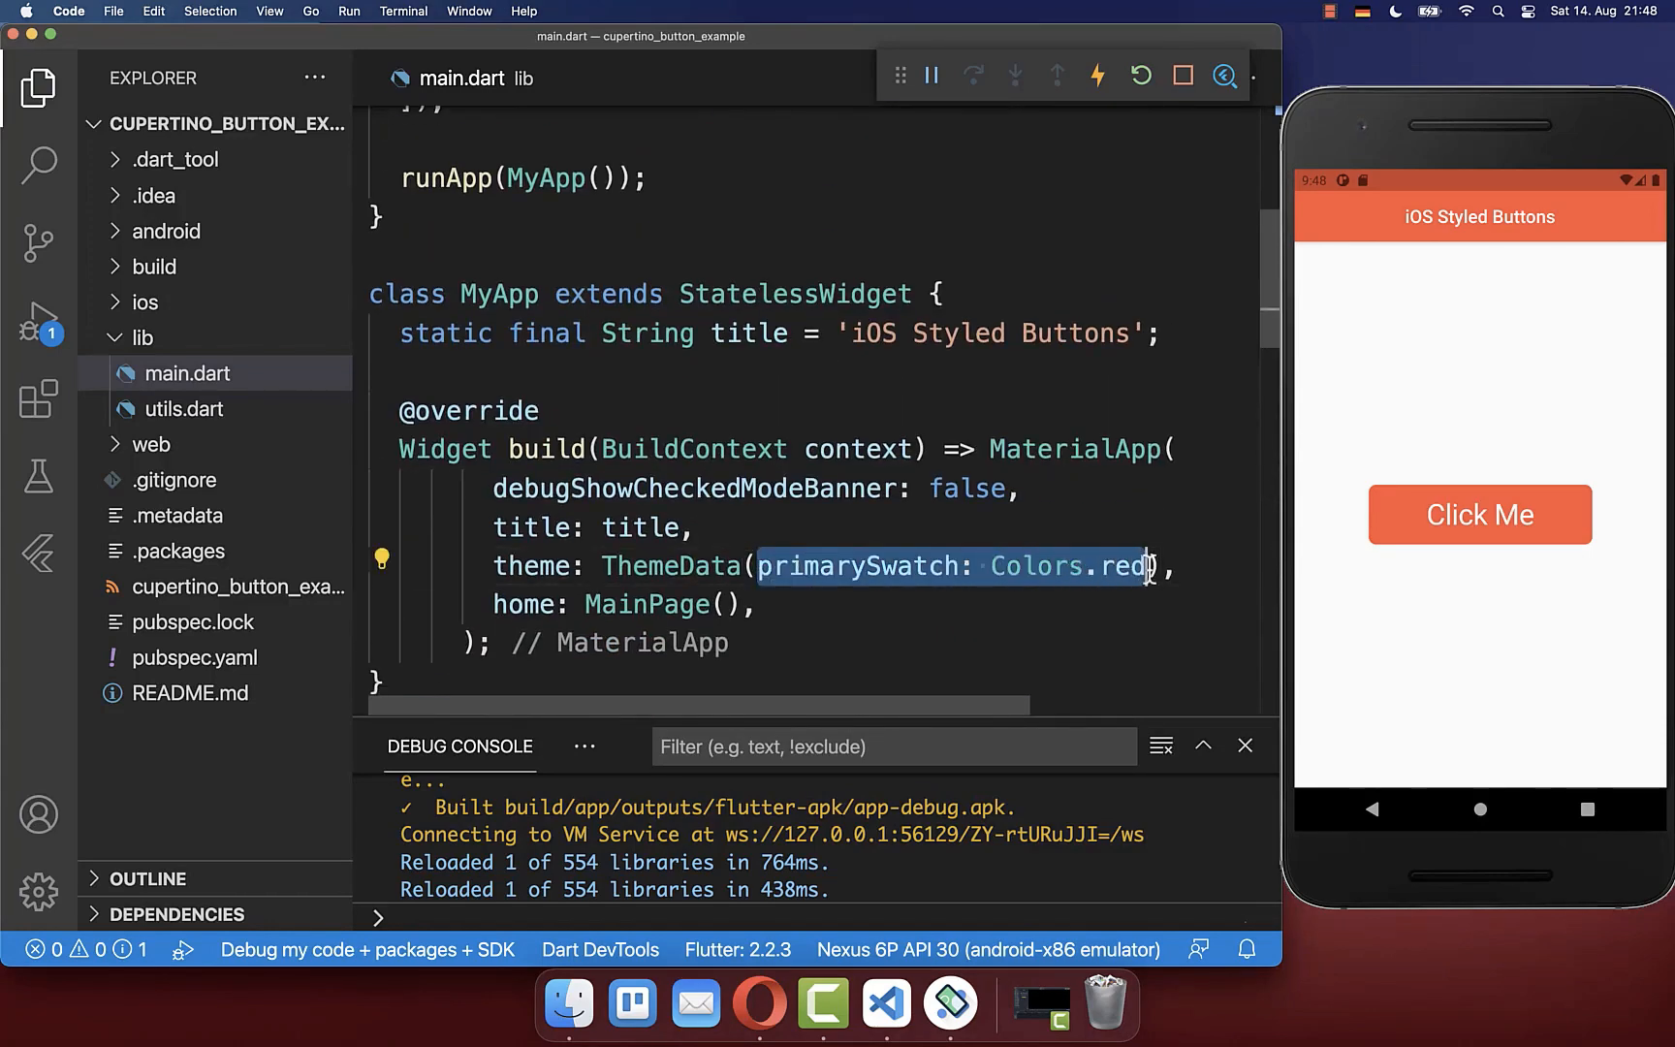
scroll("down", 3)
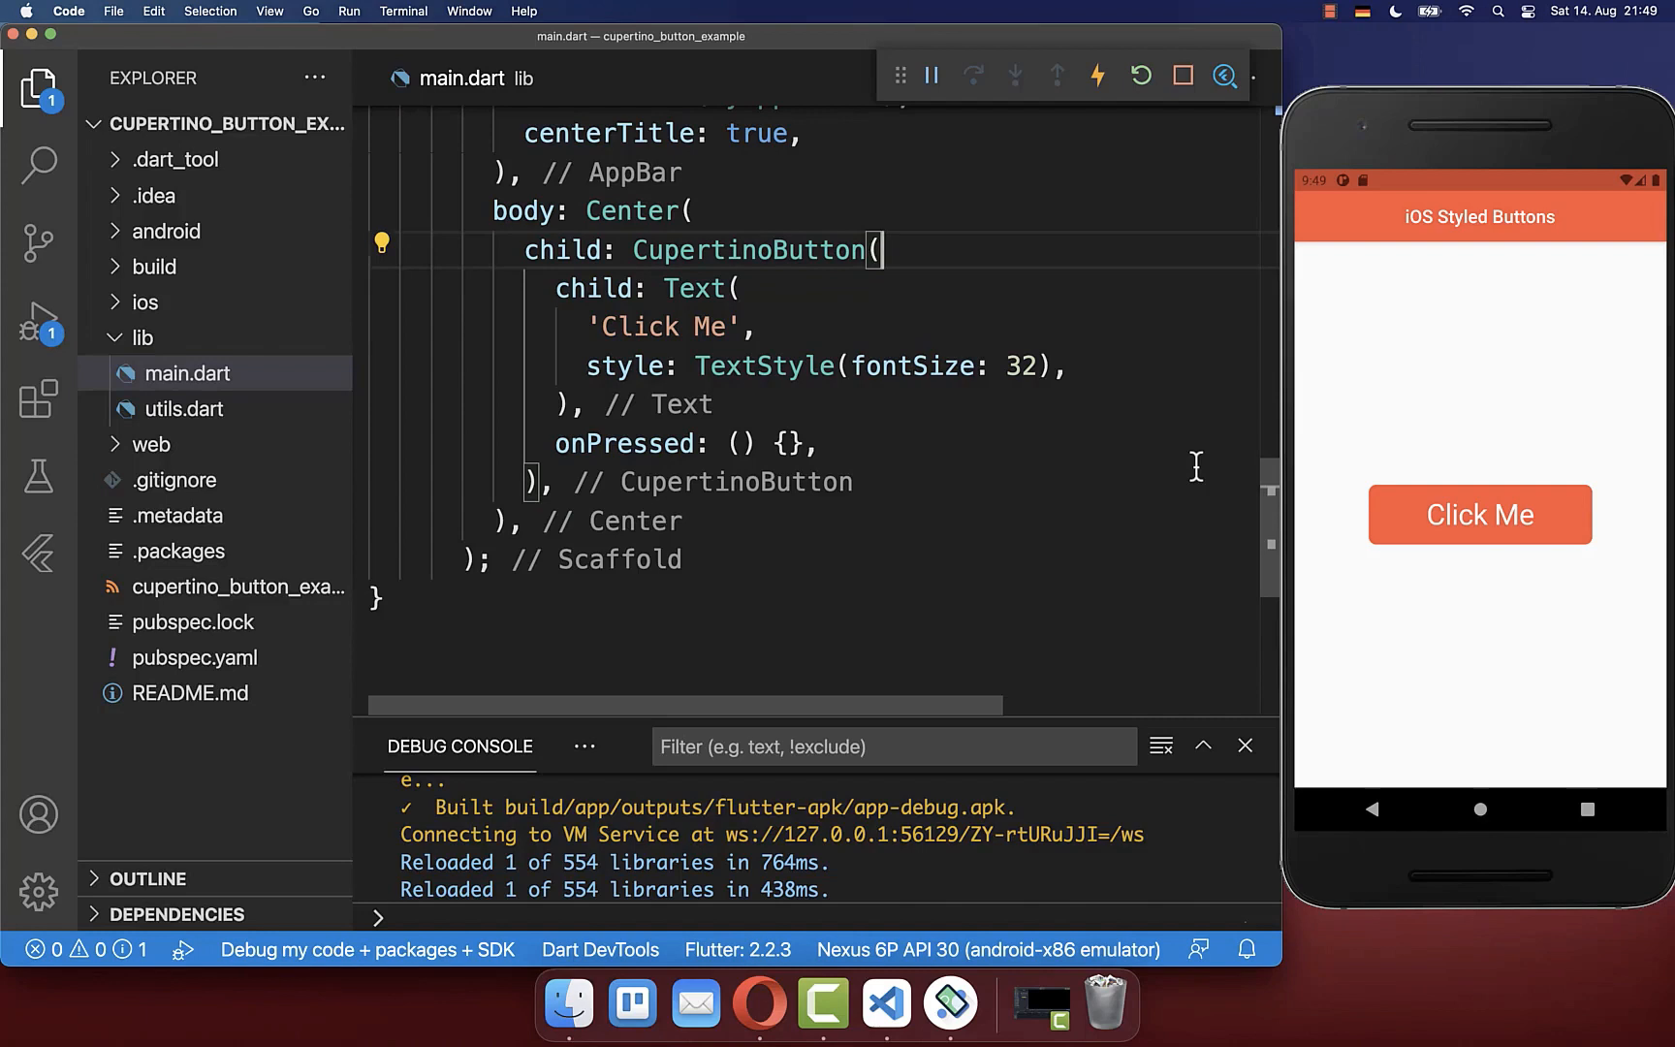
type("color: Colors.blue,")
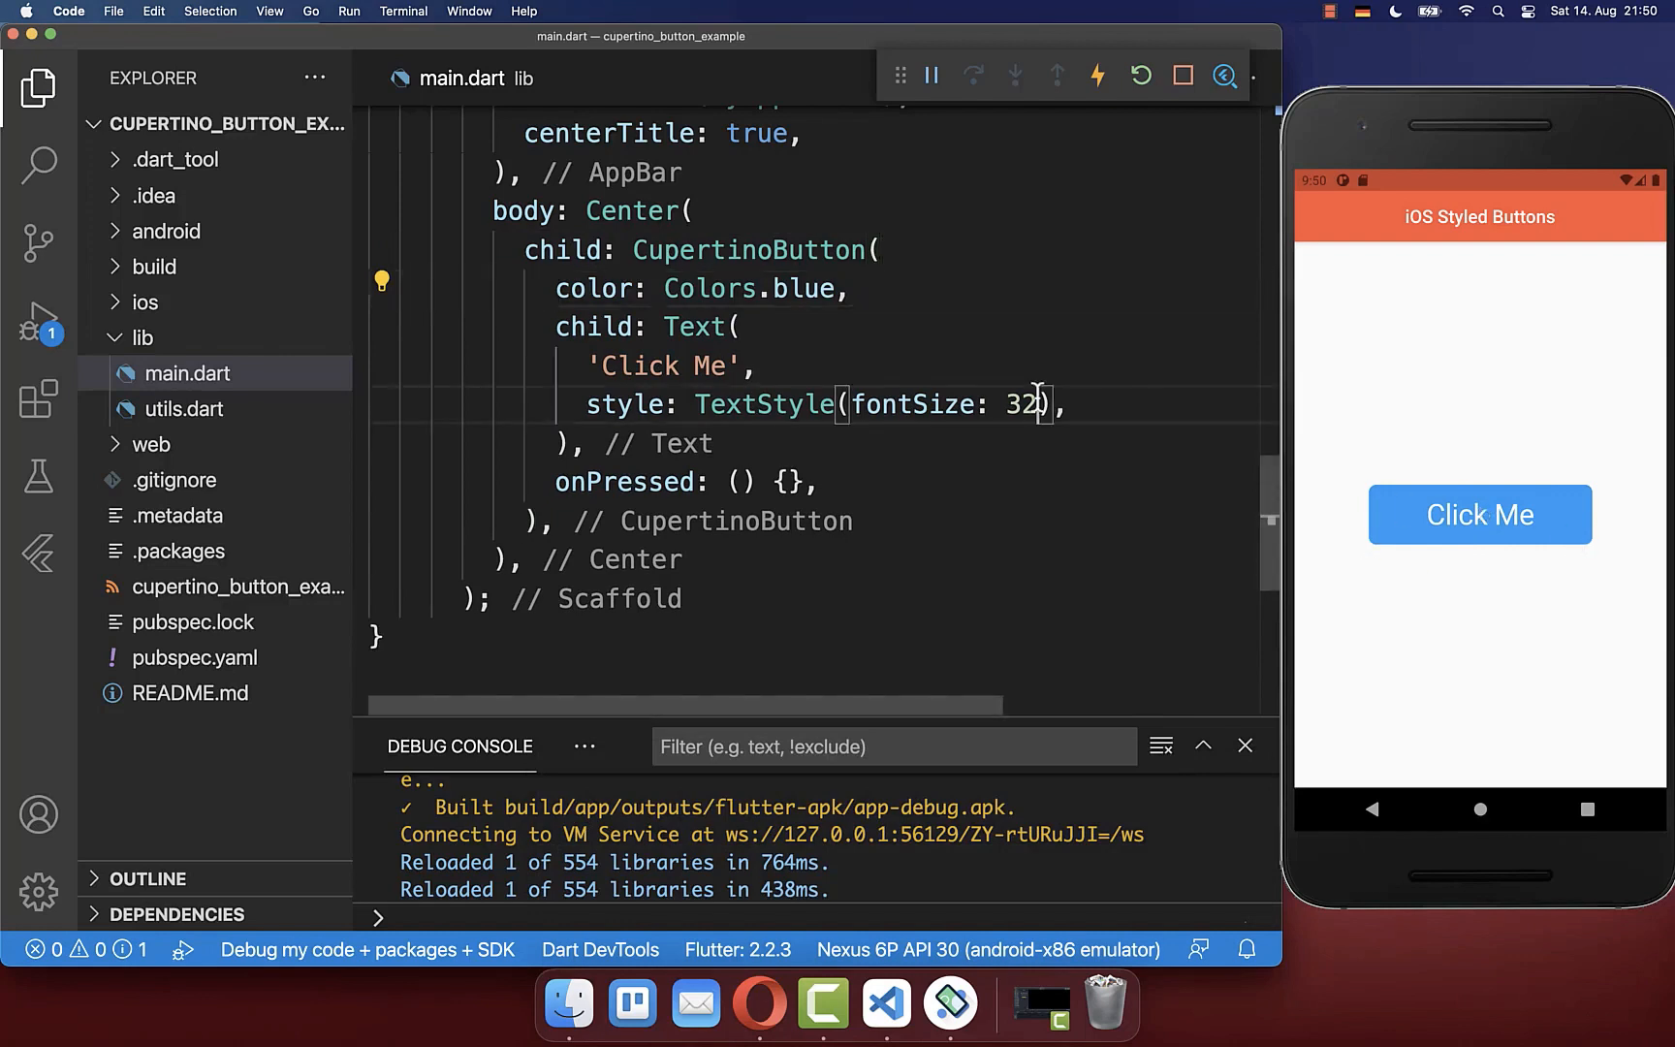
Add borderRadius: BorderRadius.circular, trying 24, 80 and 0, settling on 80
type("borderRadius: BorderRadius.circular(24),")
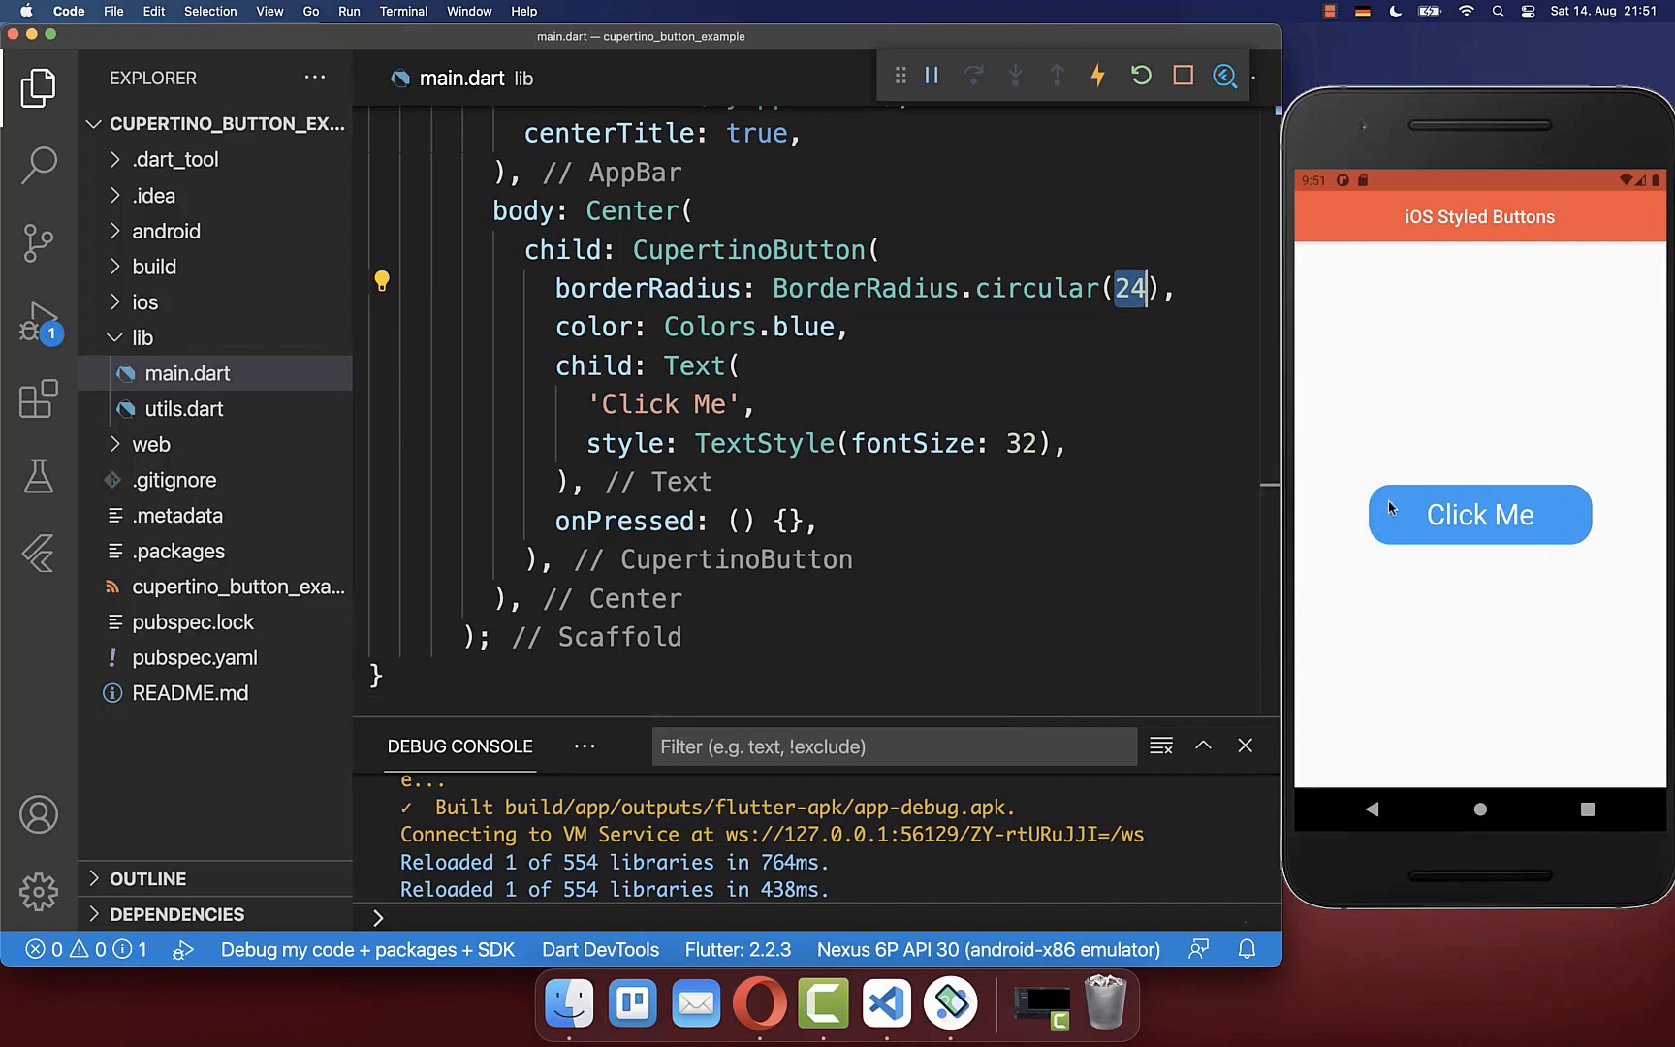
type("80")
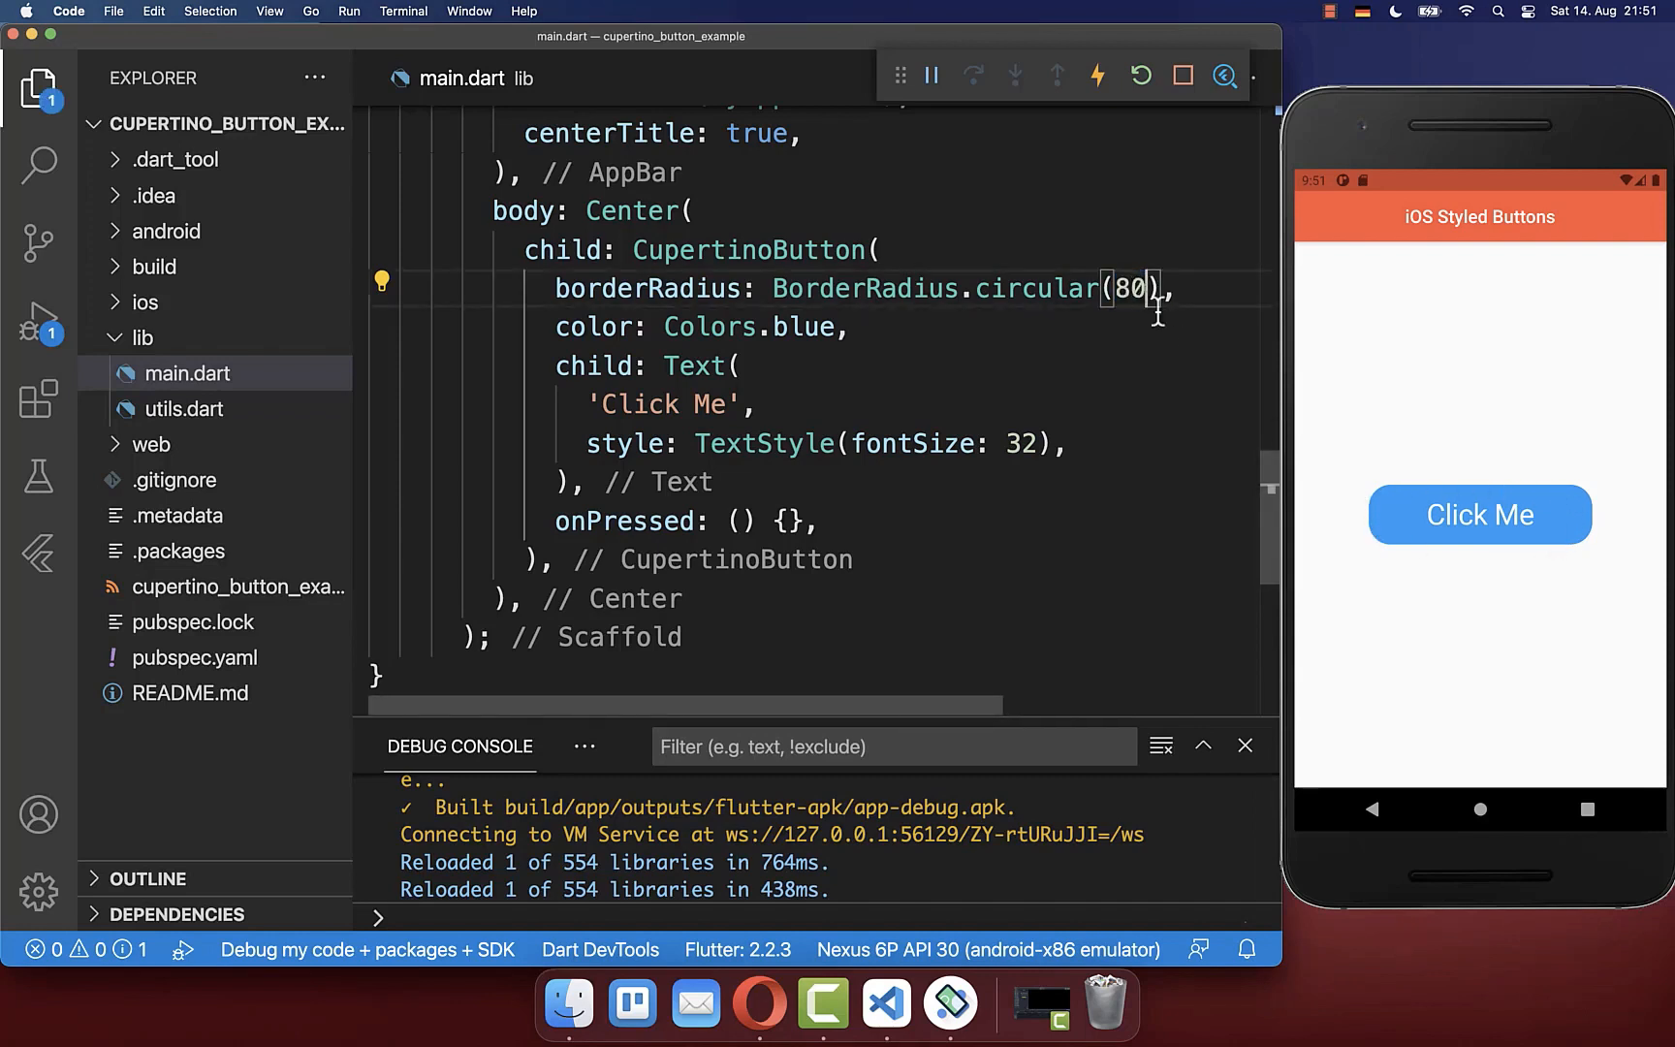
mouse_move(1389, 496)
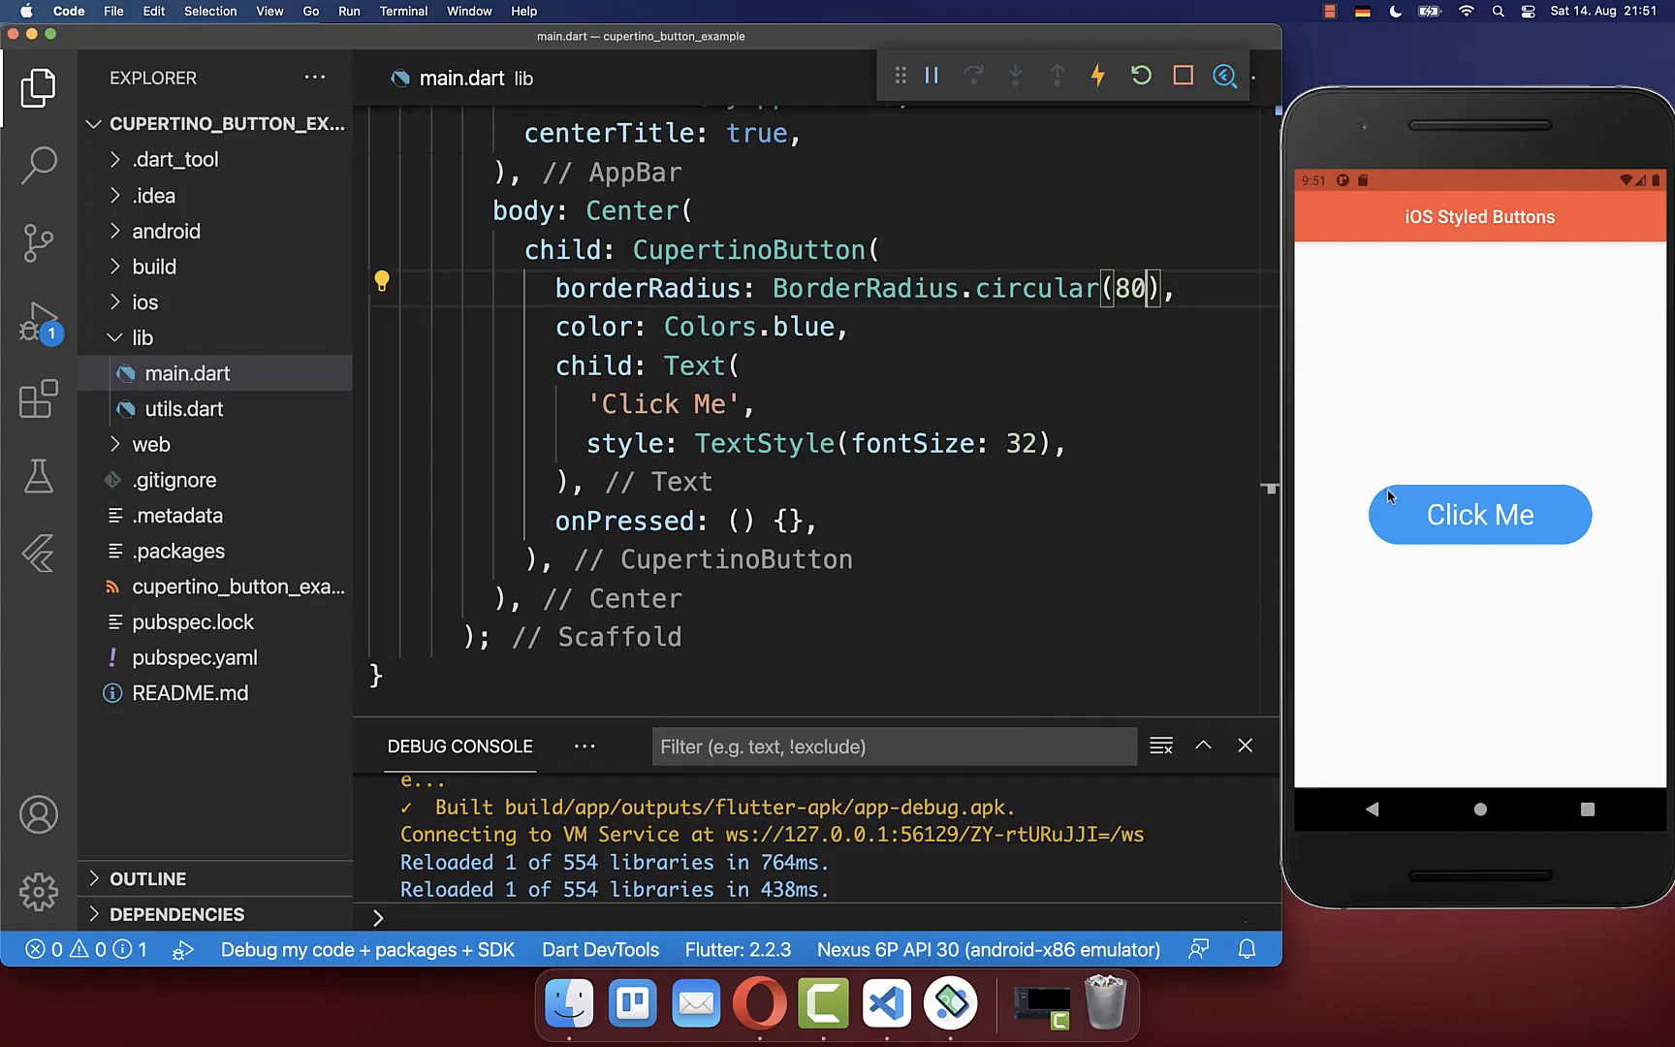
mouse_move(1562, 529)
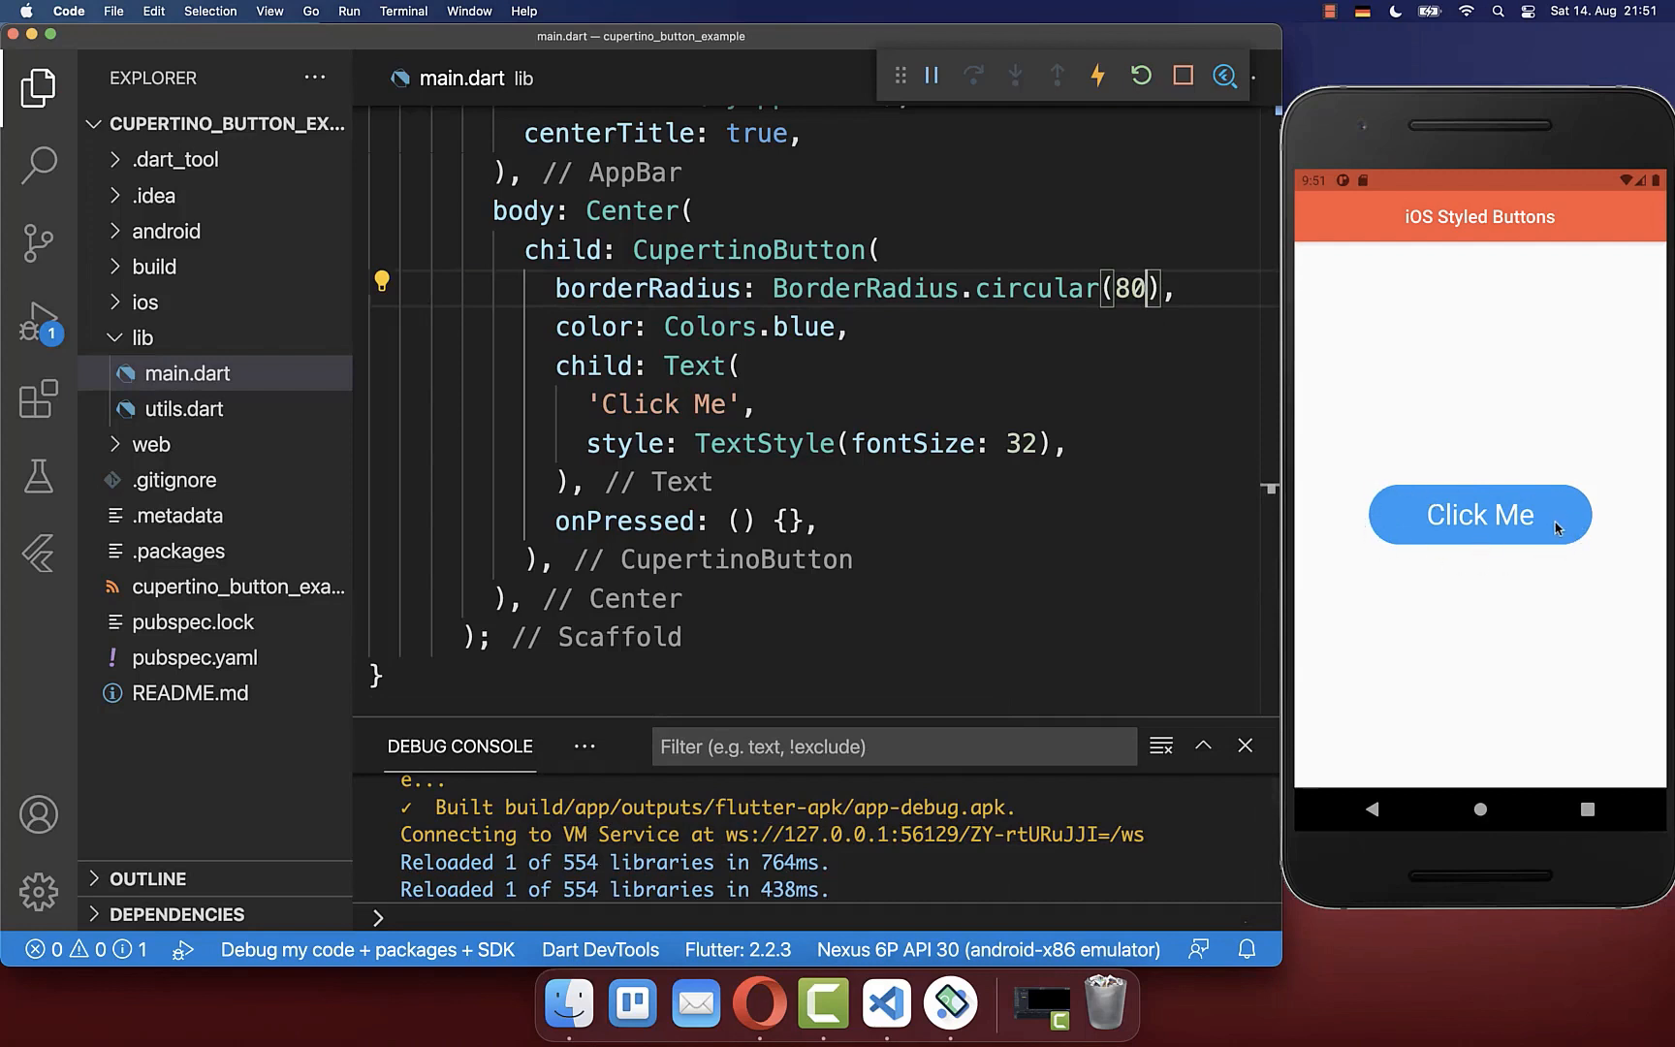
type("0")
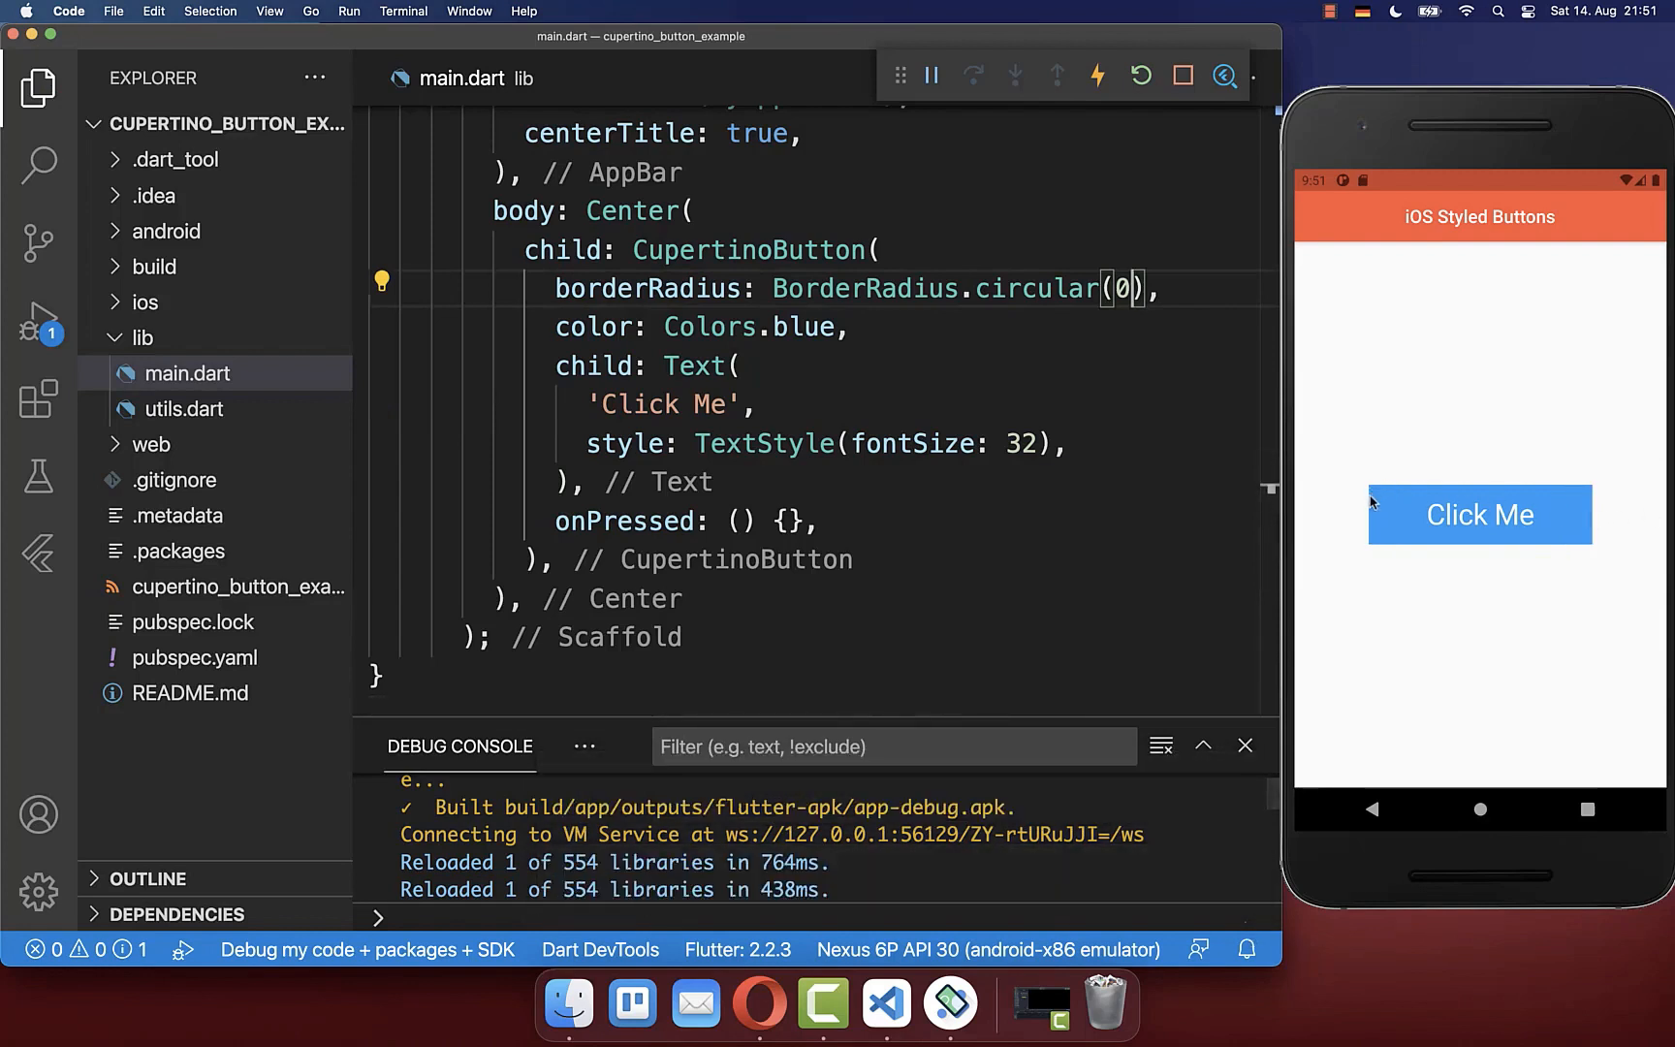
type("80")
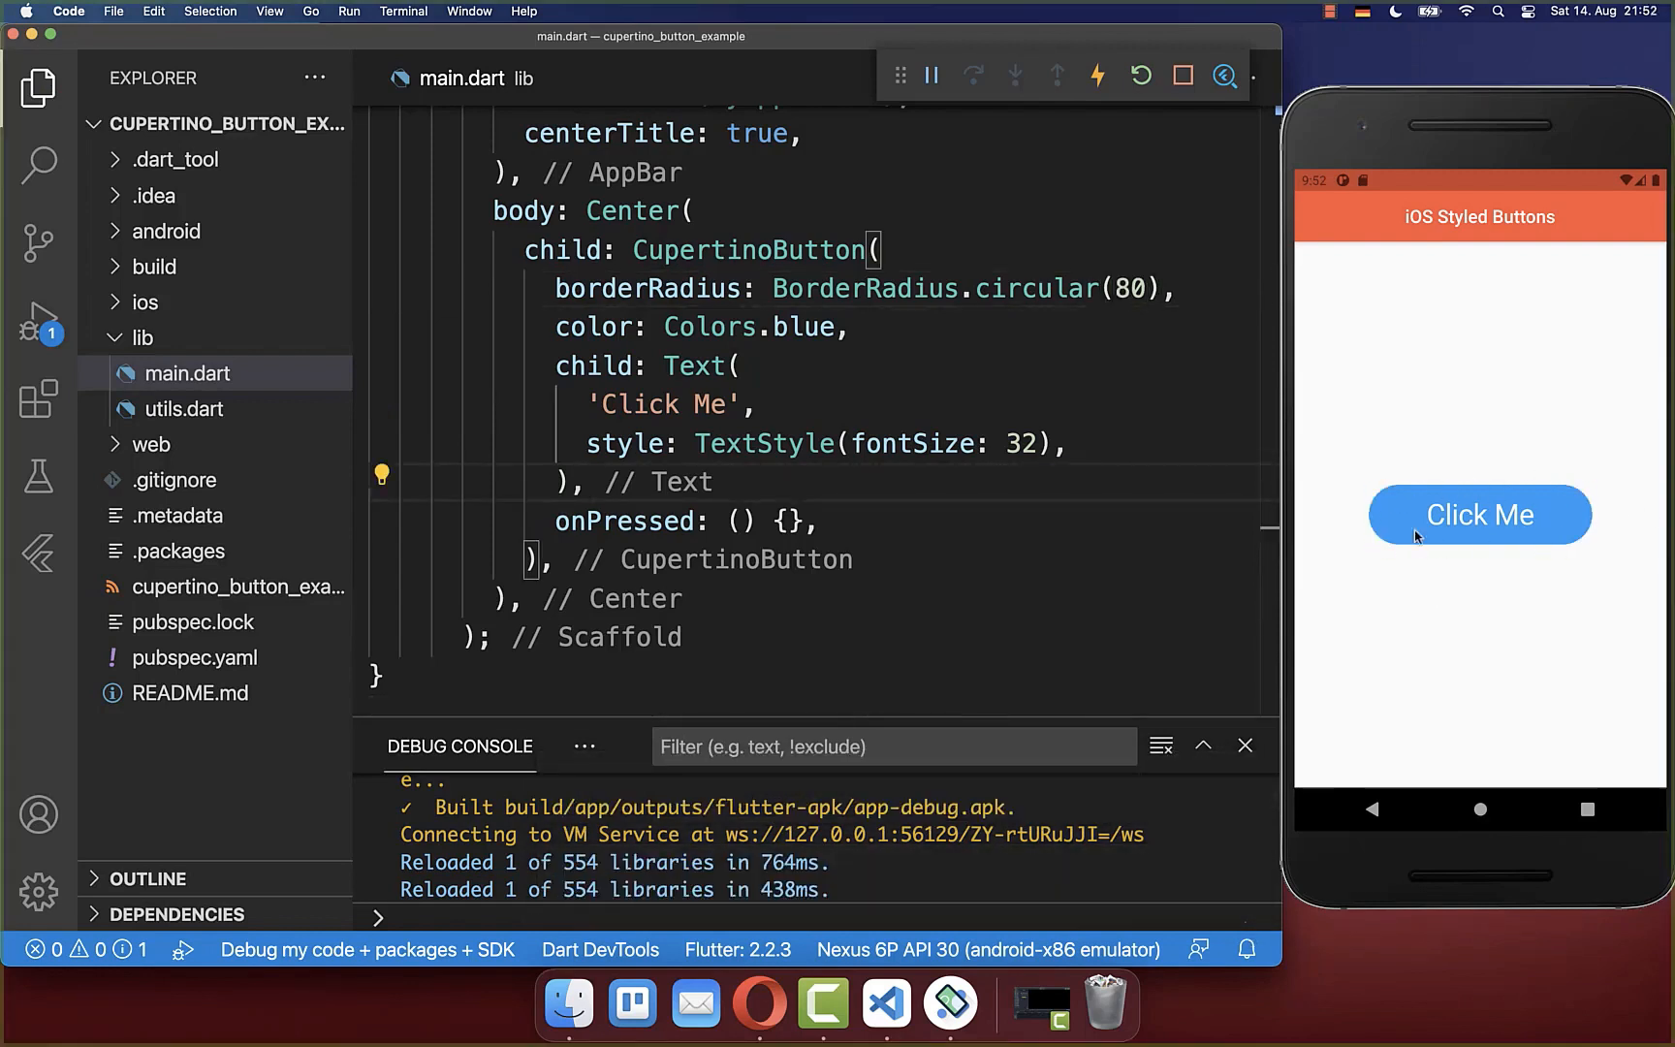
mouse_move(1419, 555)
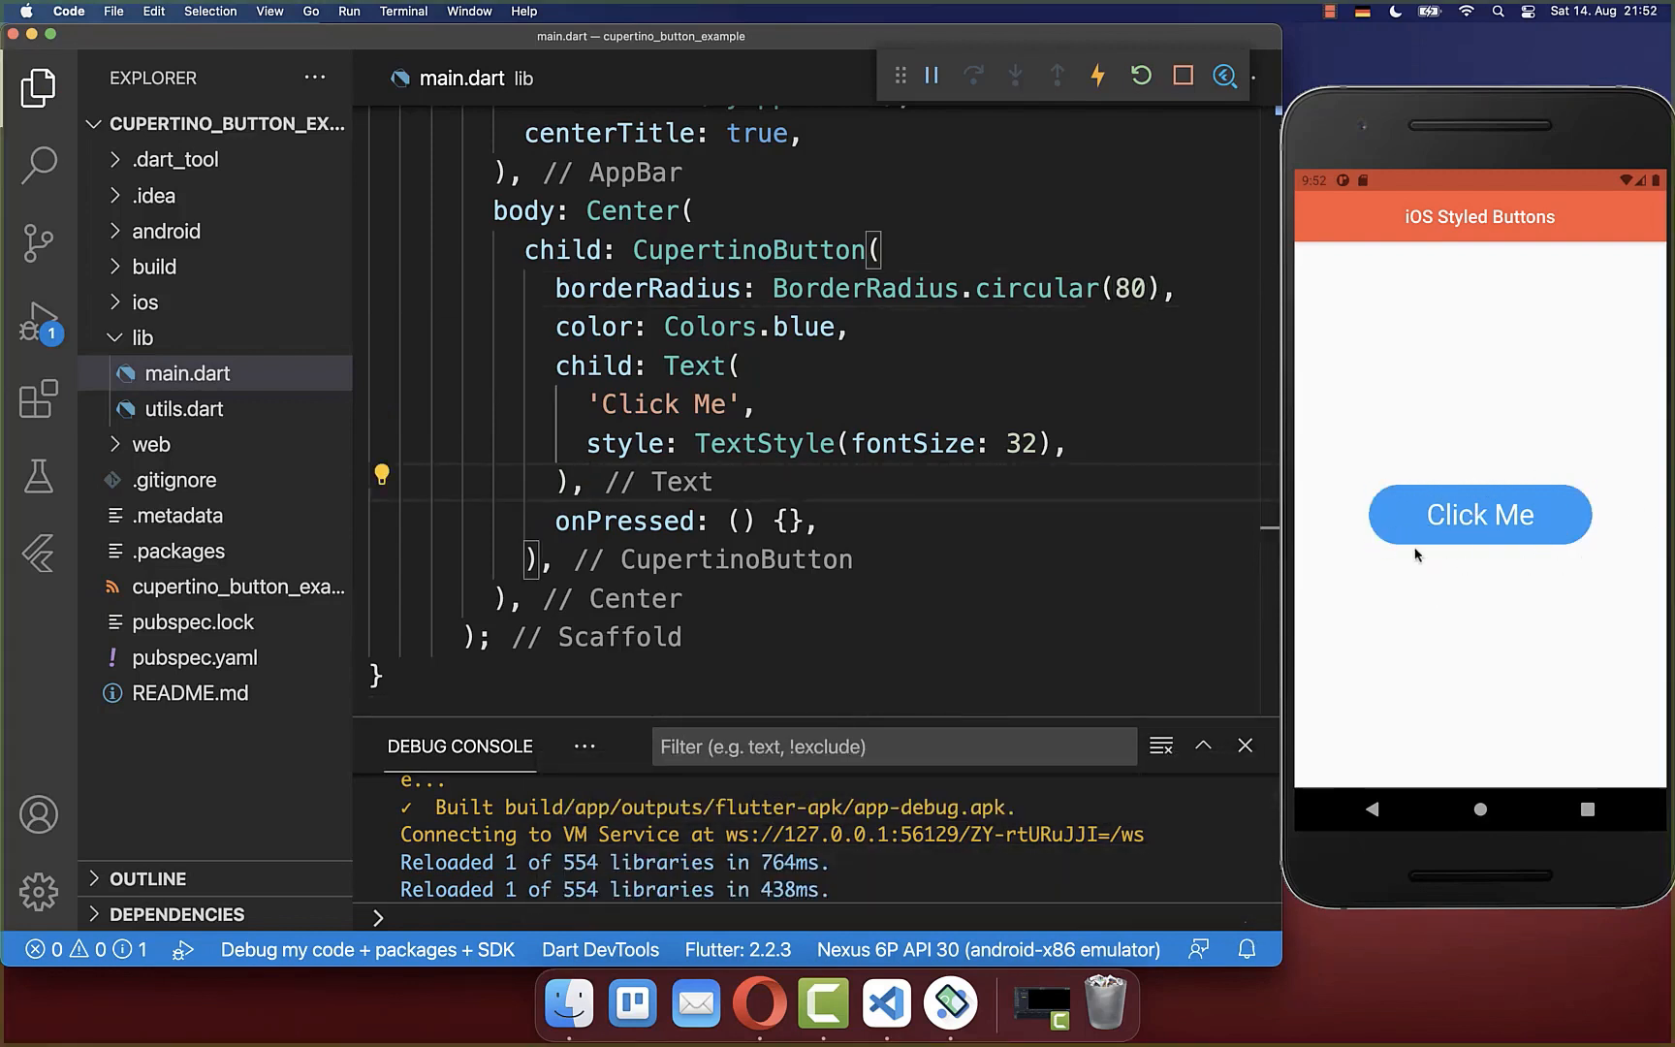
mouse_move(1505, 563)
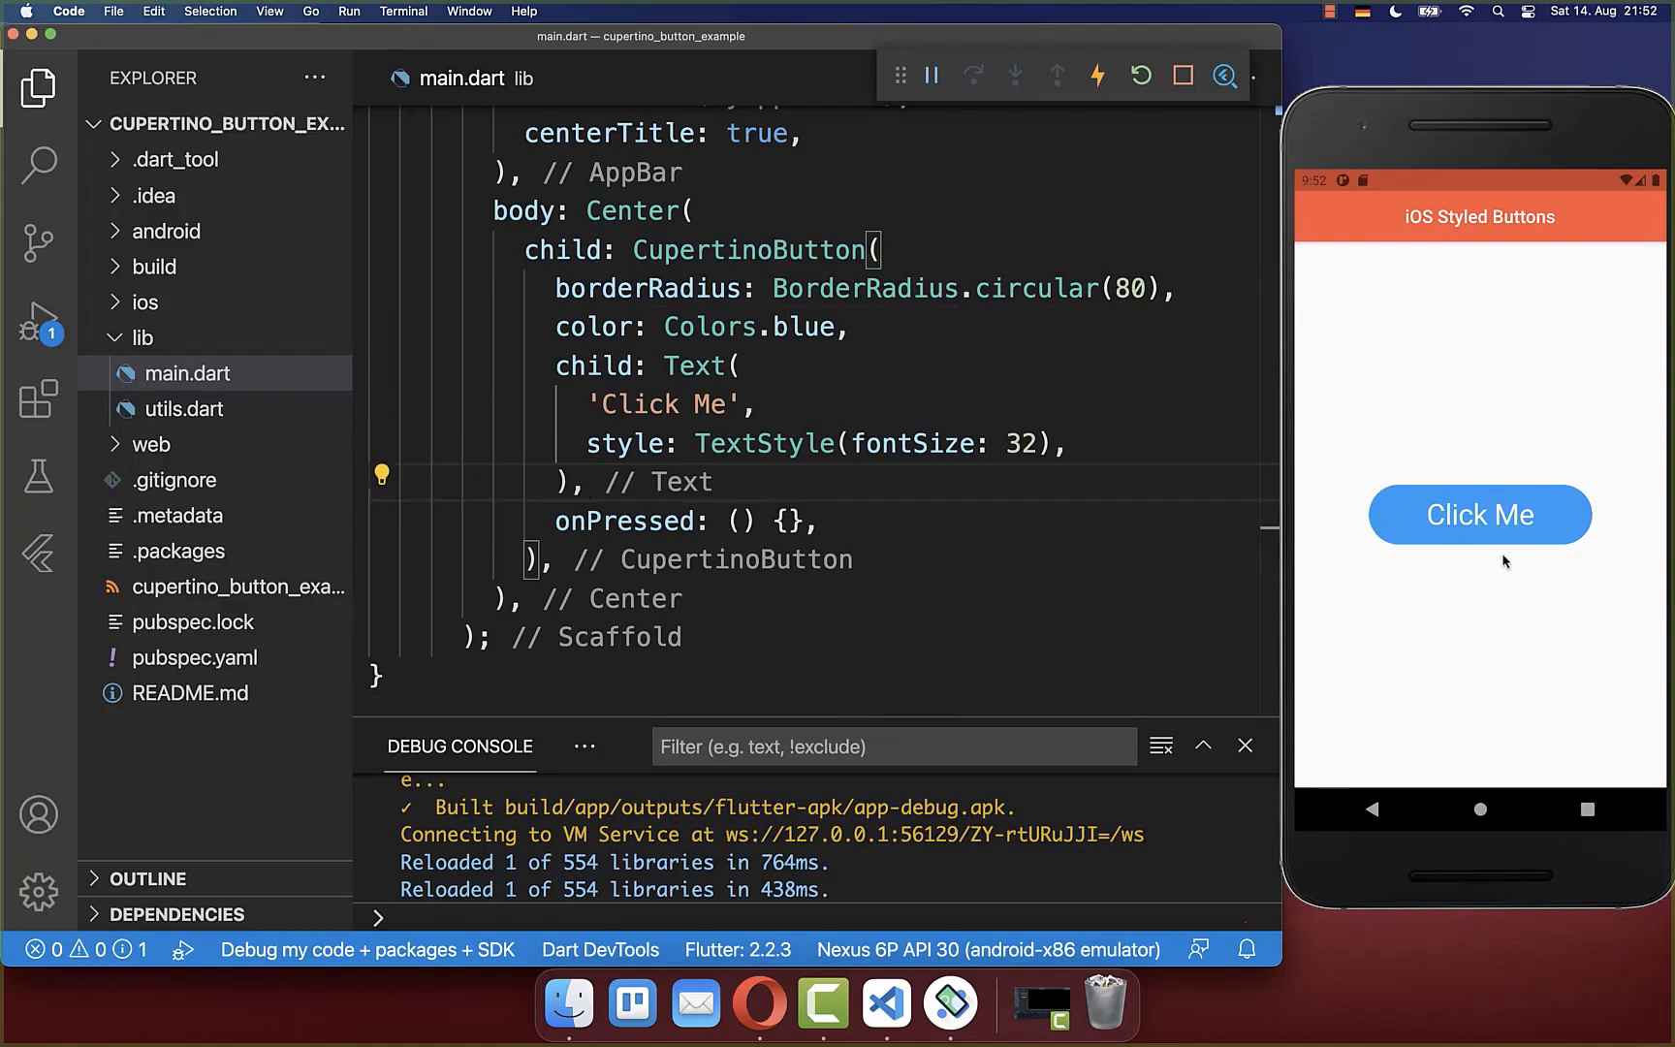
Add minSize: 80, change it to 120, then comment the minSize line out with //
double_click(748, 250)
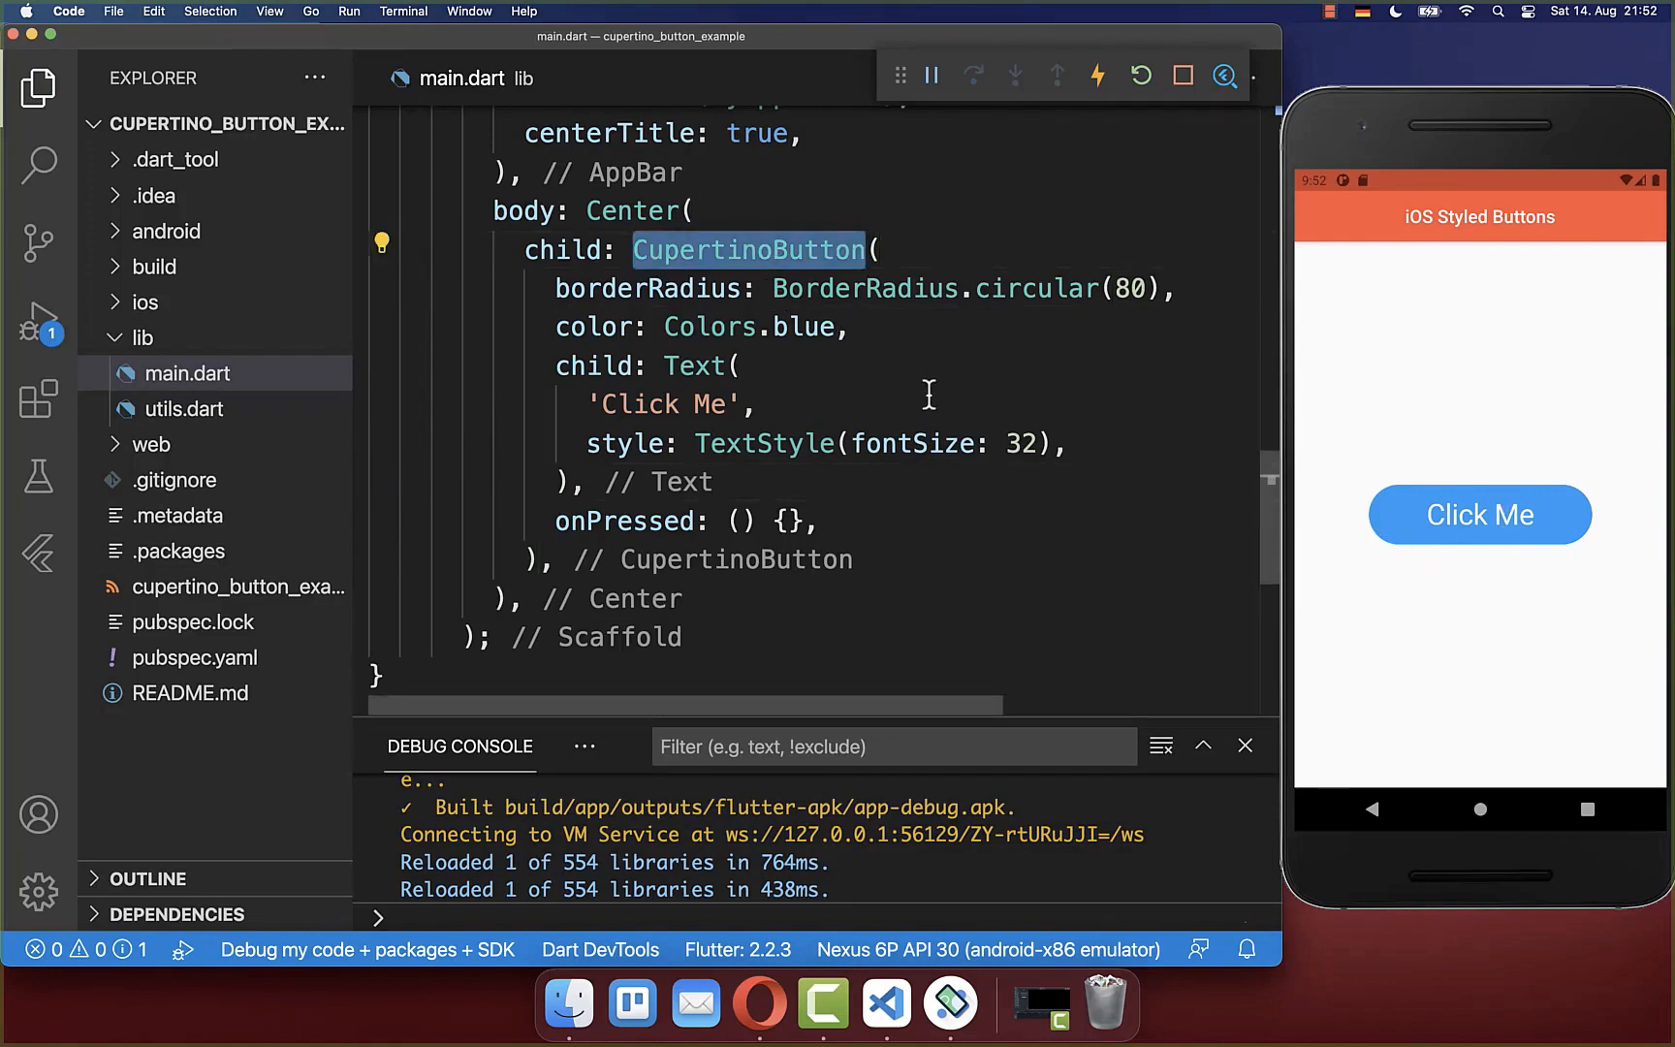
type("minSize: 80,")
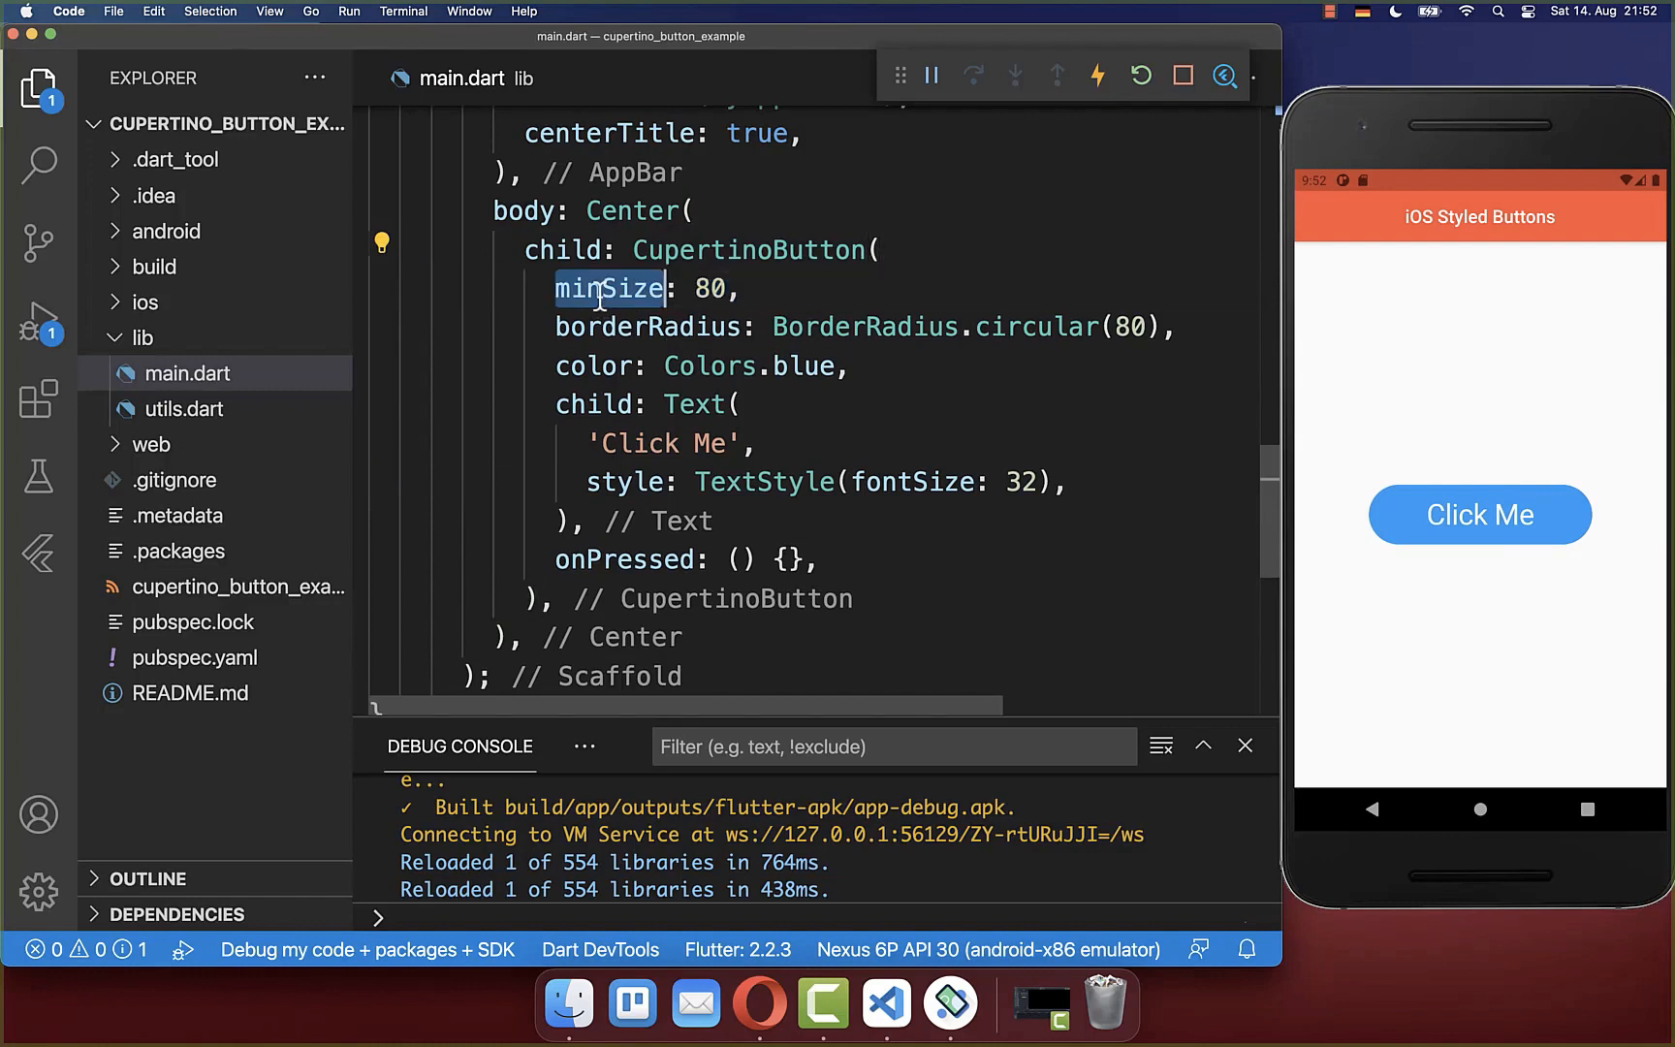
left_click(1095, 74)
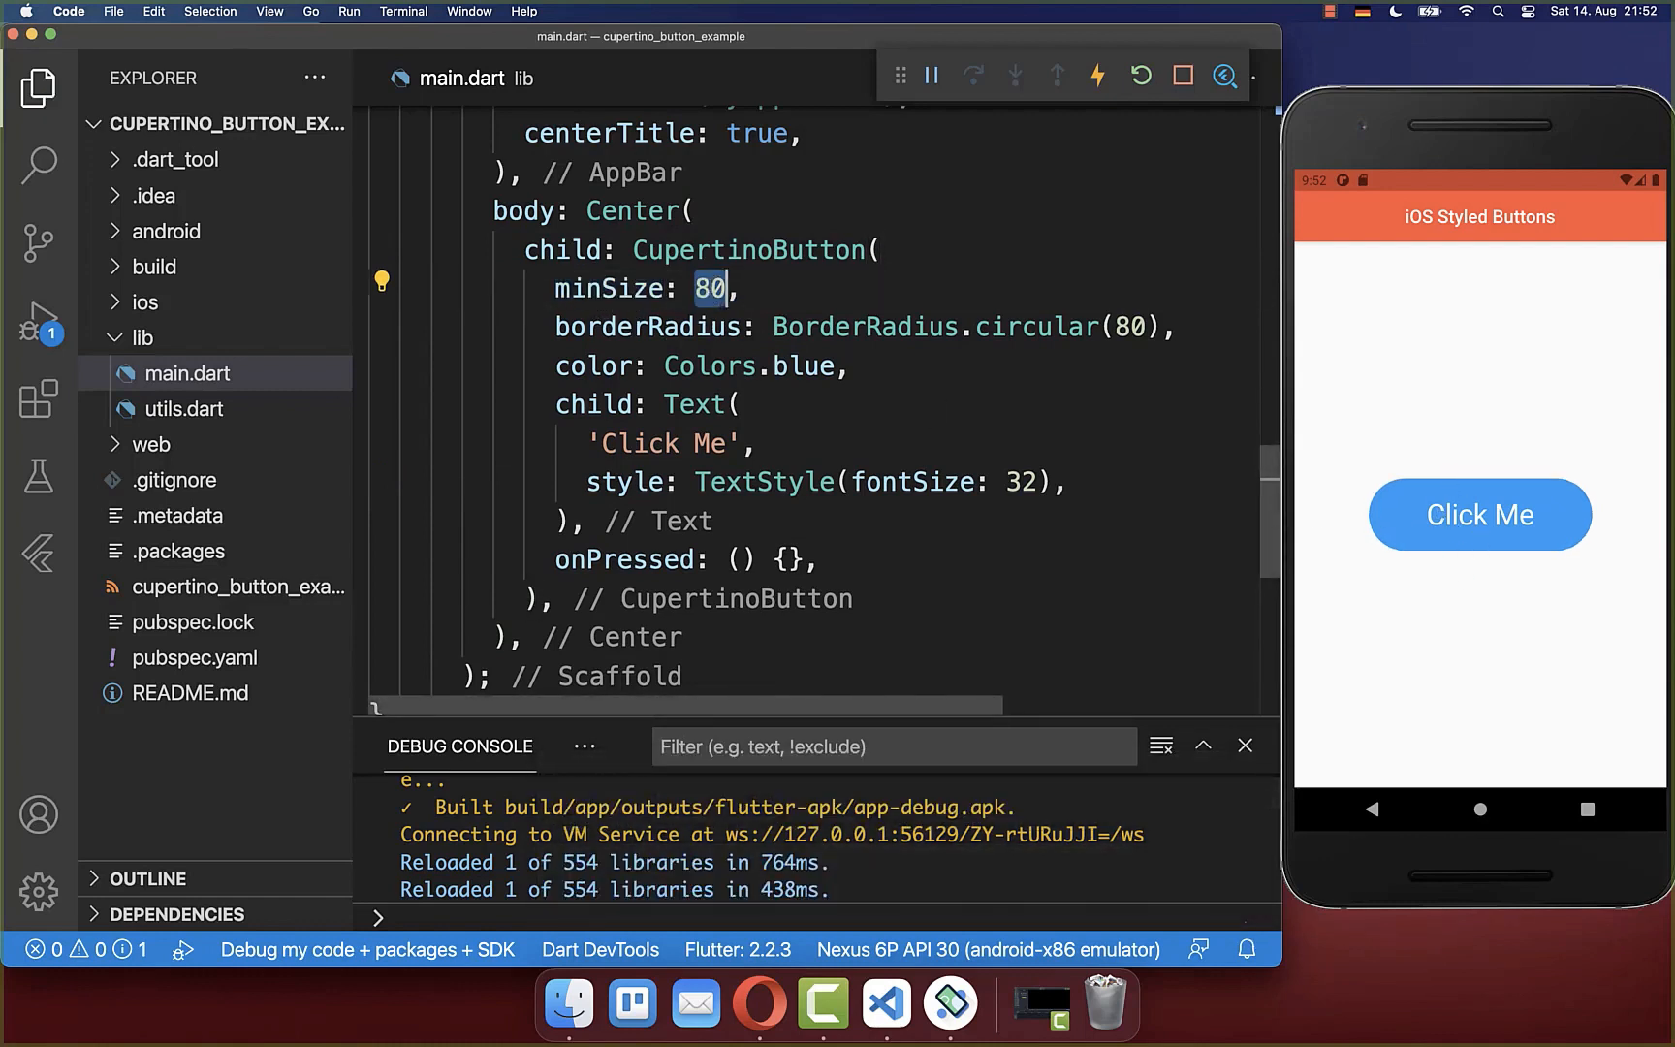
type("120")
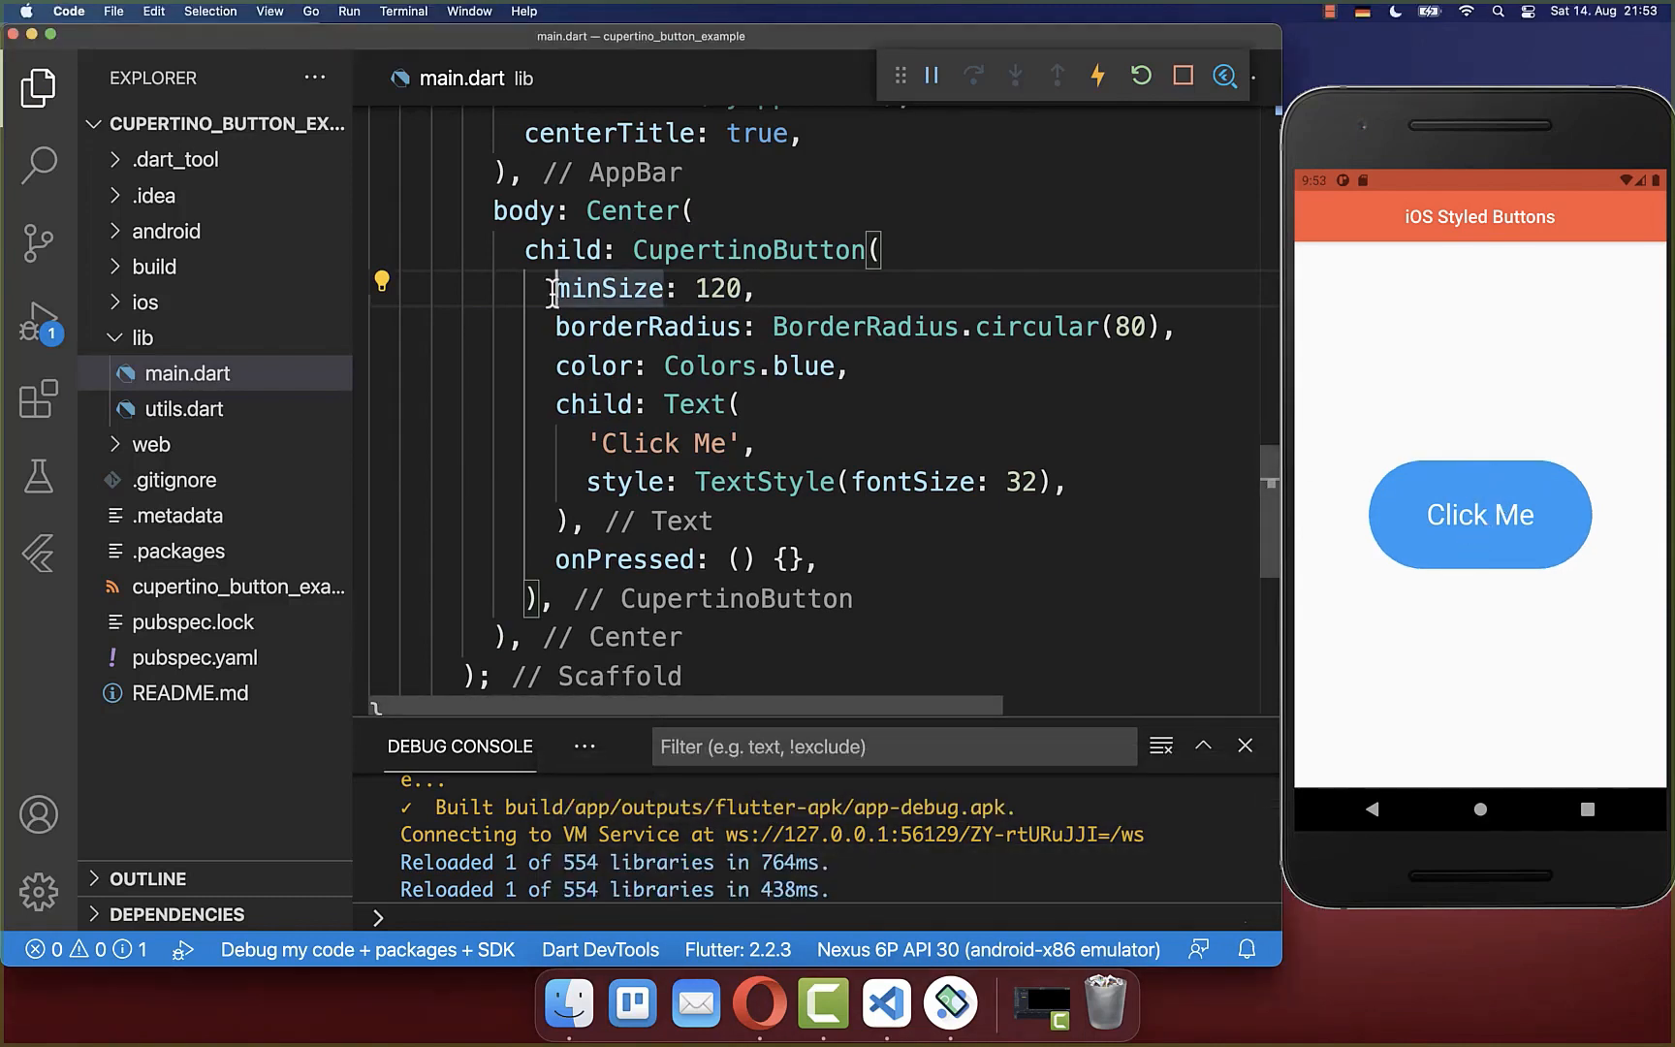
type("//")
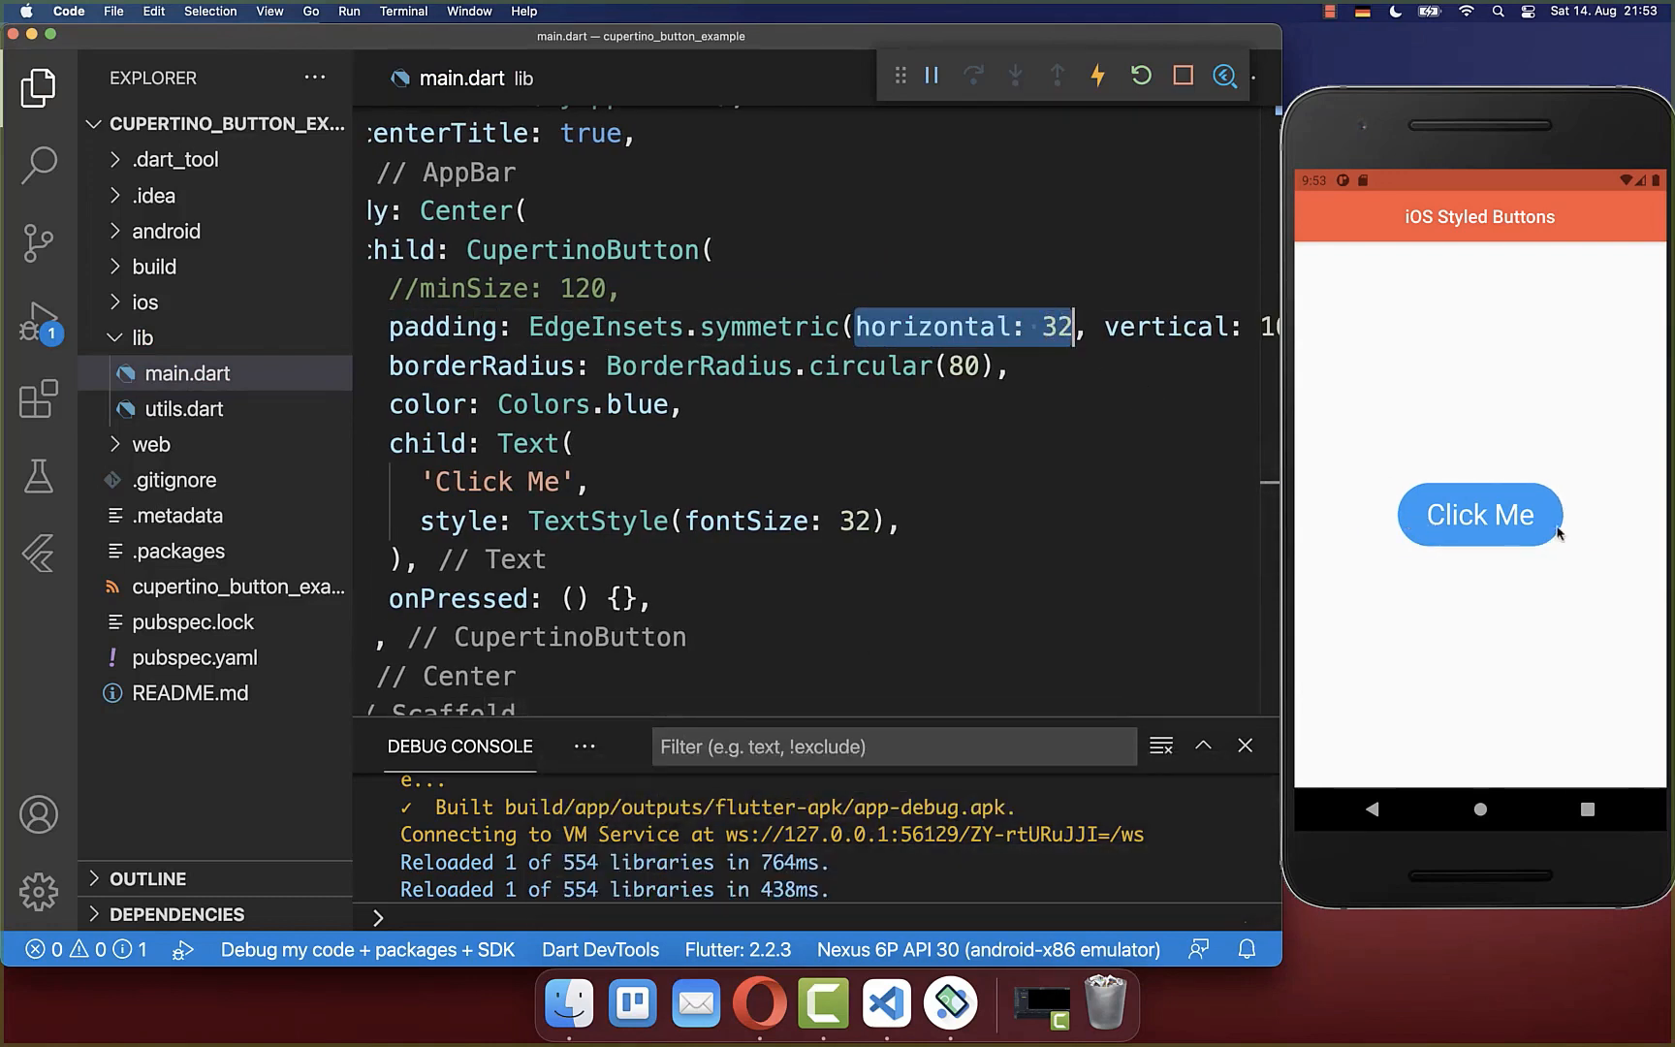
Change the symmetric padding's vertical value from 16 to 8, keeping horizontal 48
scroll("right", 3)
type("48")
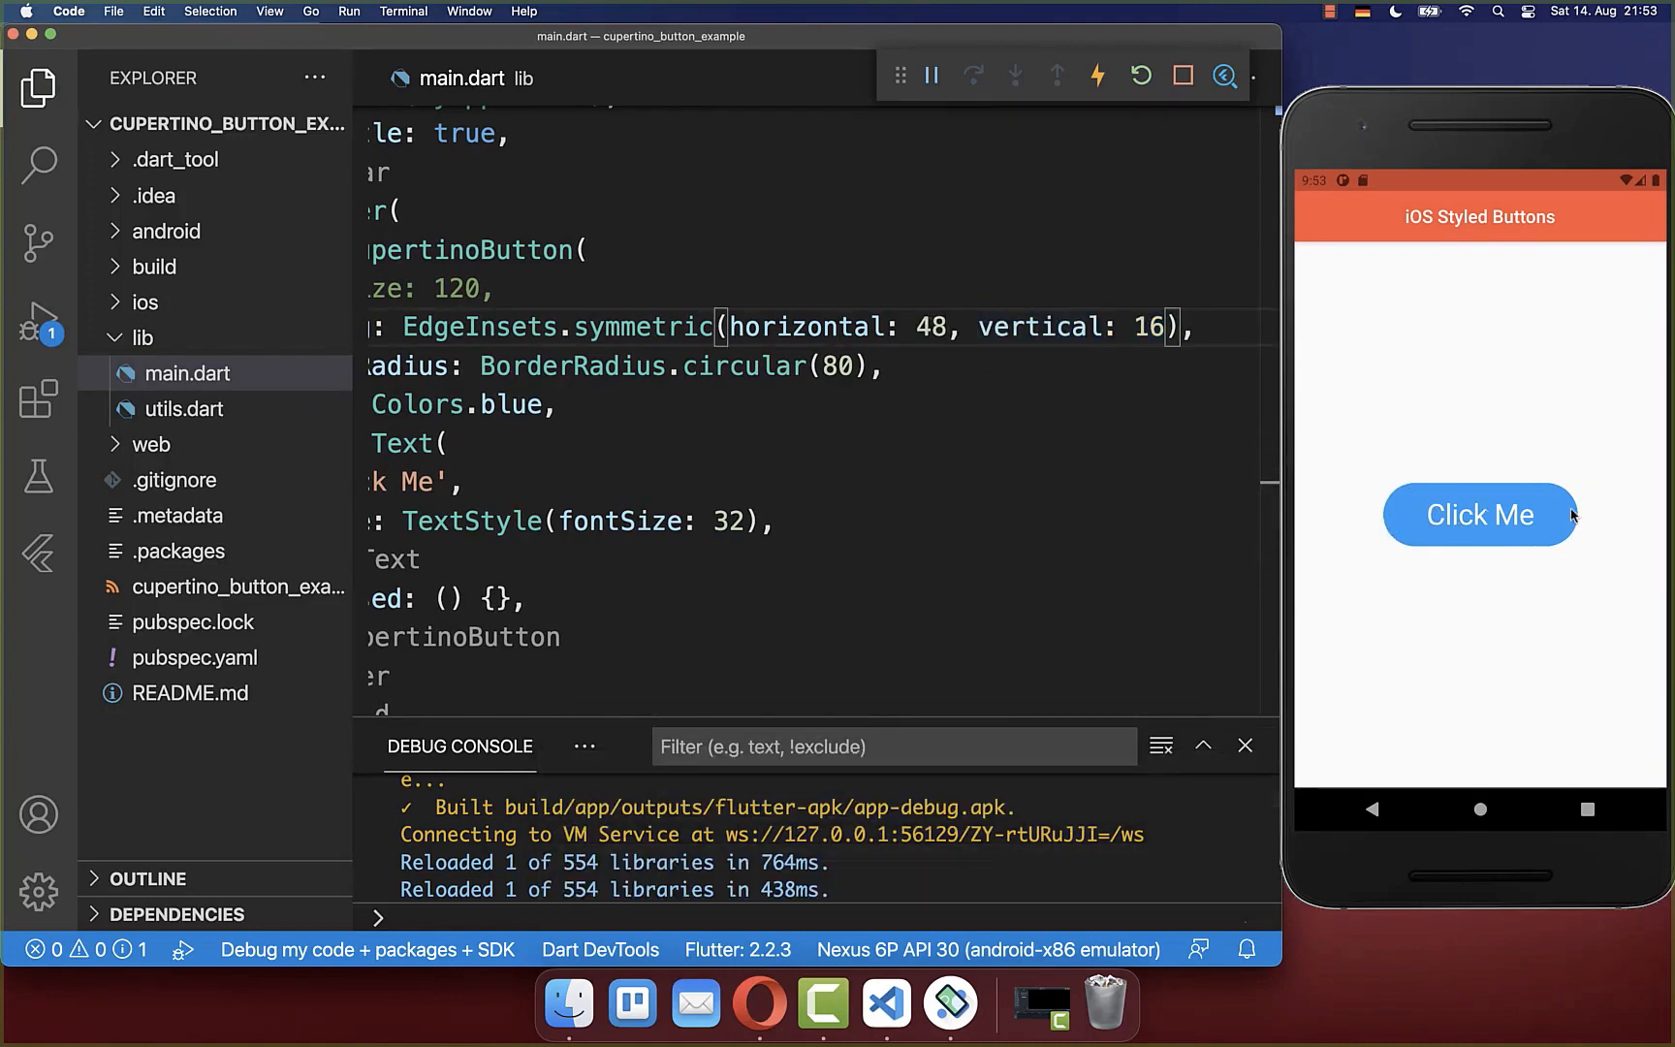
double_click(1148, 326)
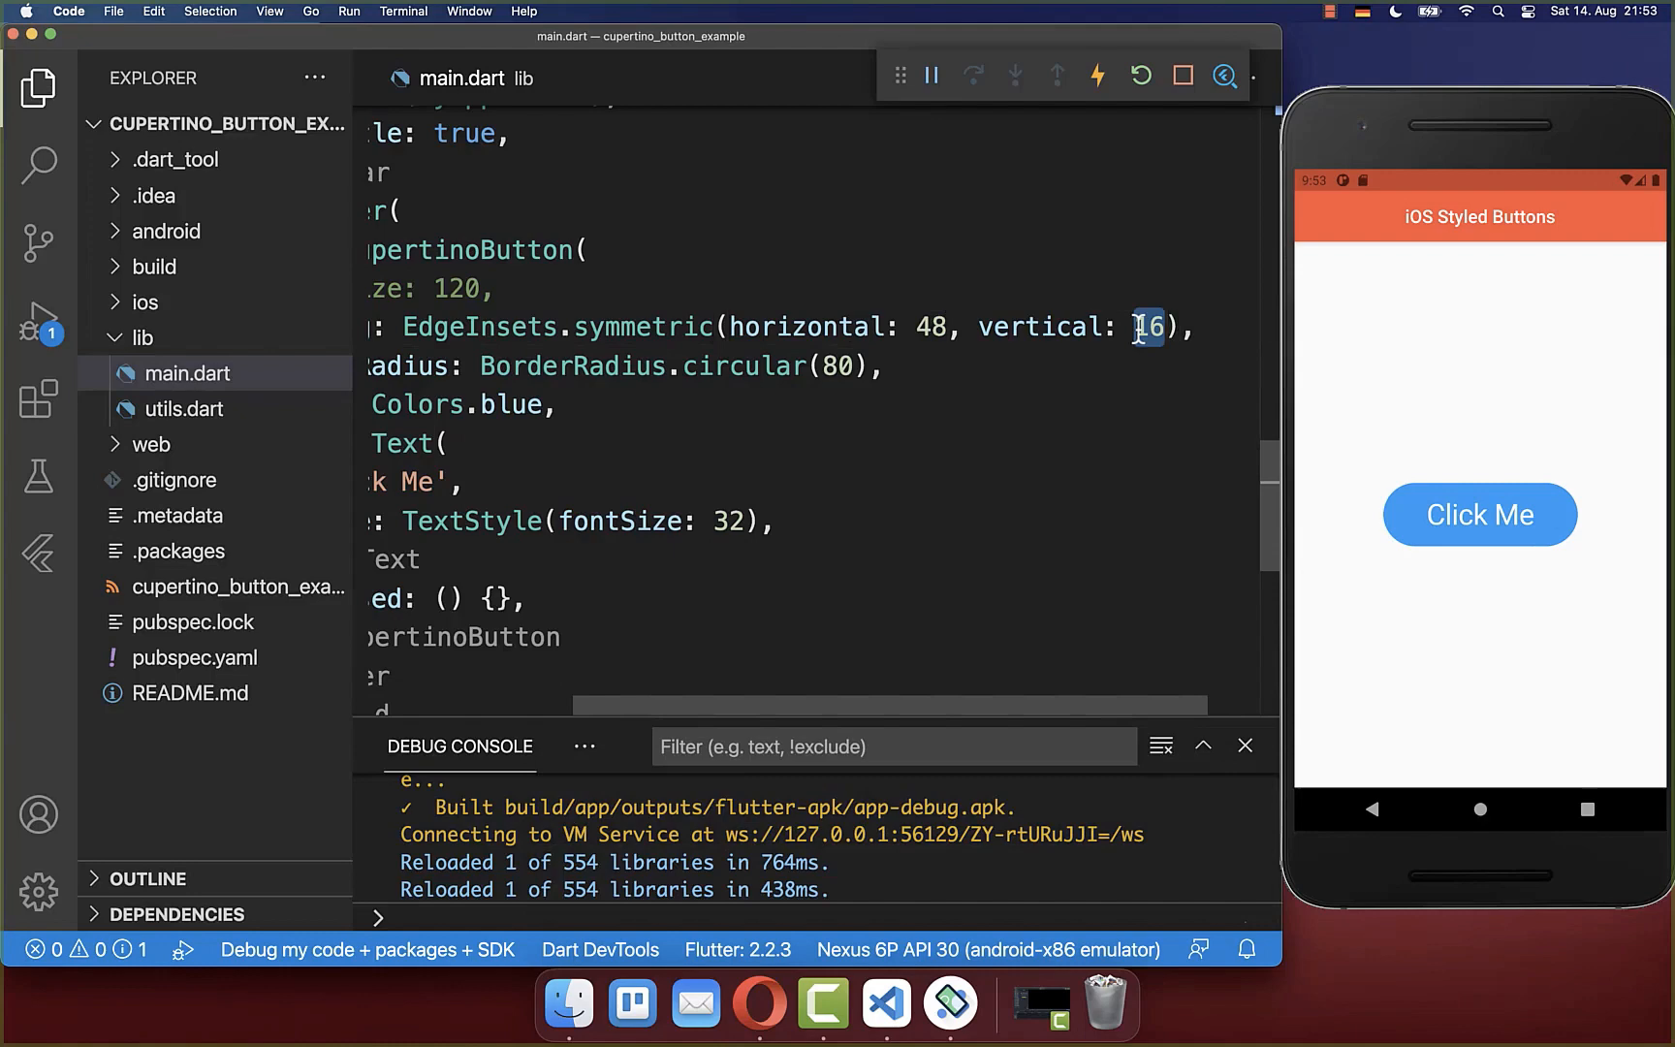
type("8")
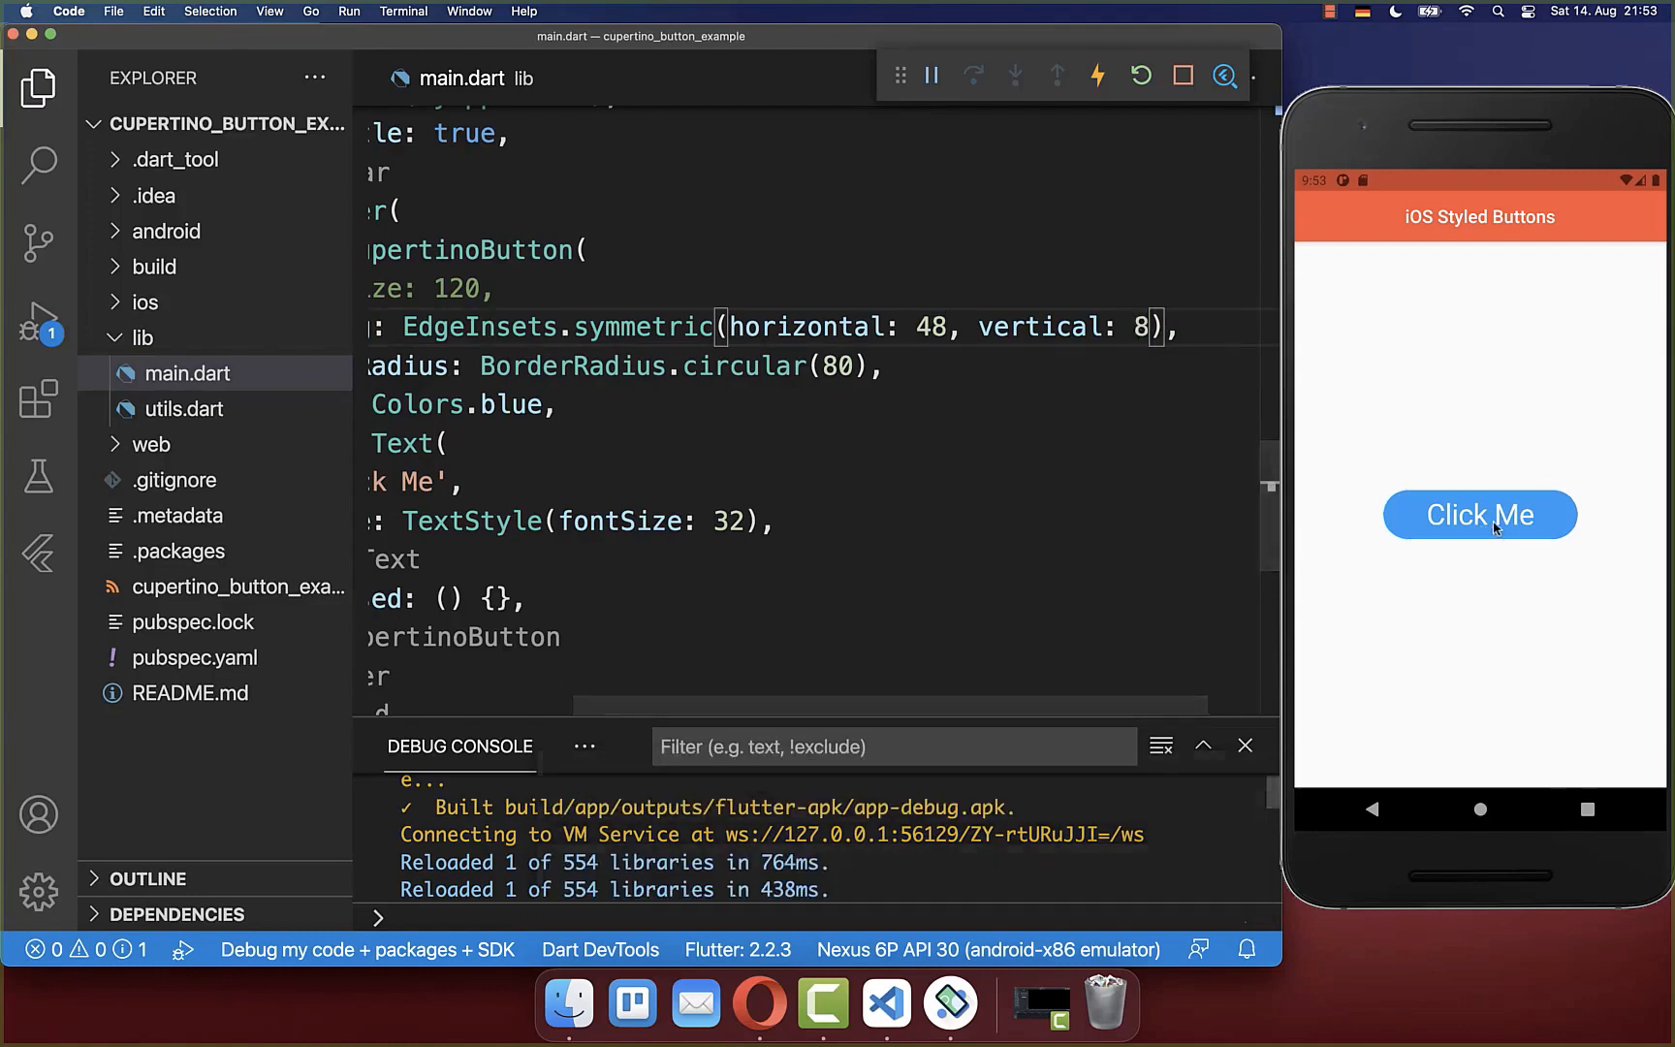
mouse_move(1470, 564)
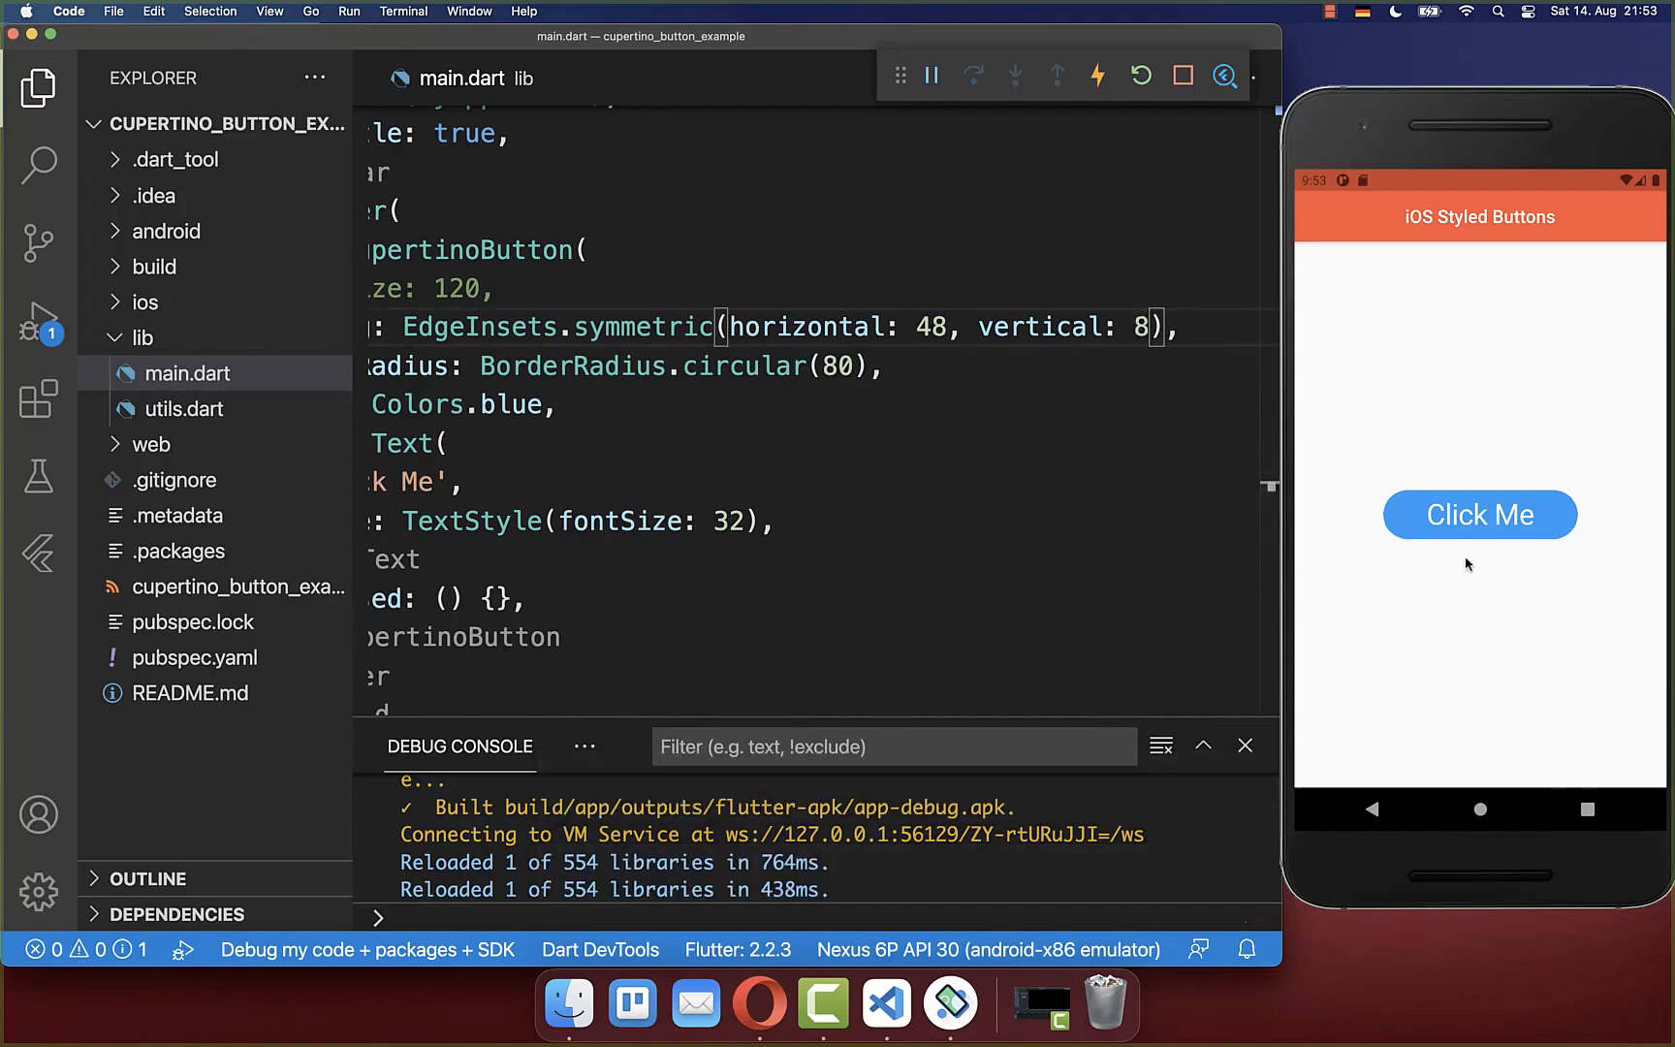
Set padding: EdgeInsets.zero on the CupertinoButton so the full label fits the small button
double_click(639, 311)
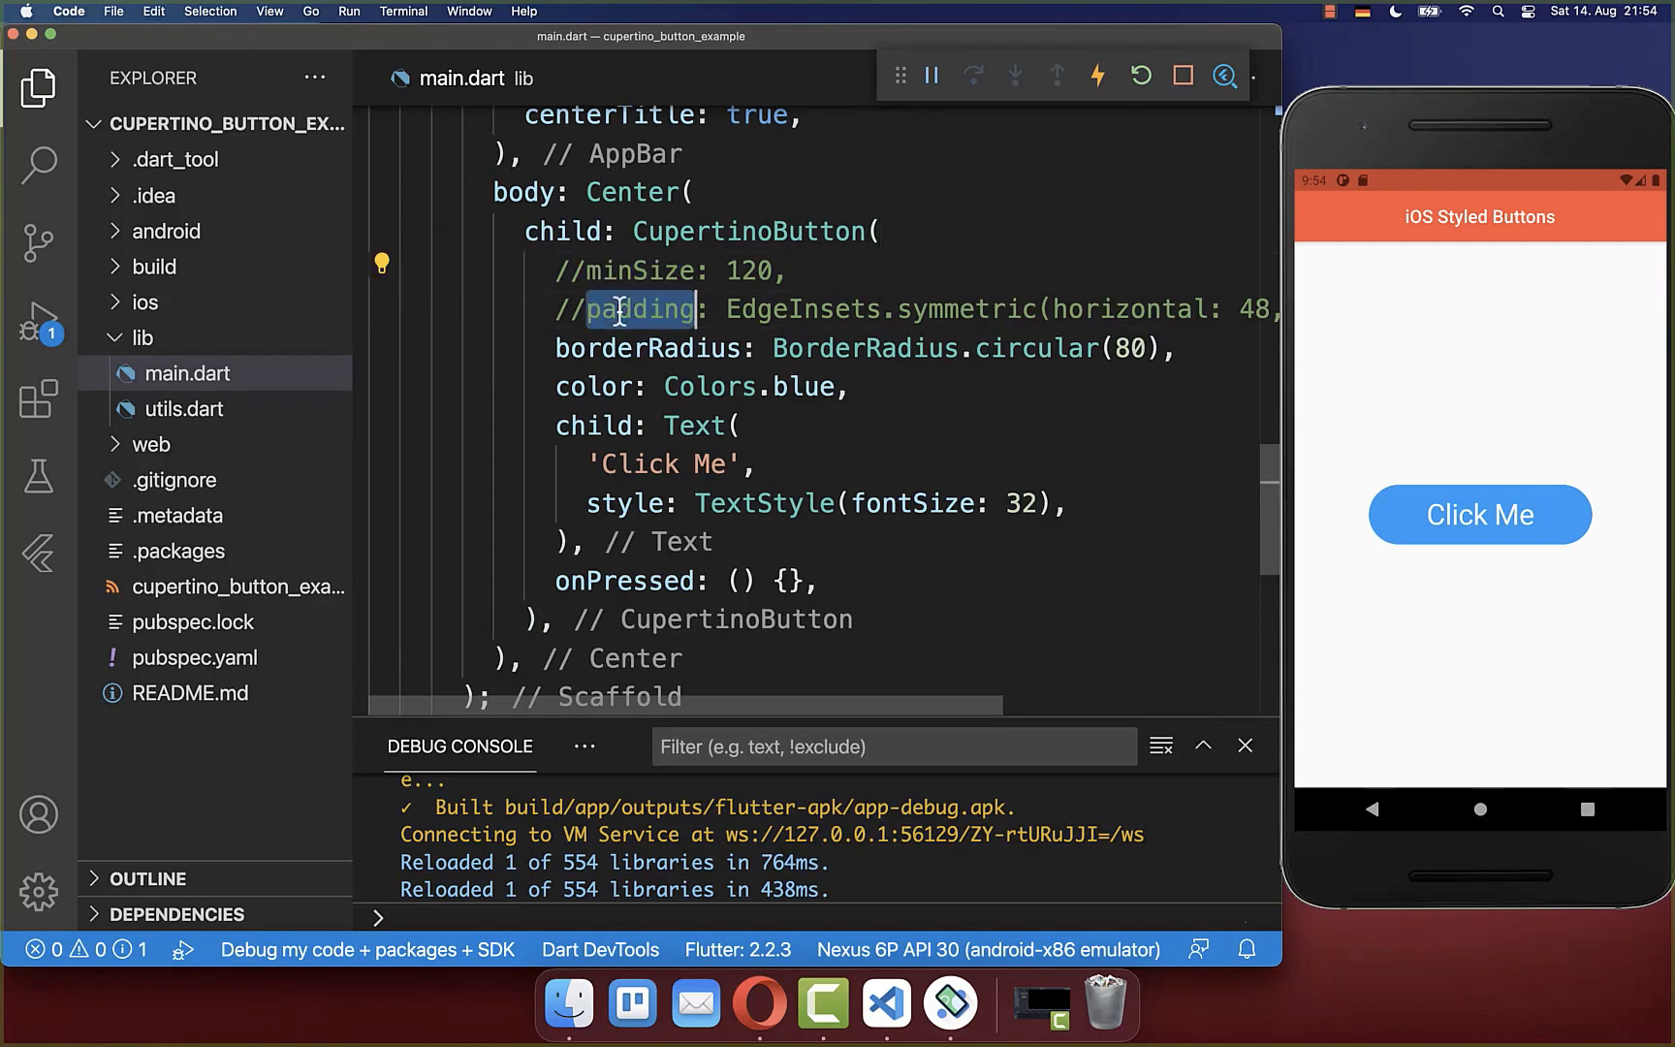
mouse_move(626, 231)
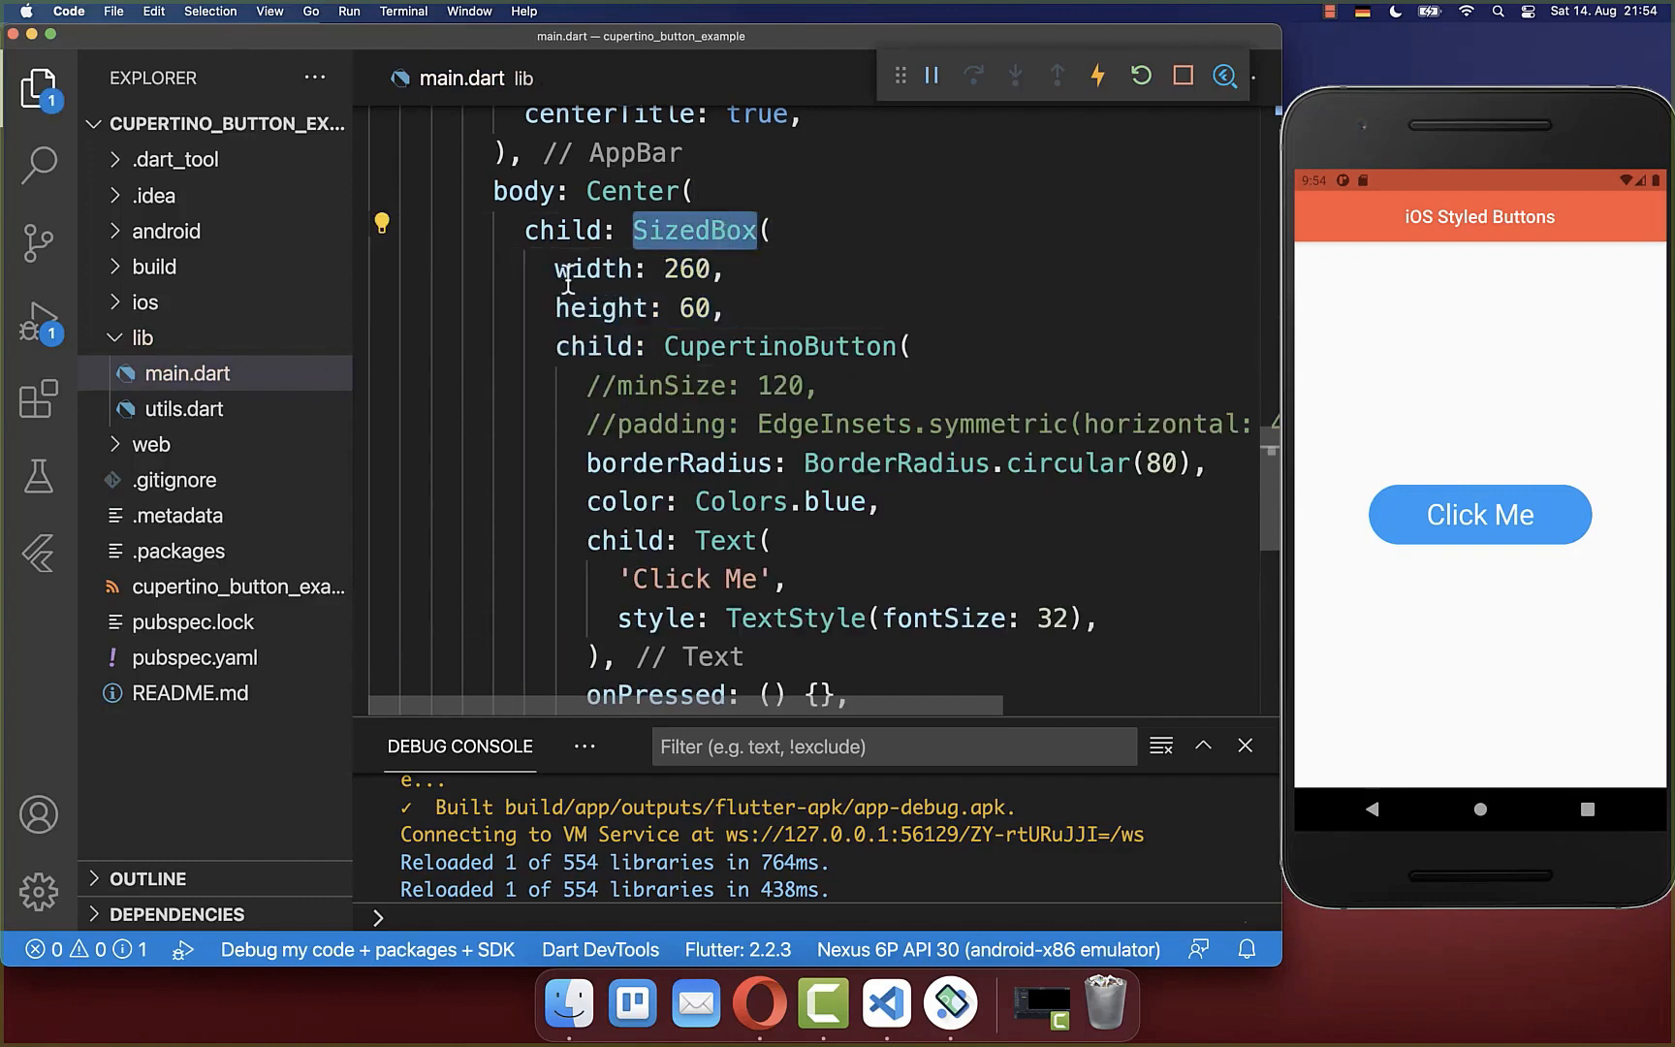
left_click_drag(556, 270, 727, 308)
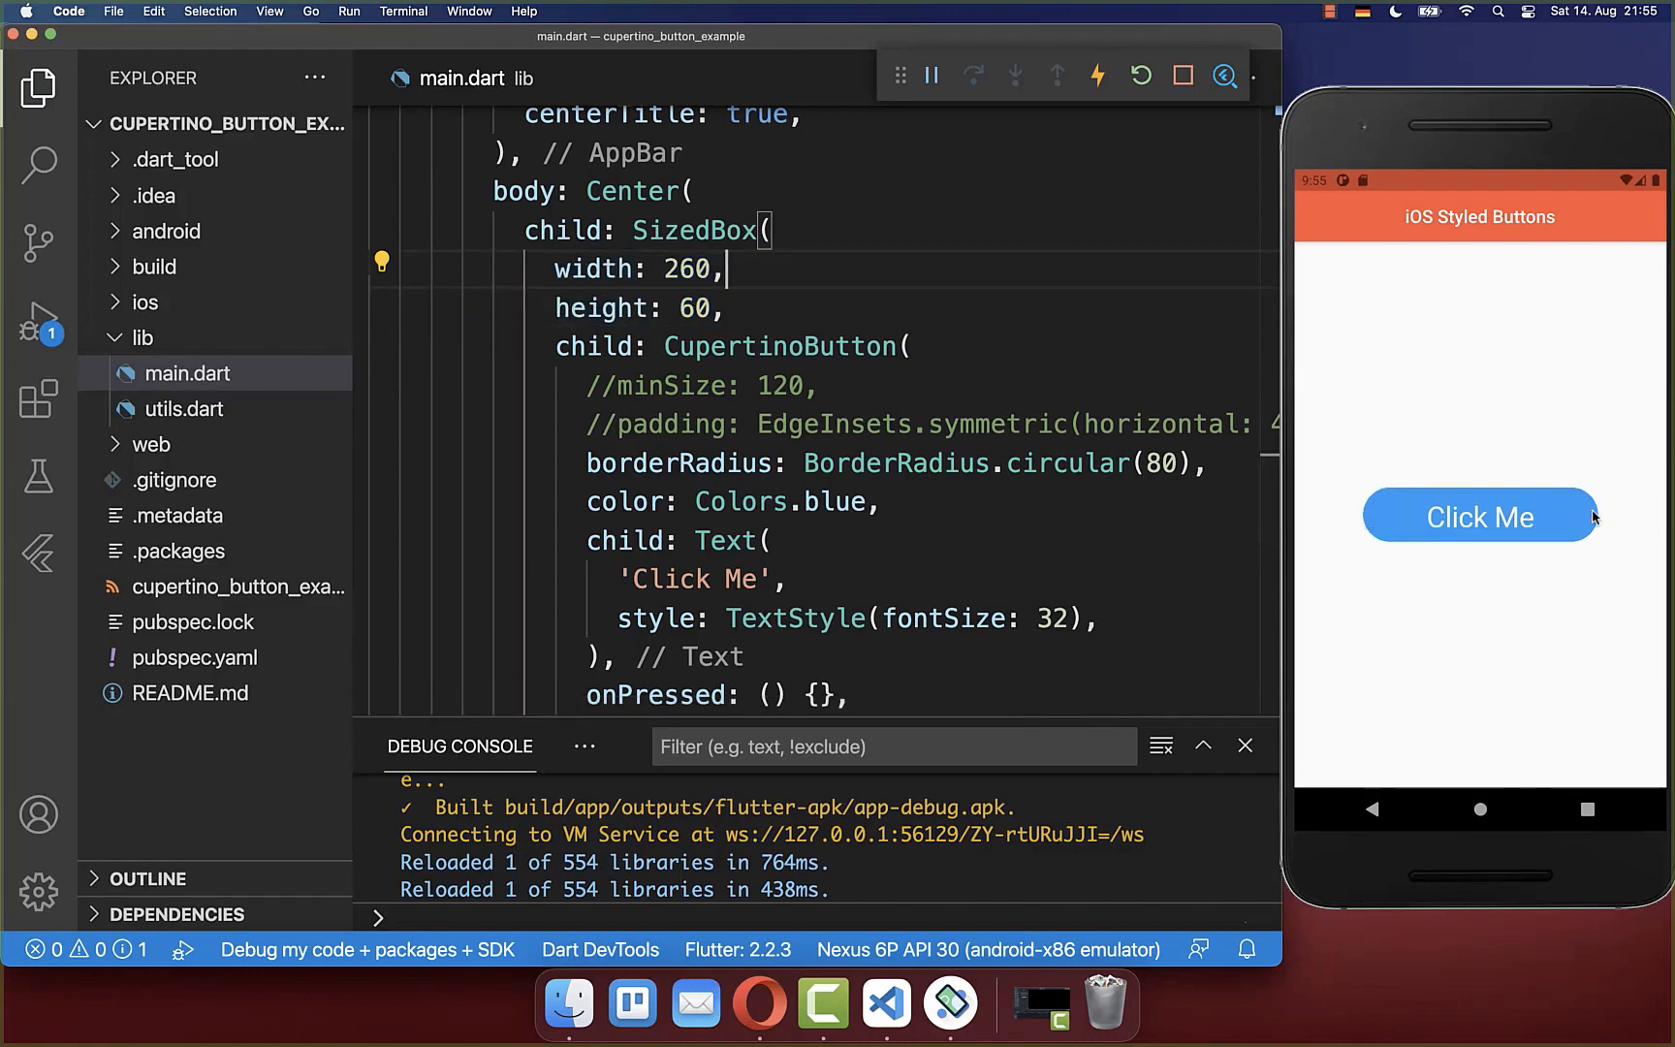
double_click(688, 270)
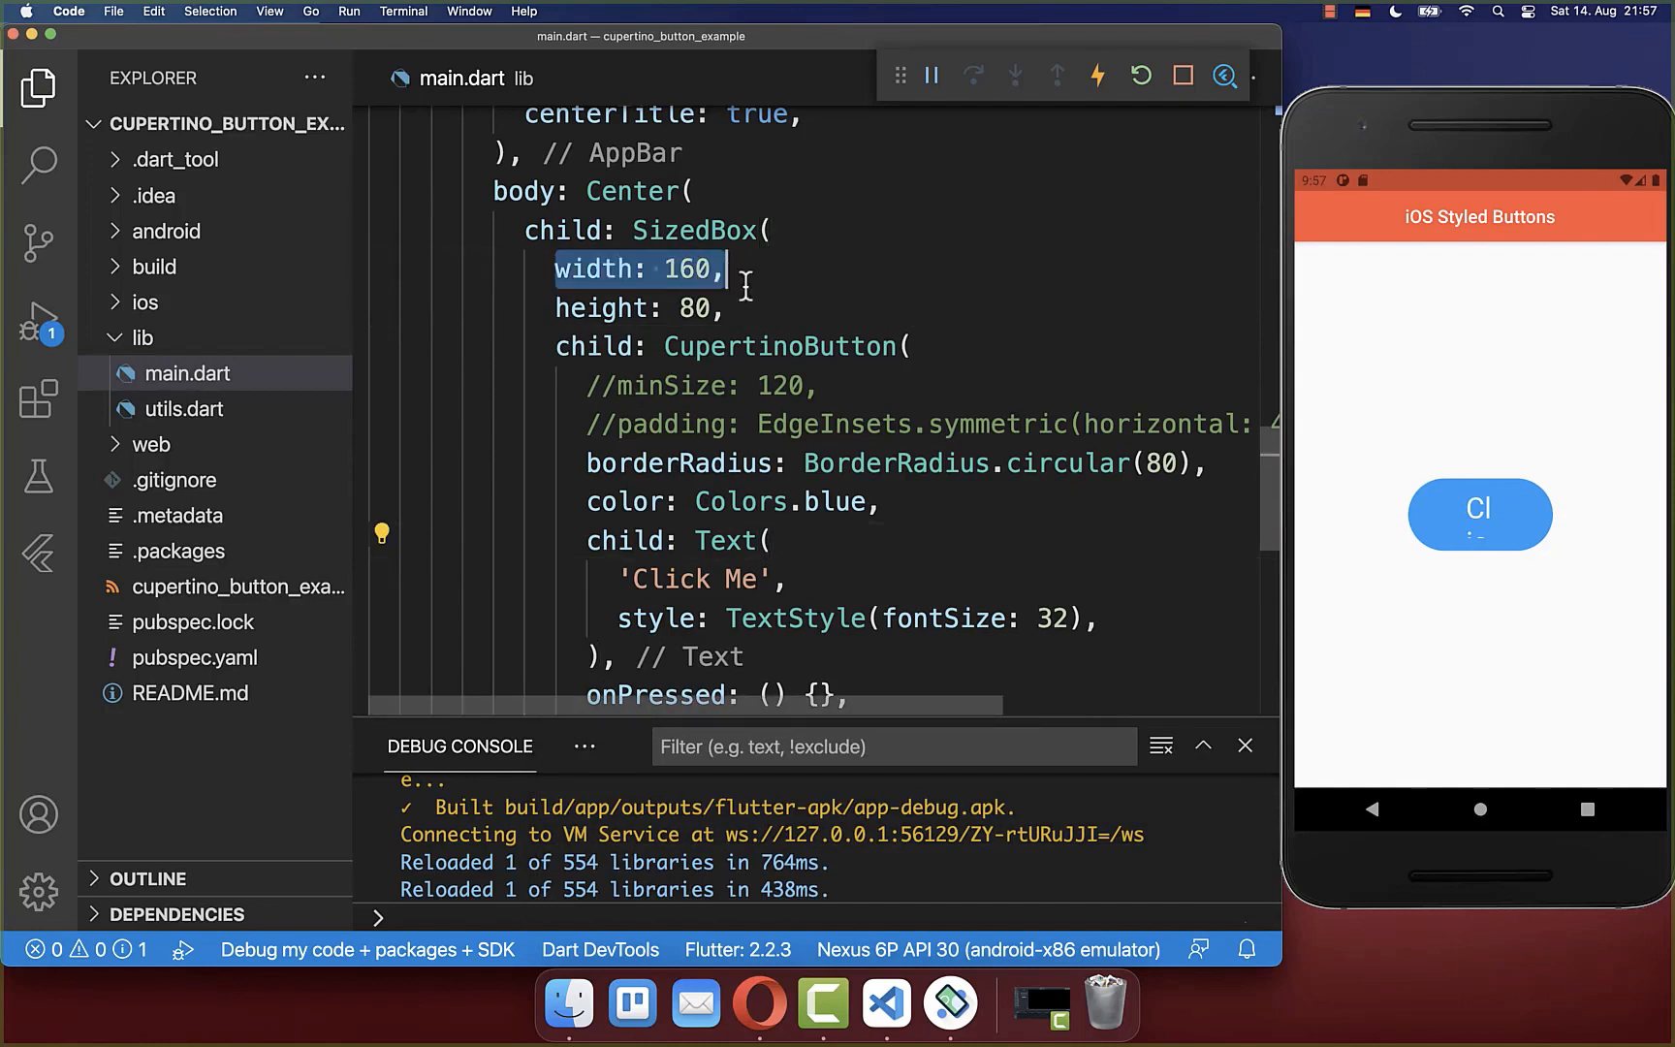
left_click(679, 269)
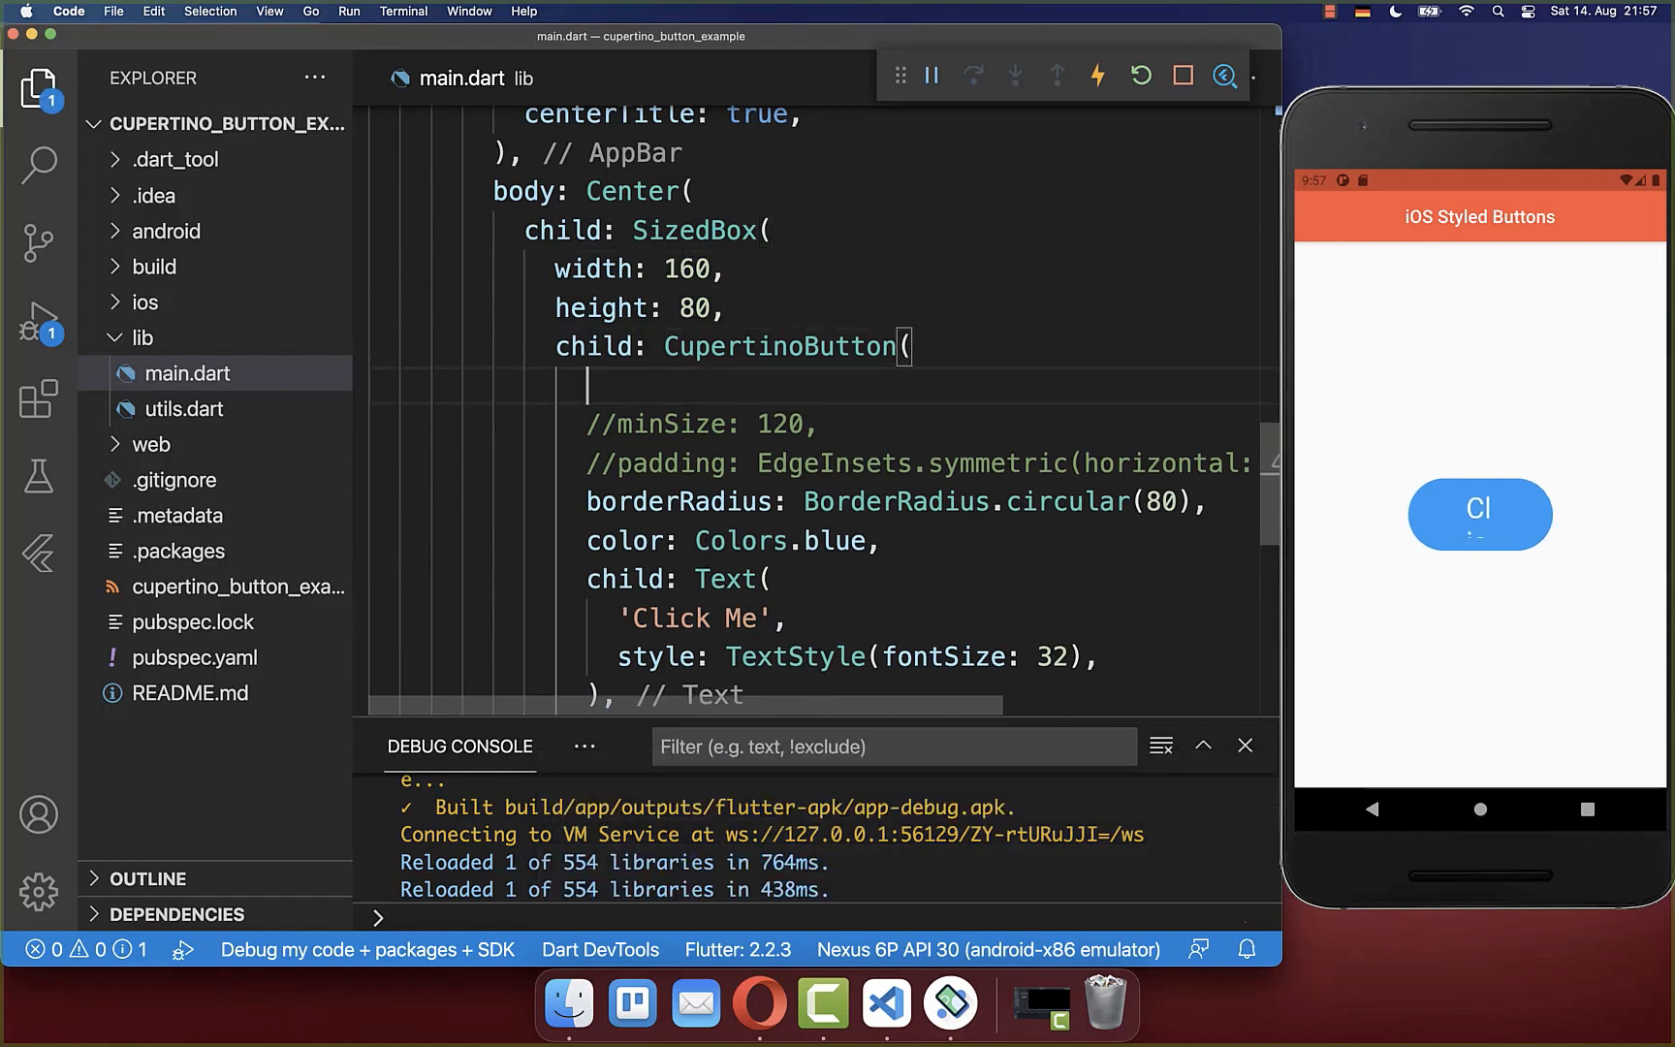
type("padding: EdgeInsets.zero,")
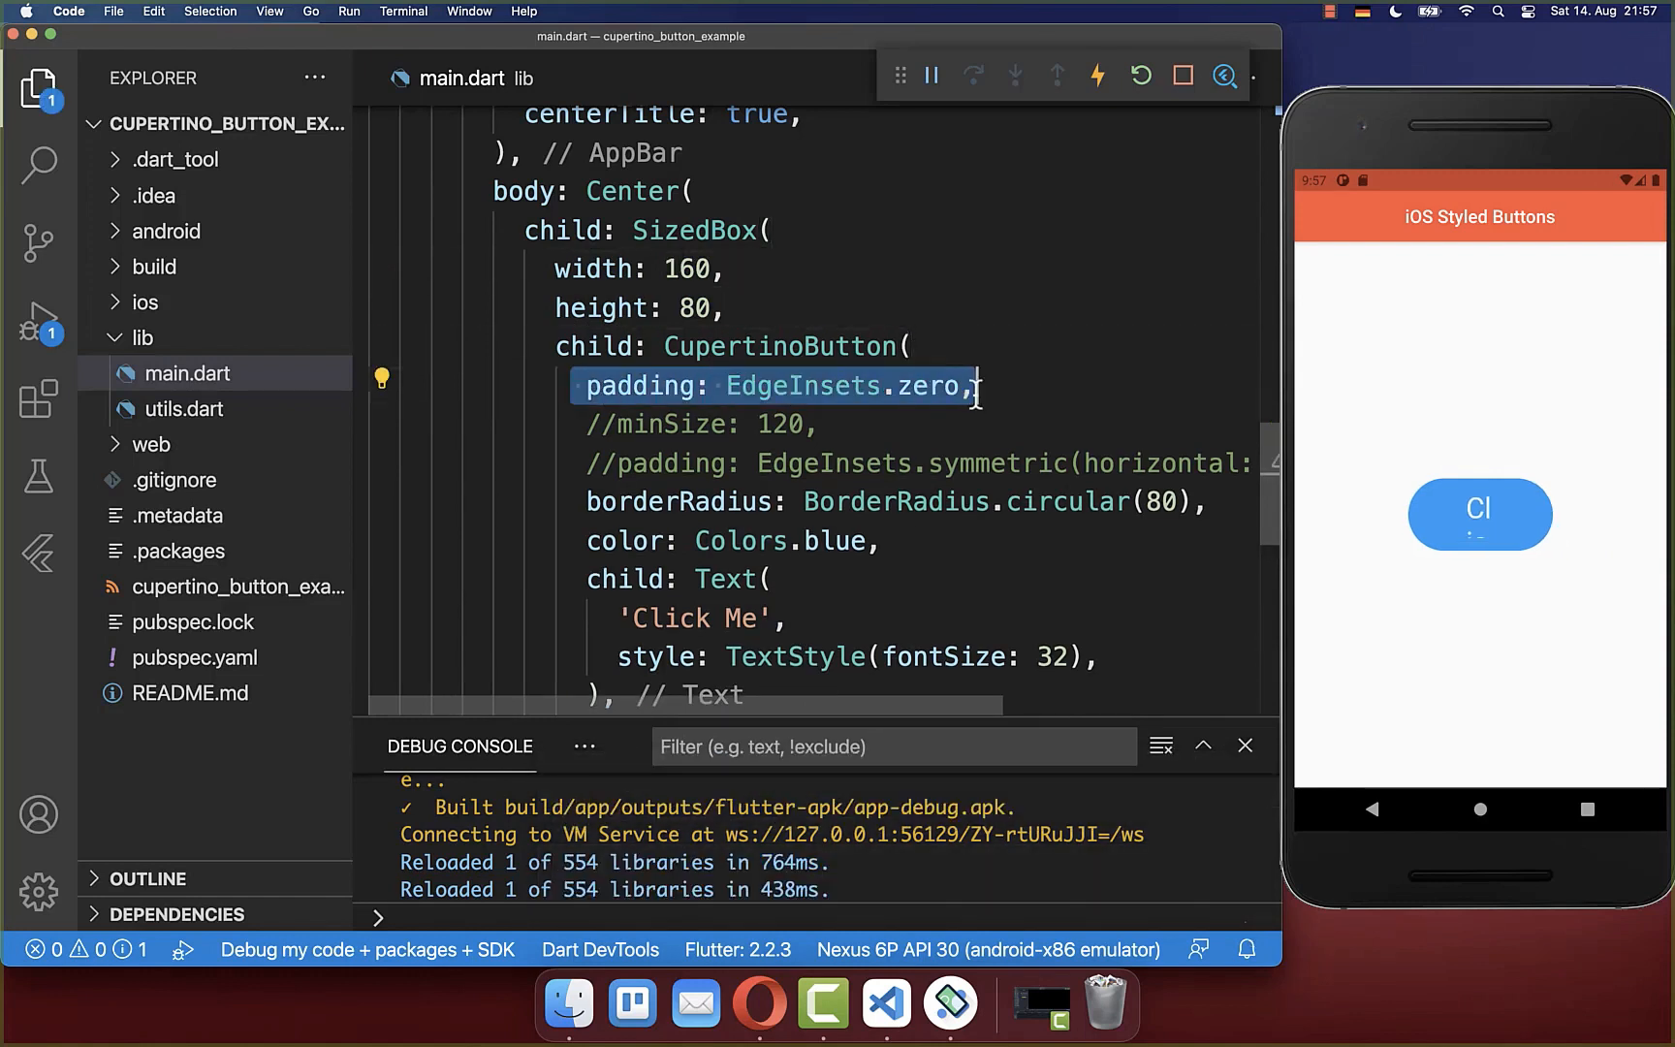
left_click(1097, 78)
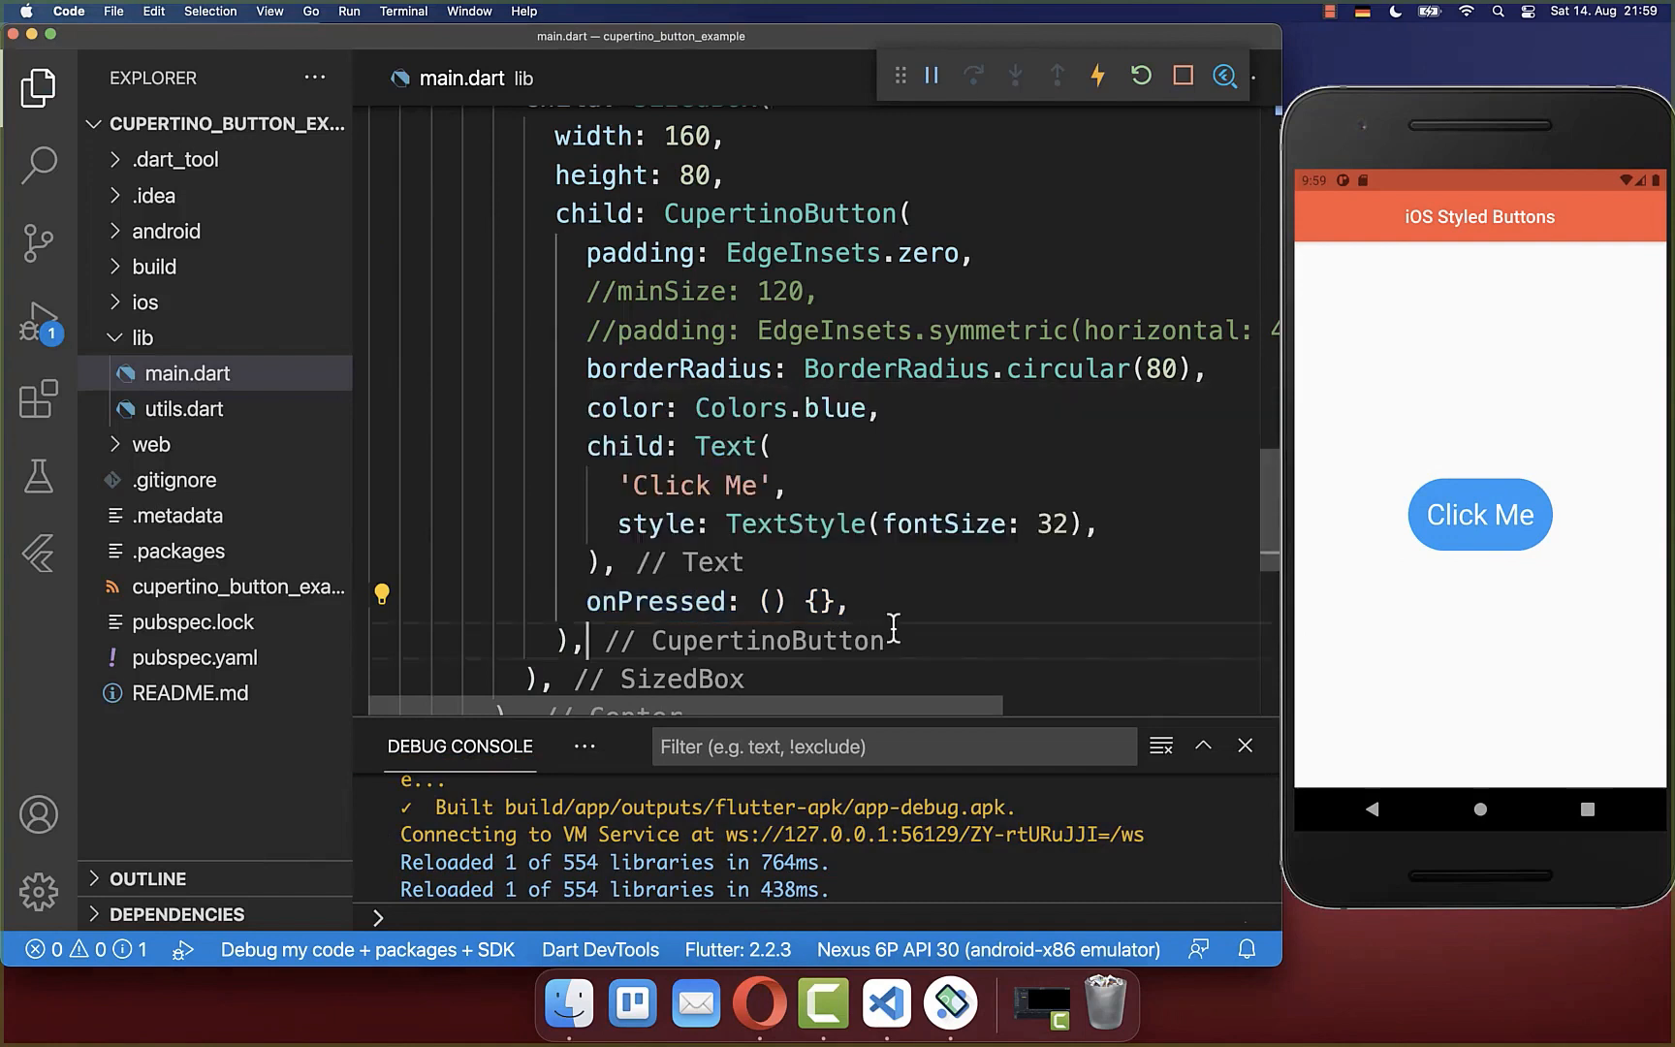
Make onPressed print 'Clicked Button' and verify taps log it in the emulator
type("print('Clicked Button');")
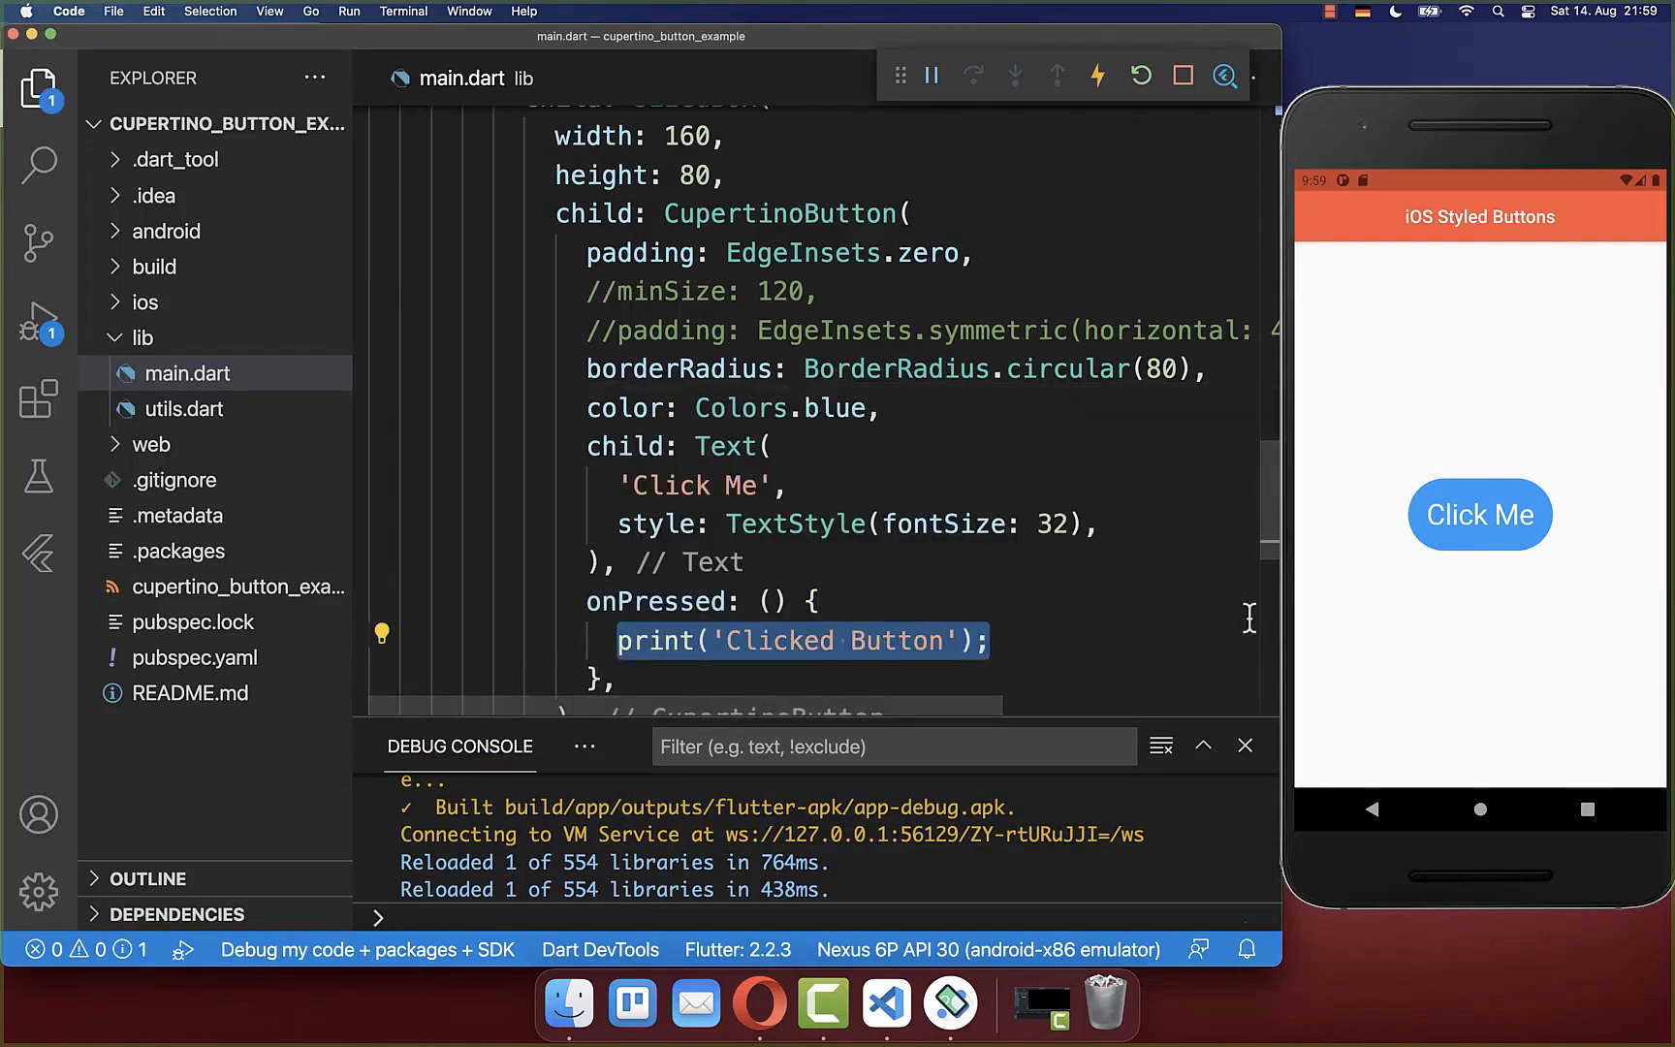
mouse_move(1279, 619)
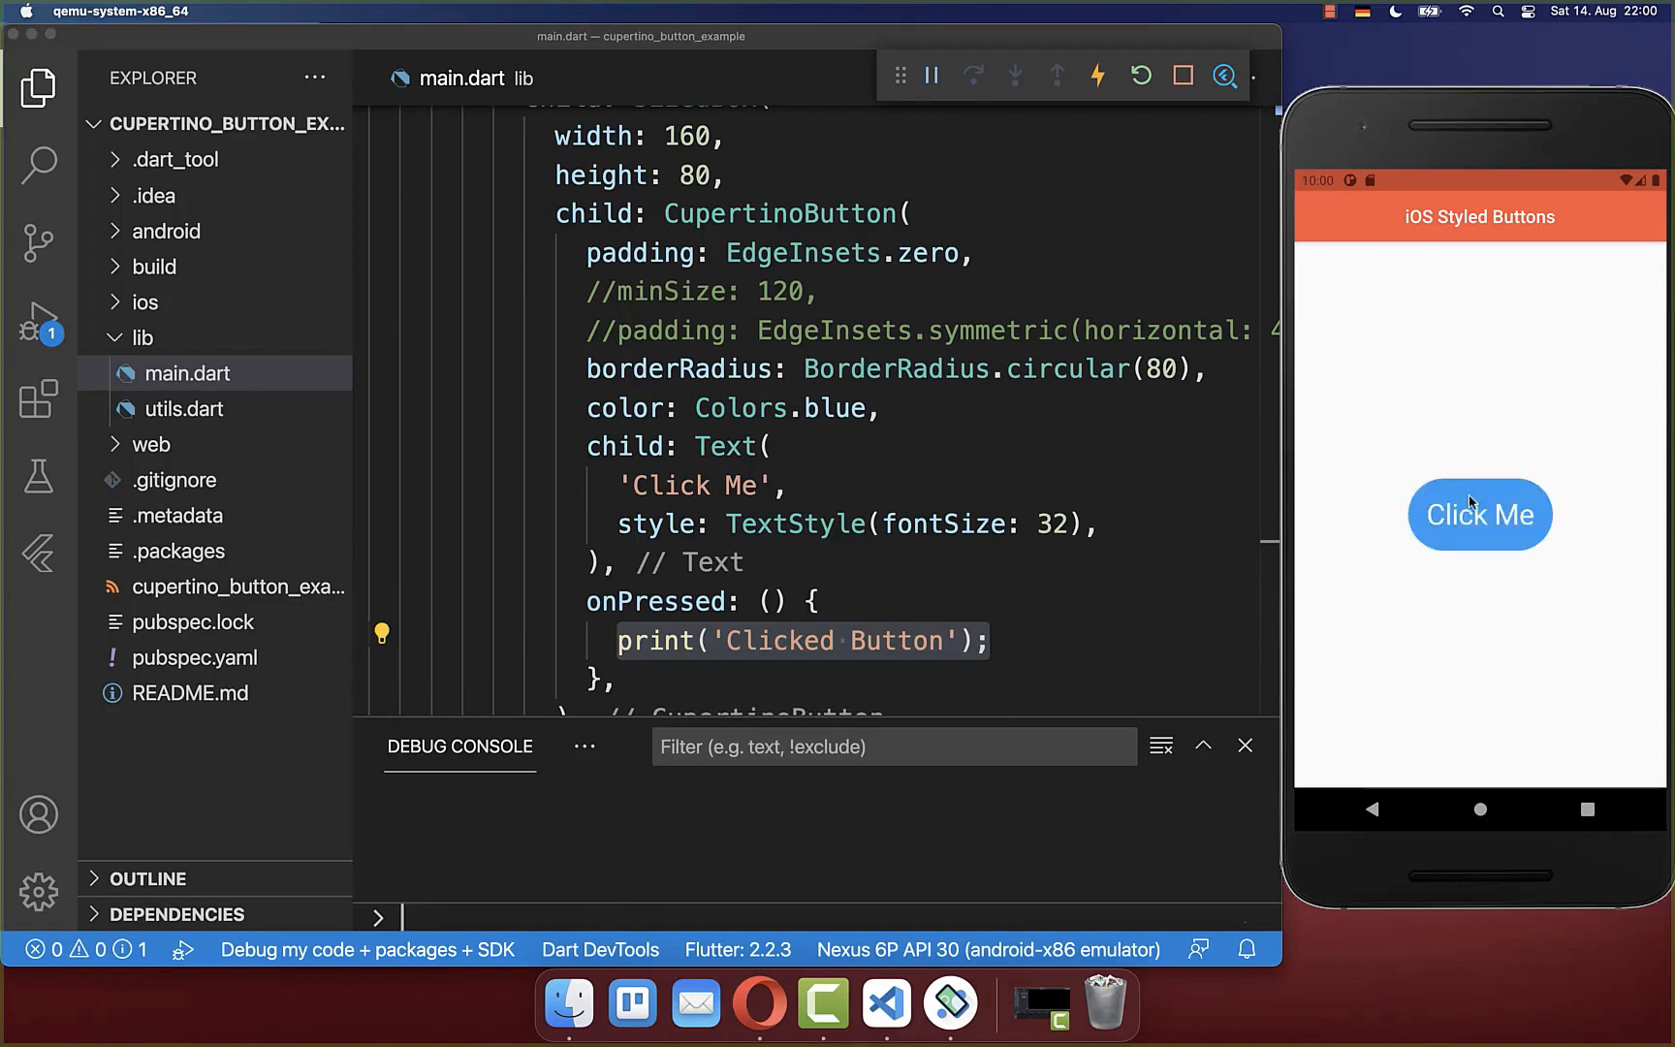
left_click(1480, 516)
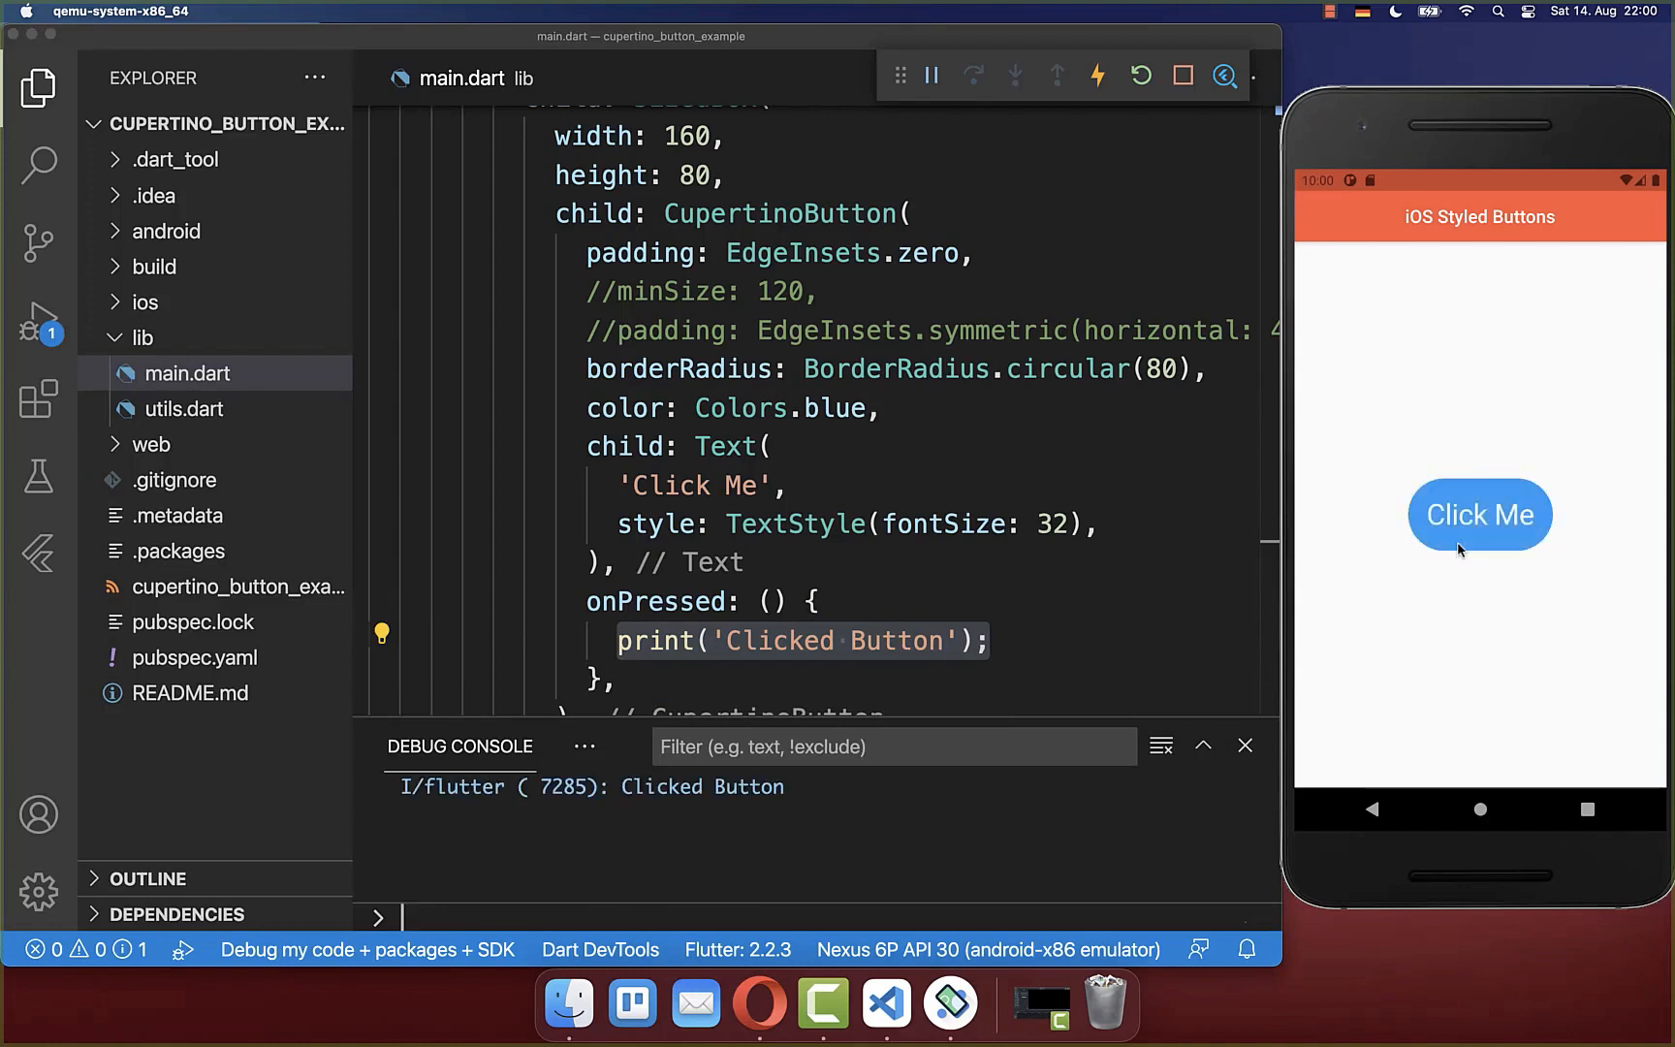
double_click(683, 787)
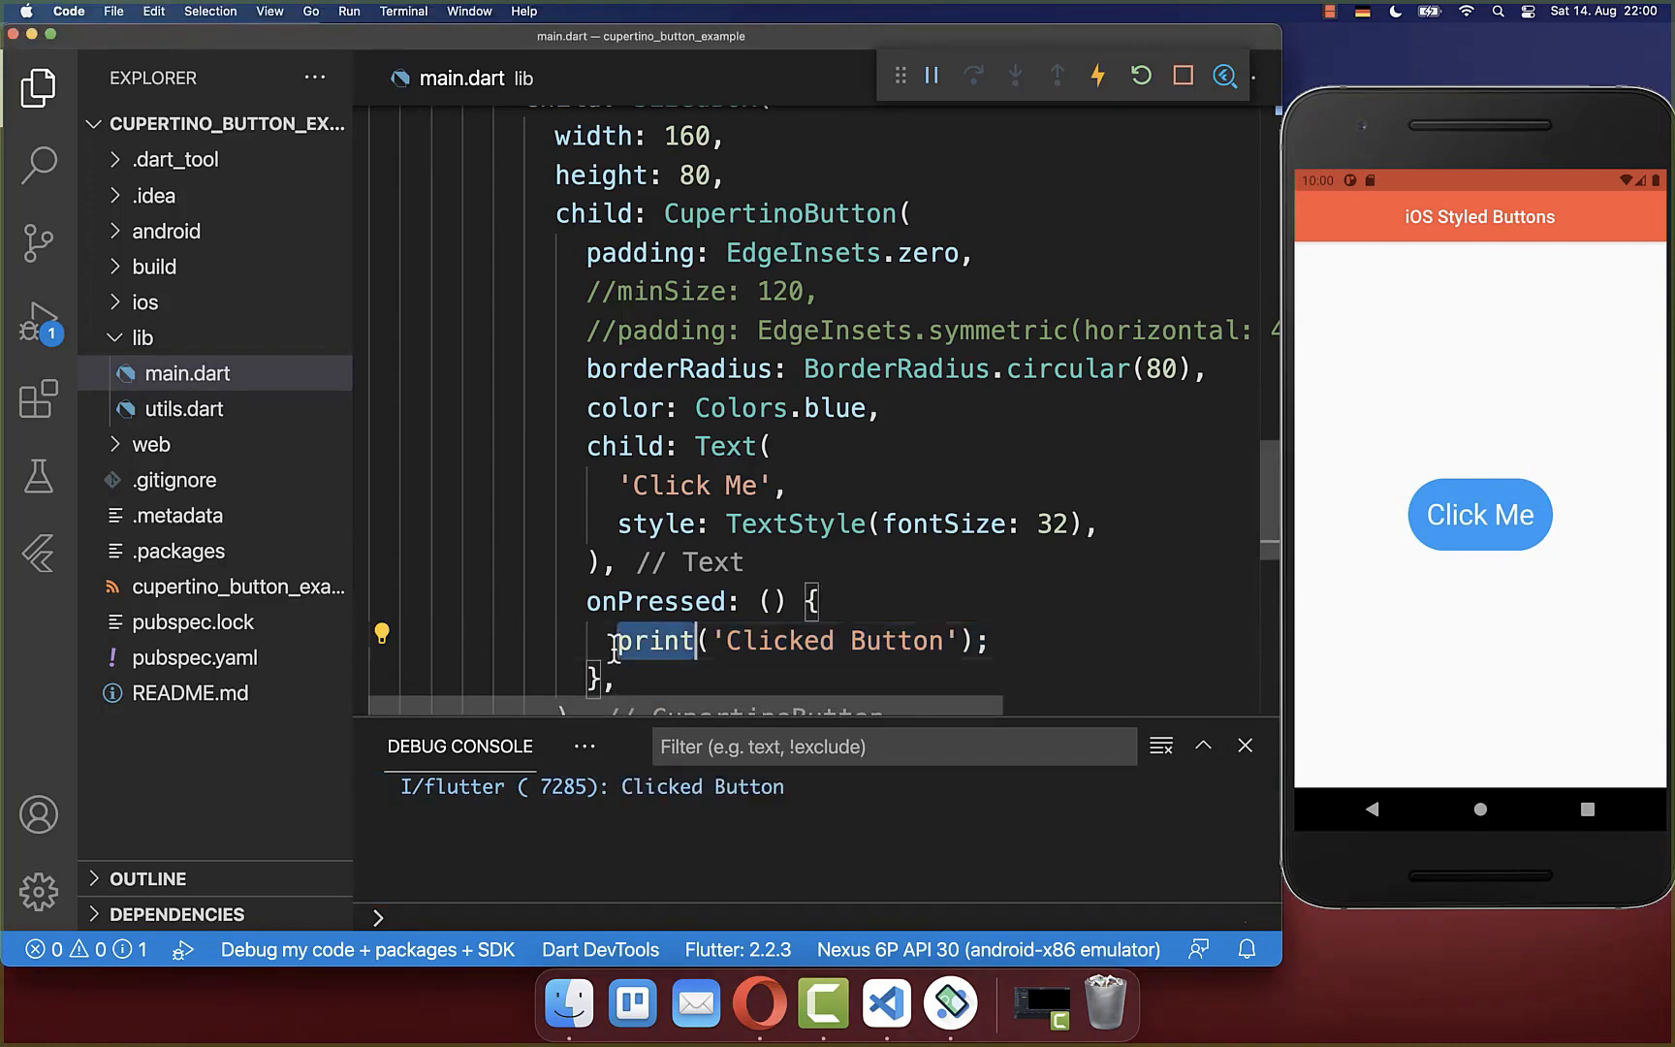
left_click(1480, 516)
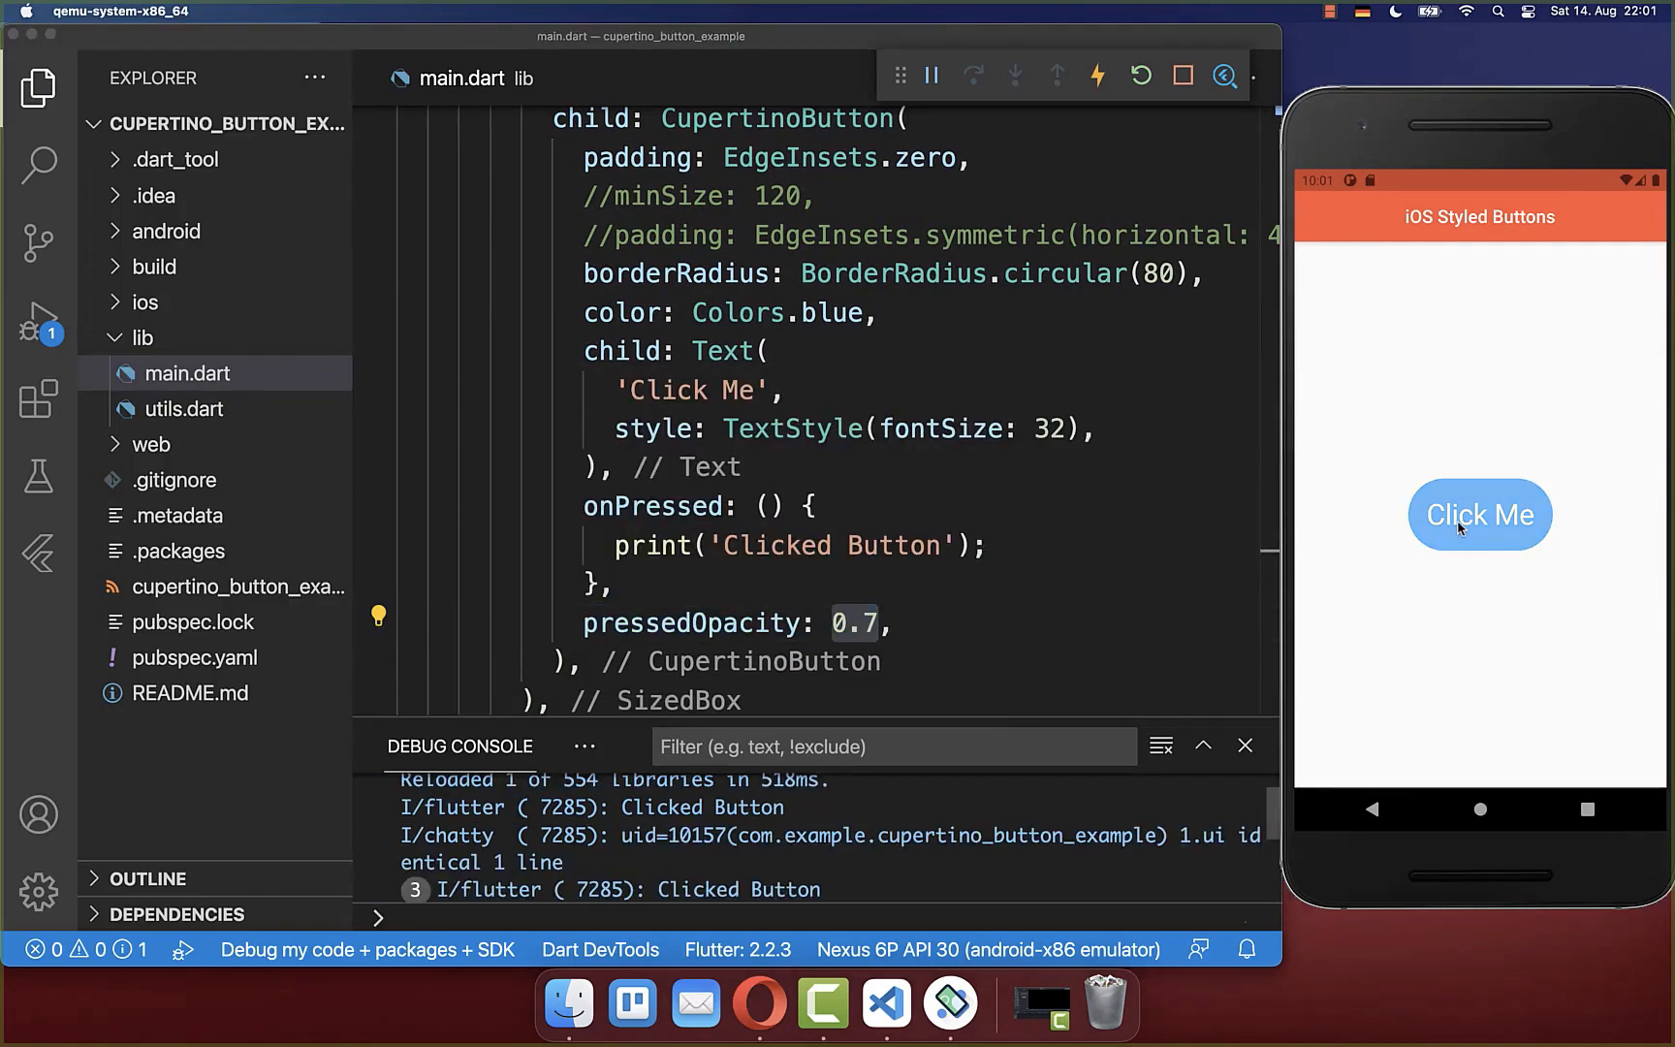
mouse_move(1336, 574)
type("4")
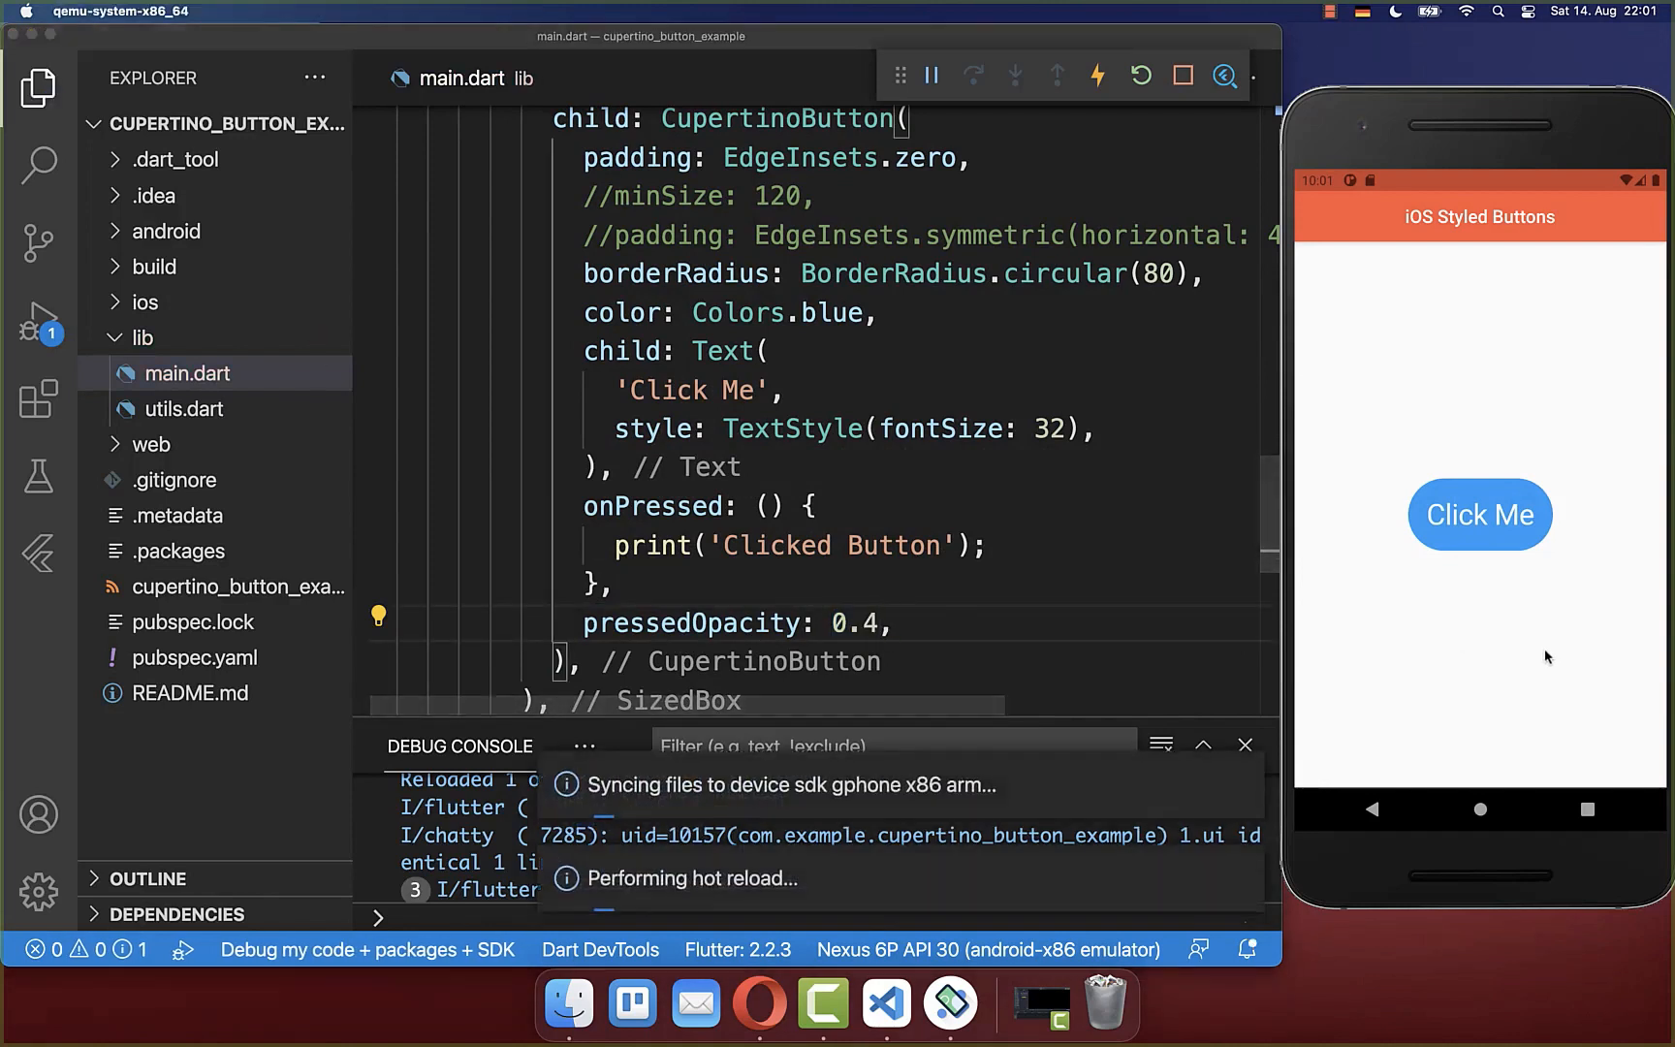
Add pressedOpacity: 0.4 and tap the button to check the lighter press fade
left_click(1479, 517)
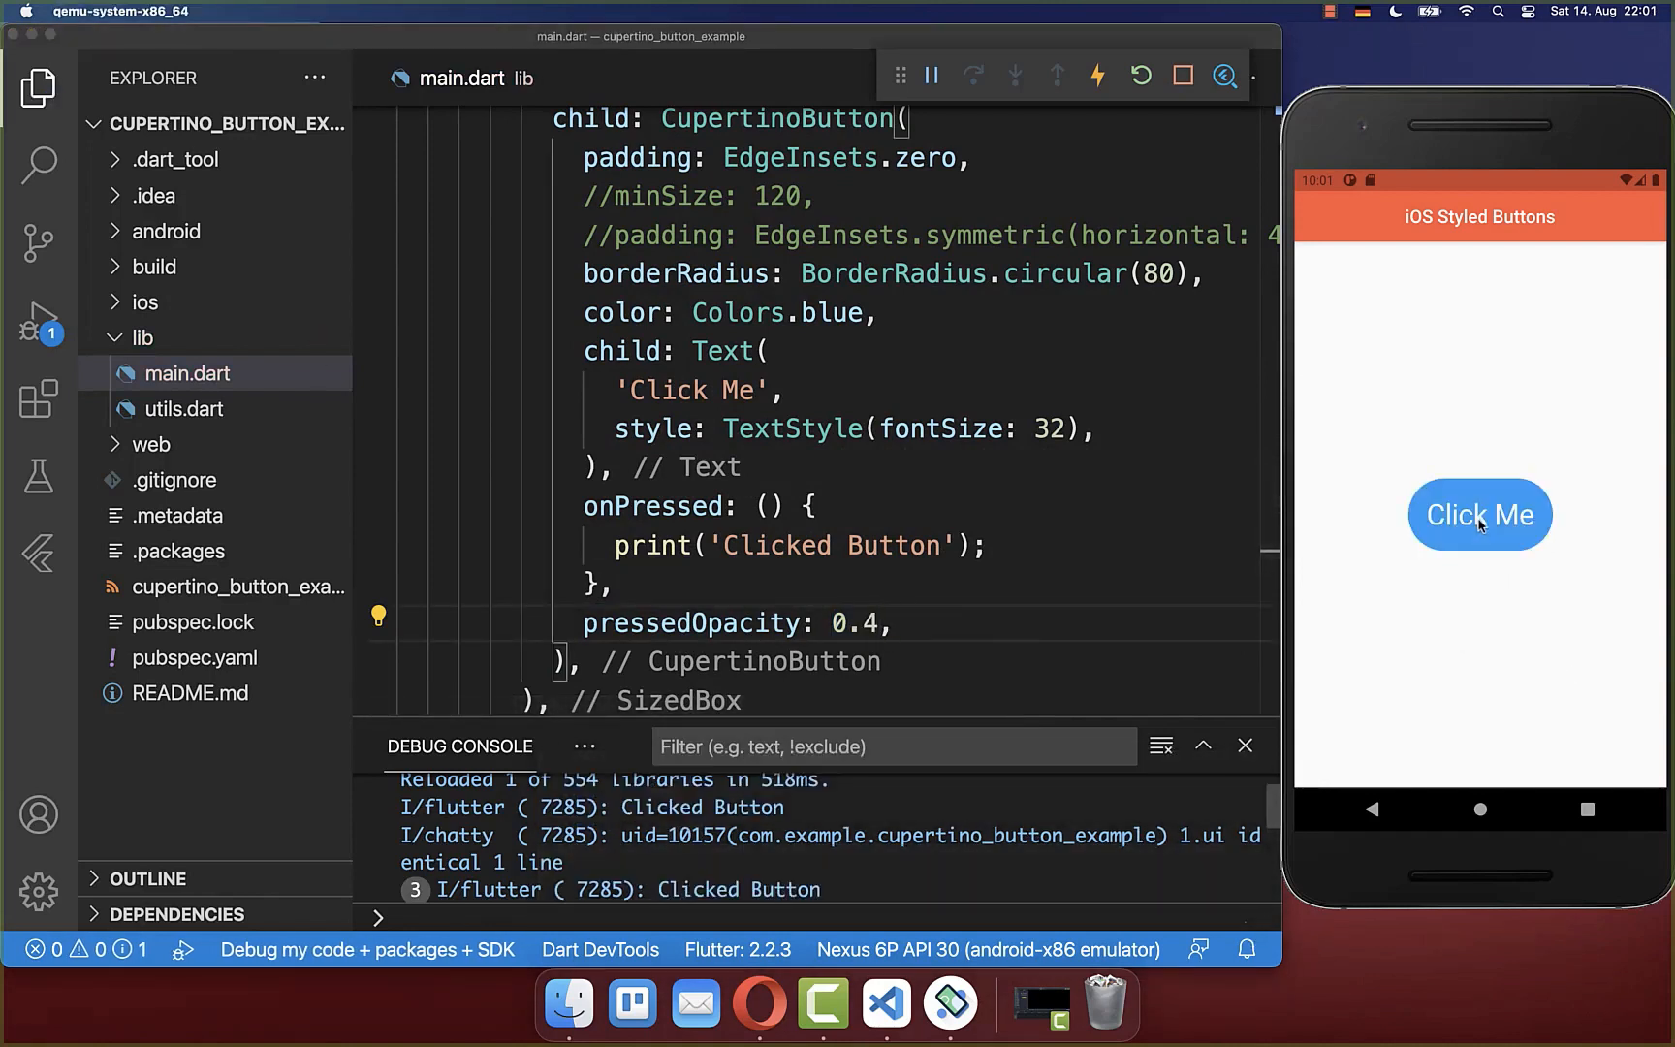
left_click(1479, 516)
type("null,")
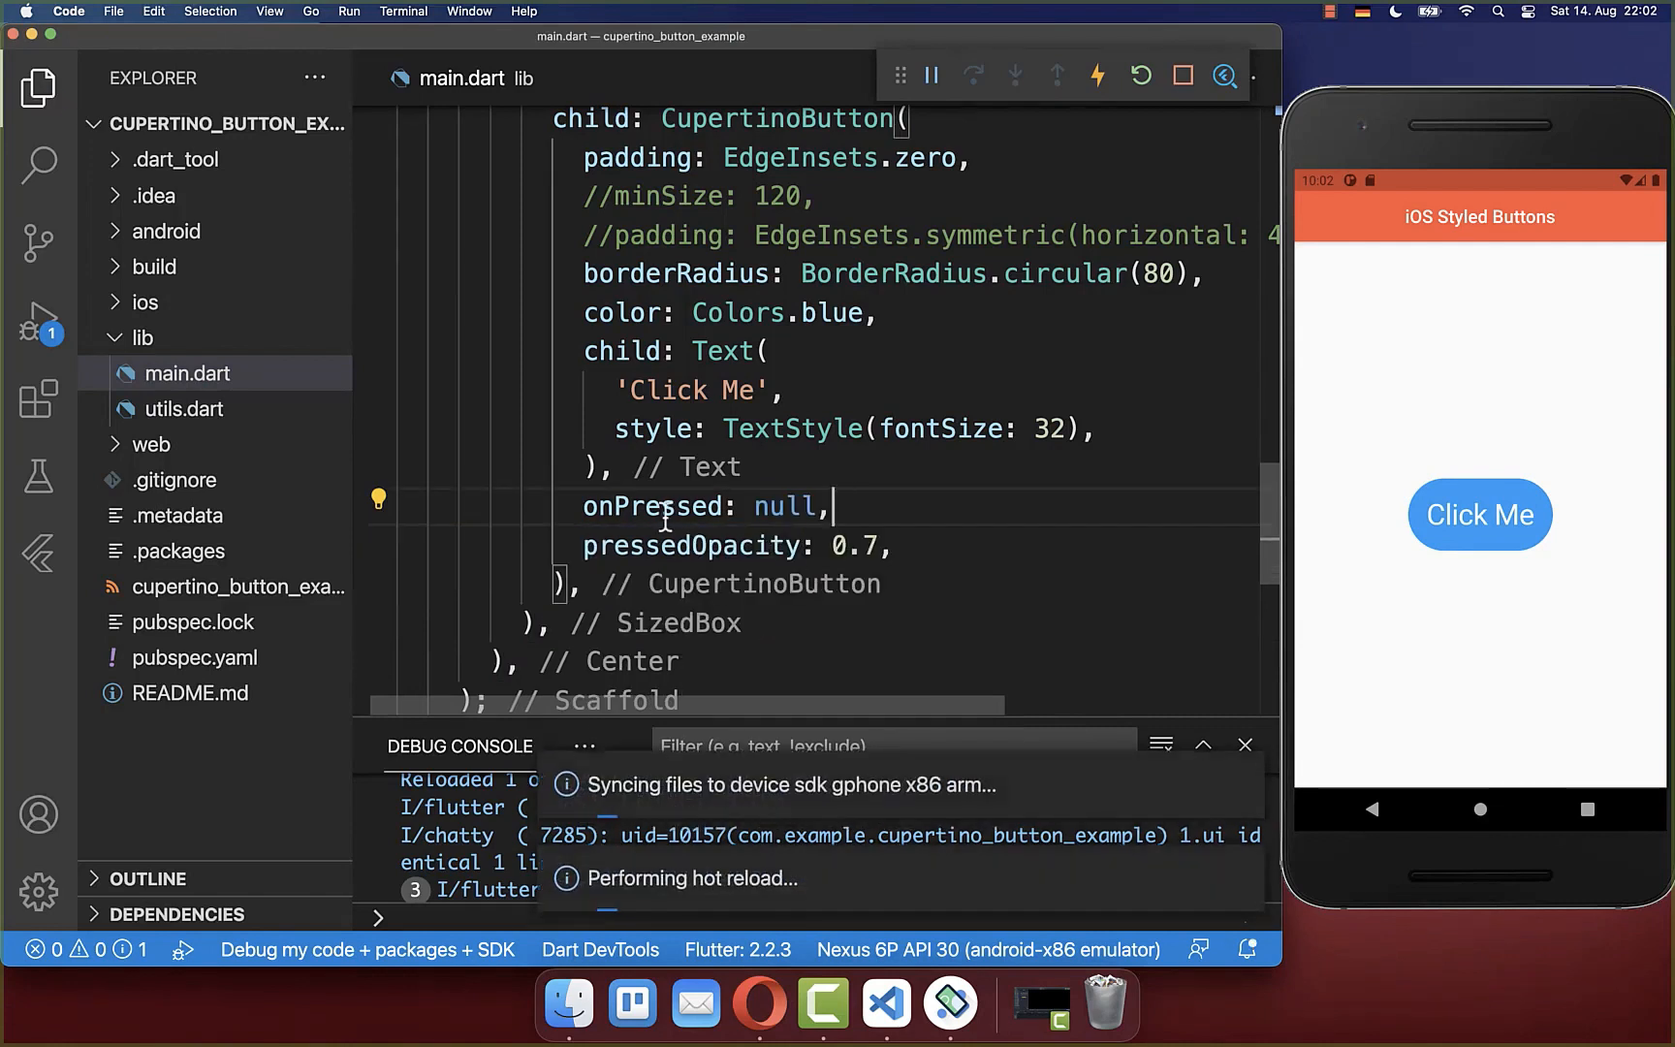
Tap the disabled button, then add disabledColor: Colors.grey and an isDisabled state field
left_click(1479, 516)
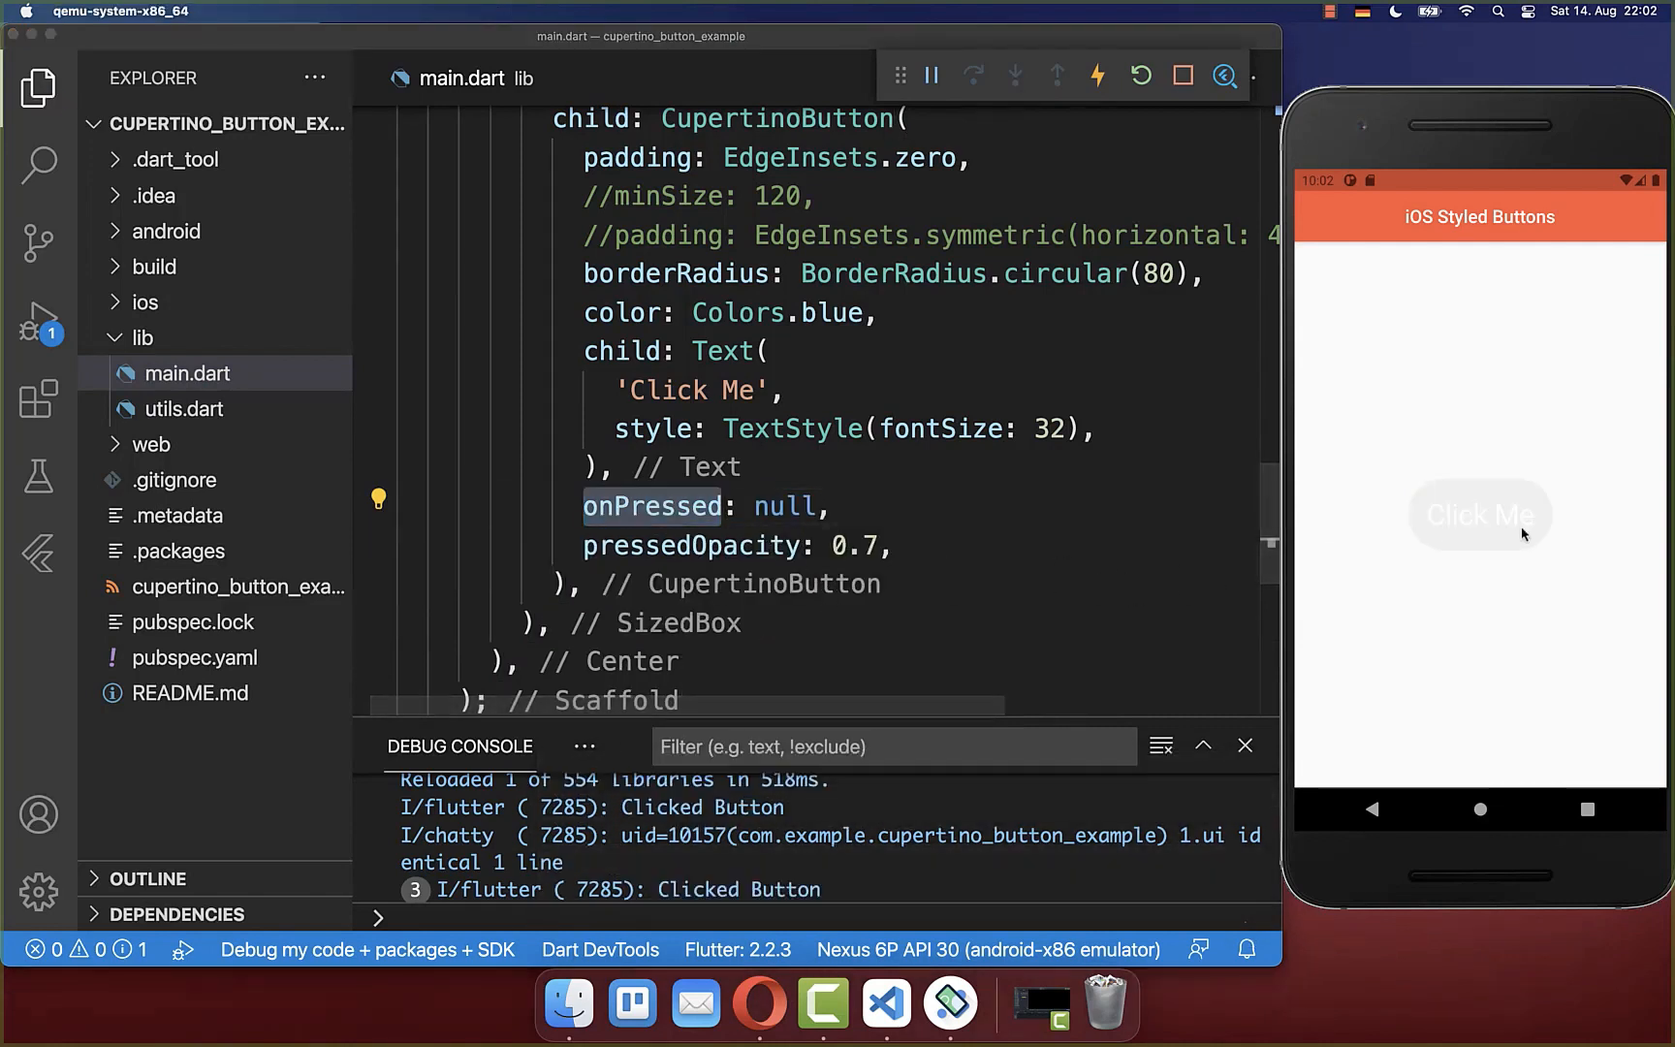
mouse_move(1479, 522)
type("disabledColor: Colors.grey,")
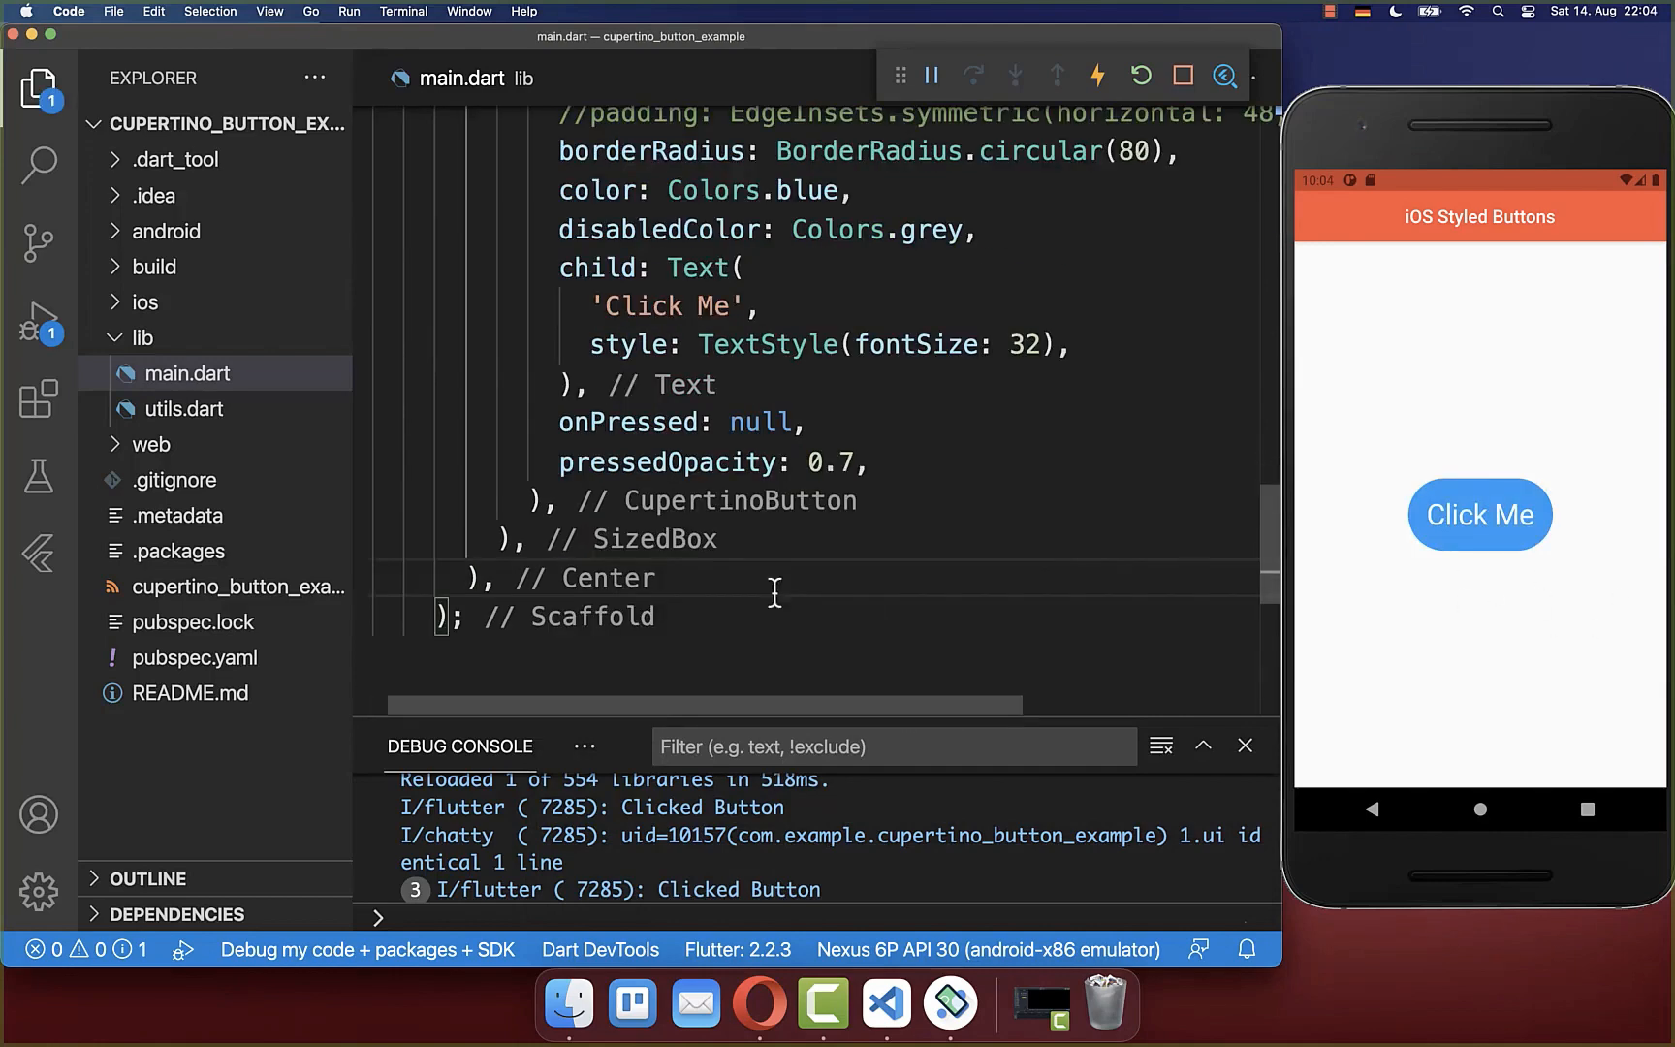
double_click(760, 422)
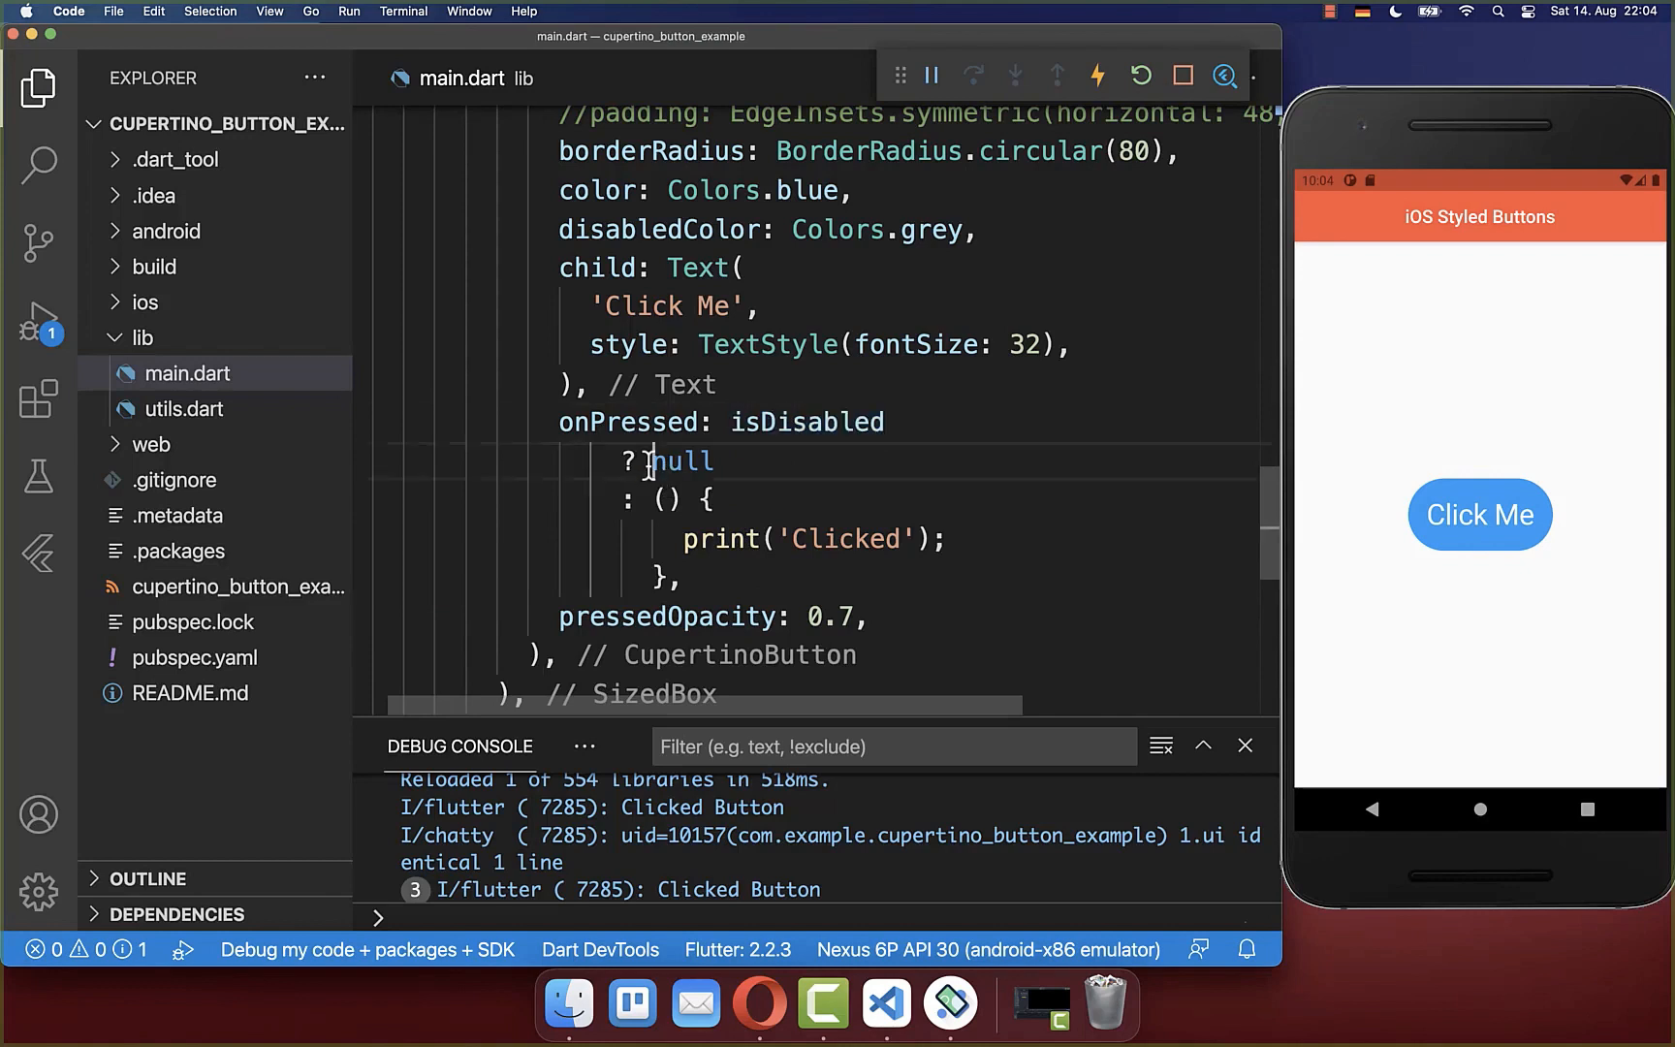
double_click(683, 462)
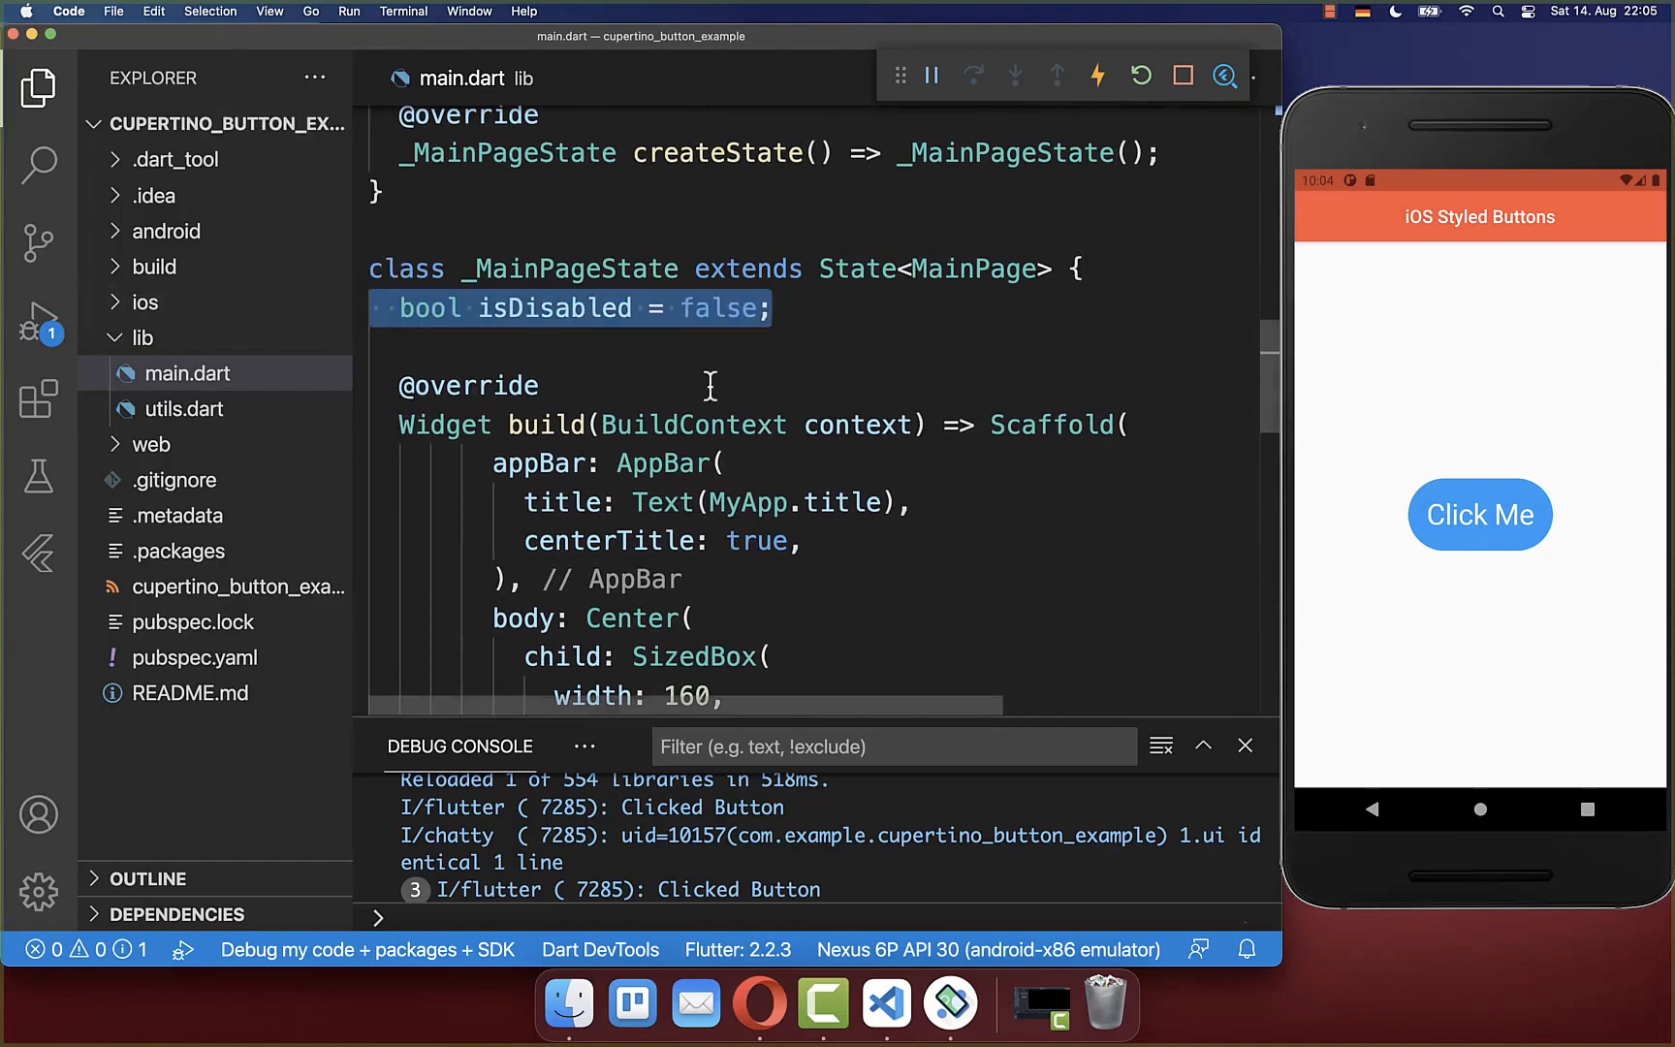
Make onPressed call setState(() => isDisabled = true) and tap so the button greys out
scroll("down", 3)
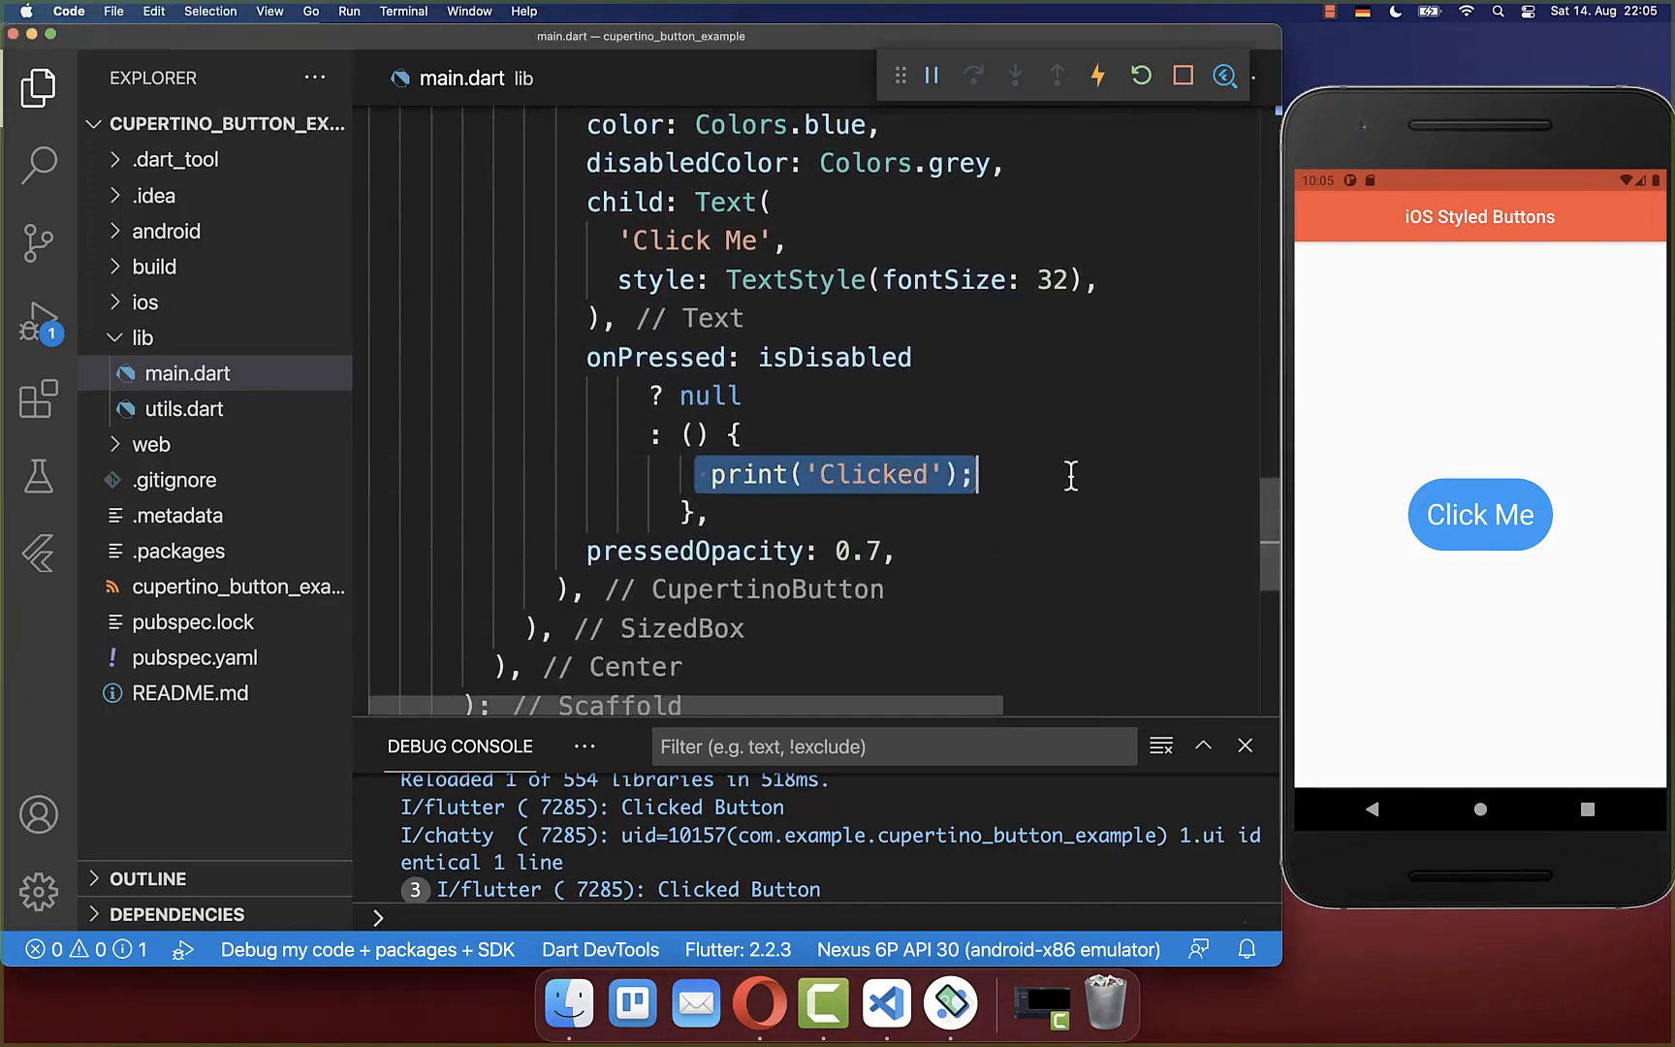
type("setState(() => isDisabled = true);")
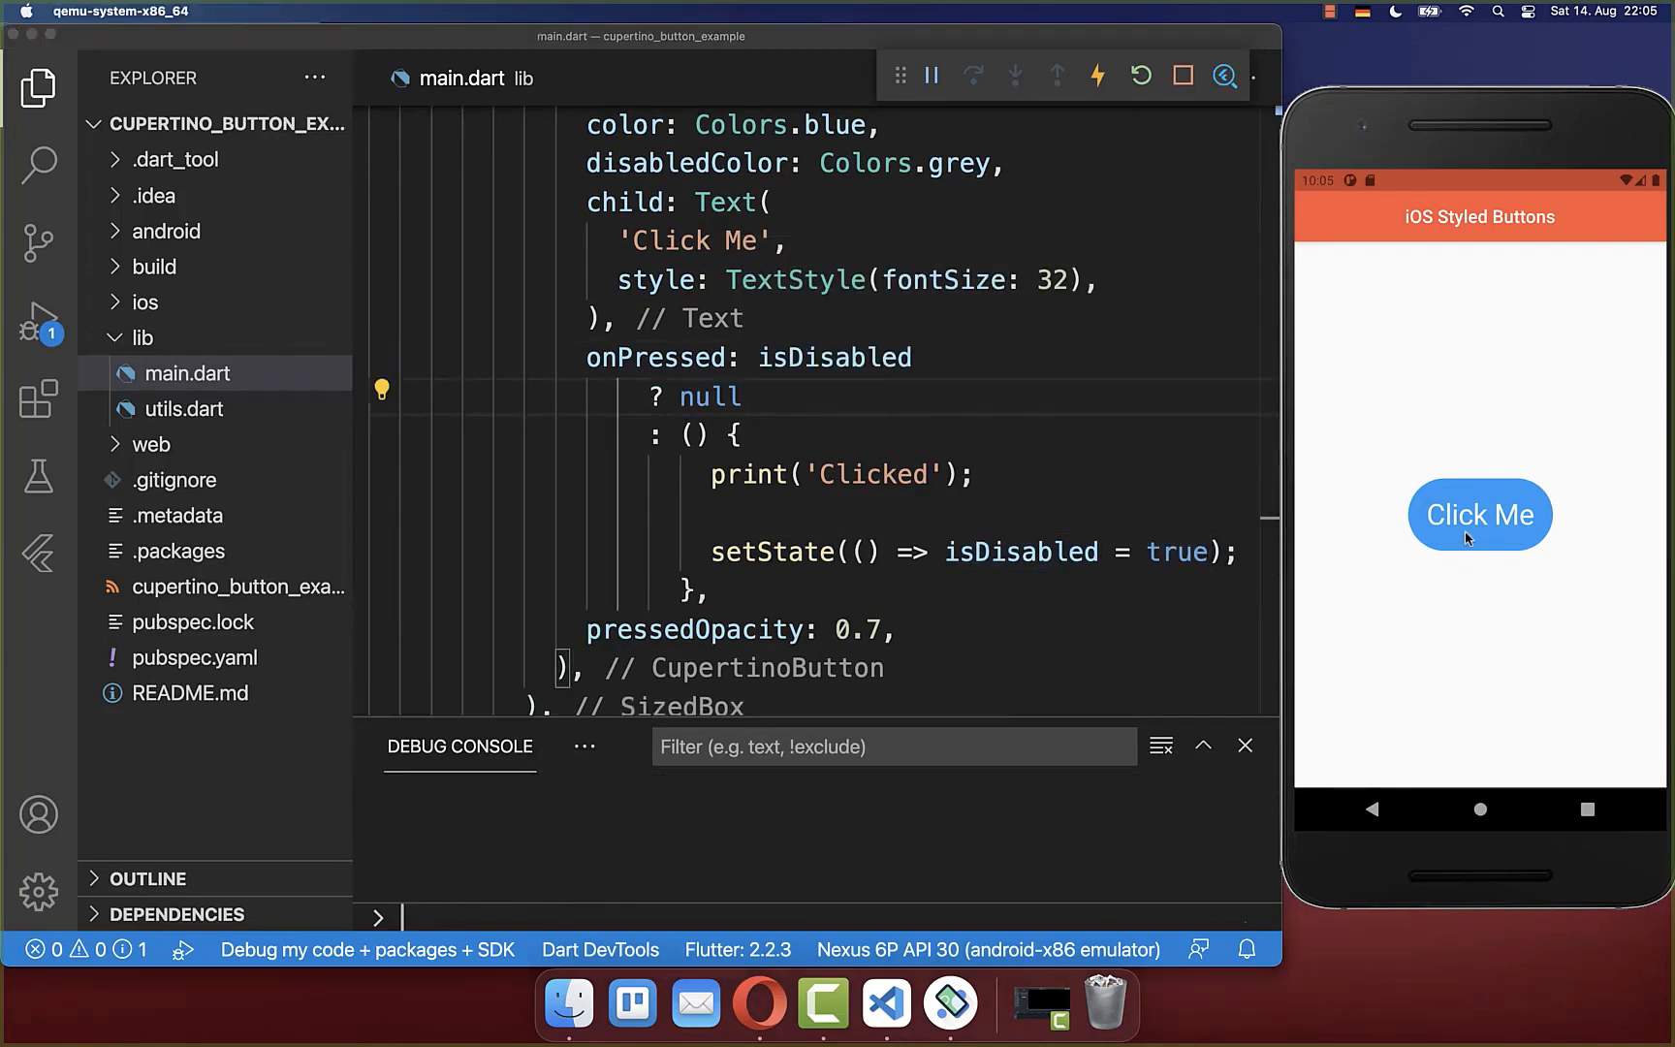
left_click(1479, 516)
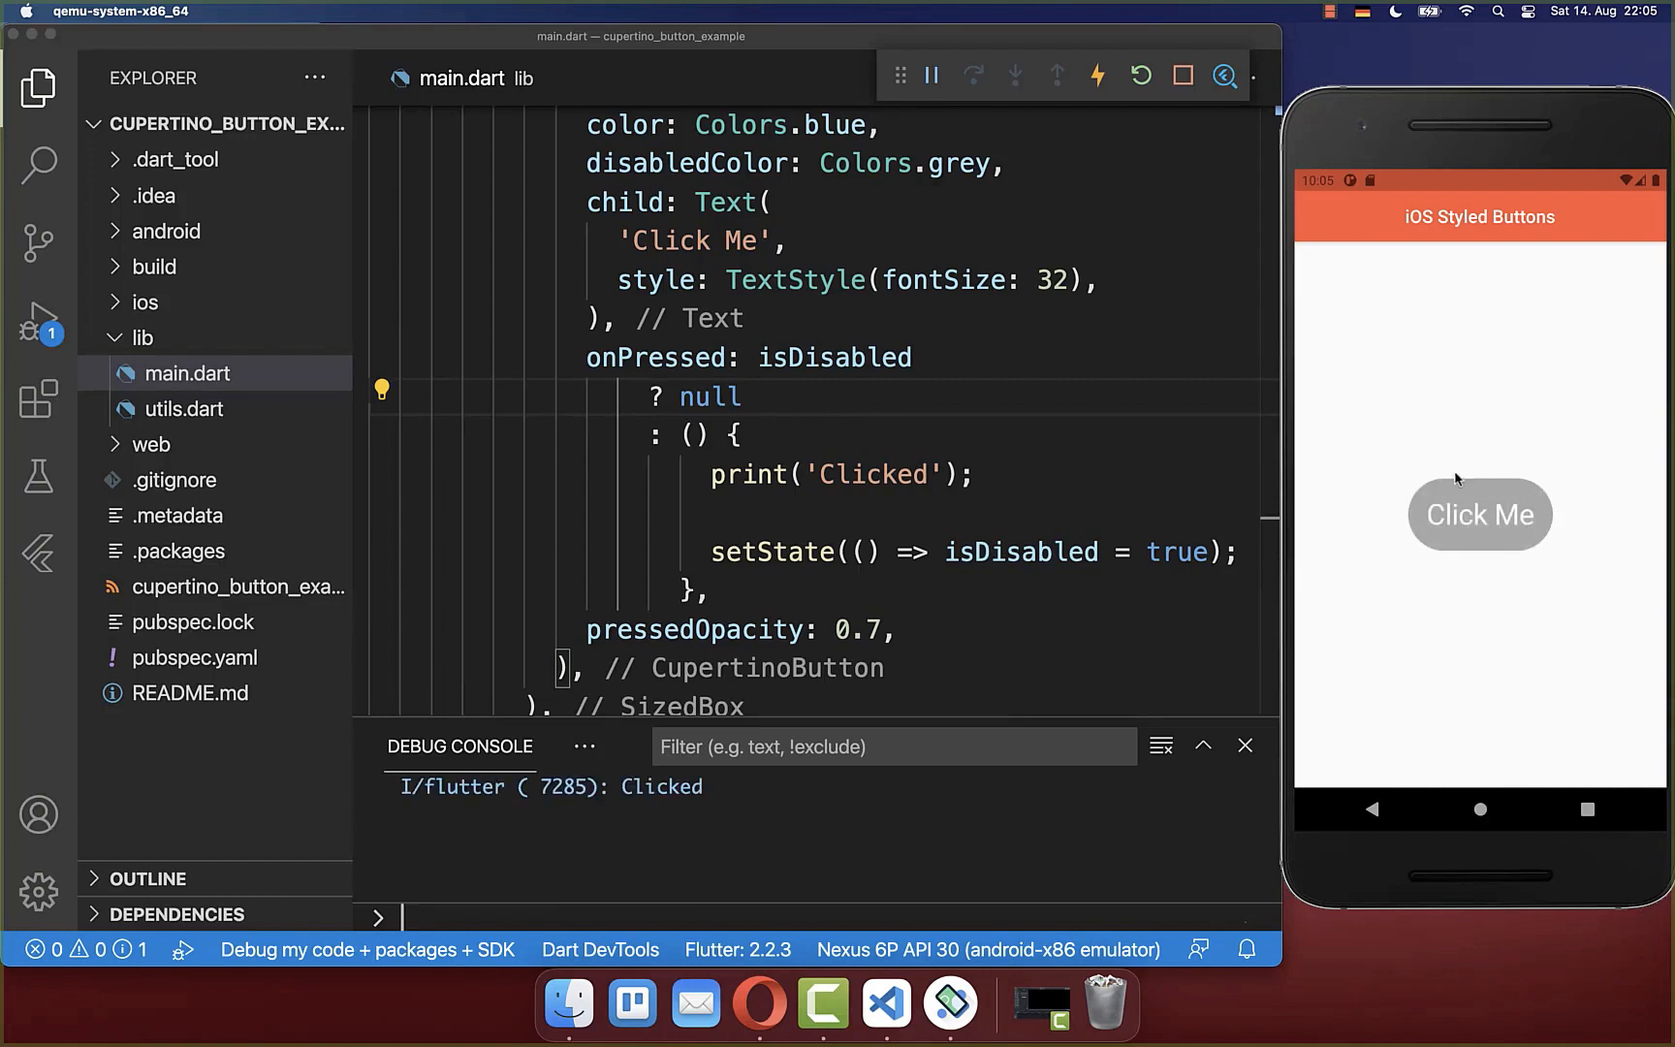
mouse_move(1497, 566)
type("Icon(CupertinoIcons.add_circled, size: 48),")
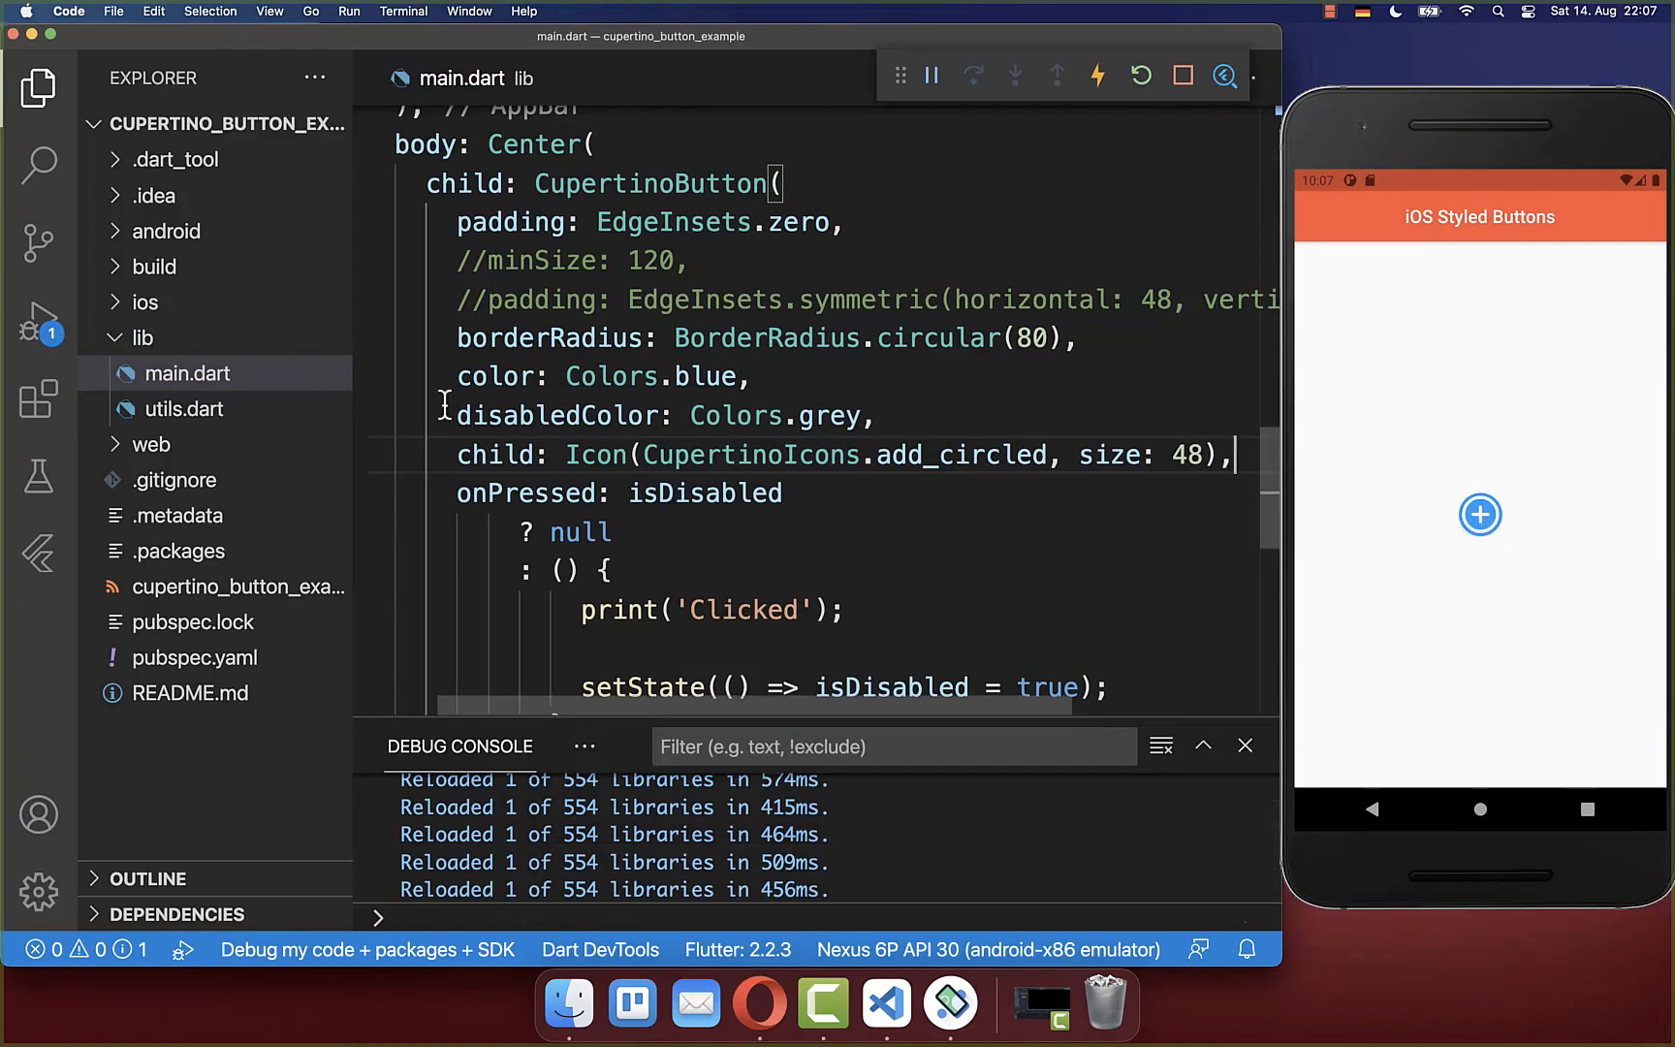
Comment out borderRadius and color so the add_circled icon button shows plain
type("//")
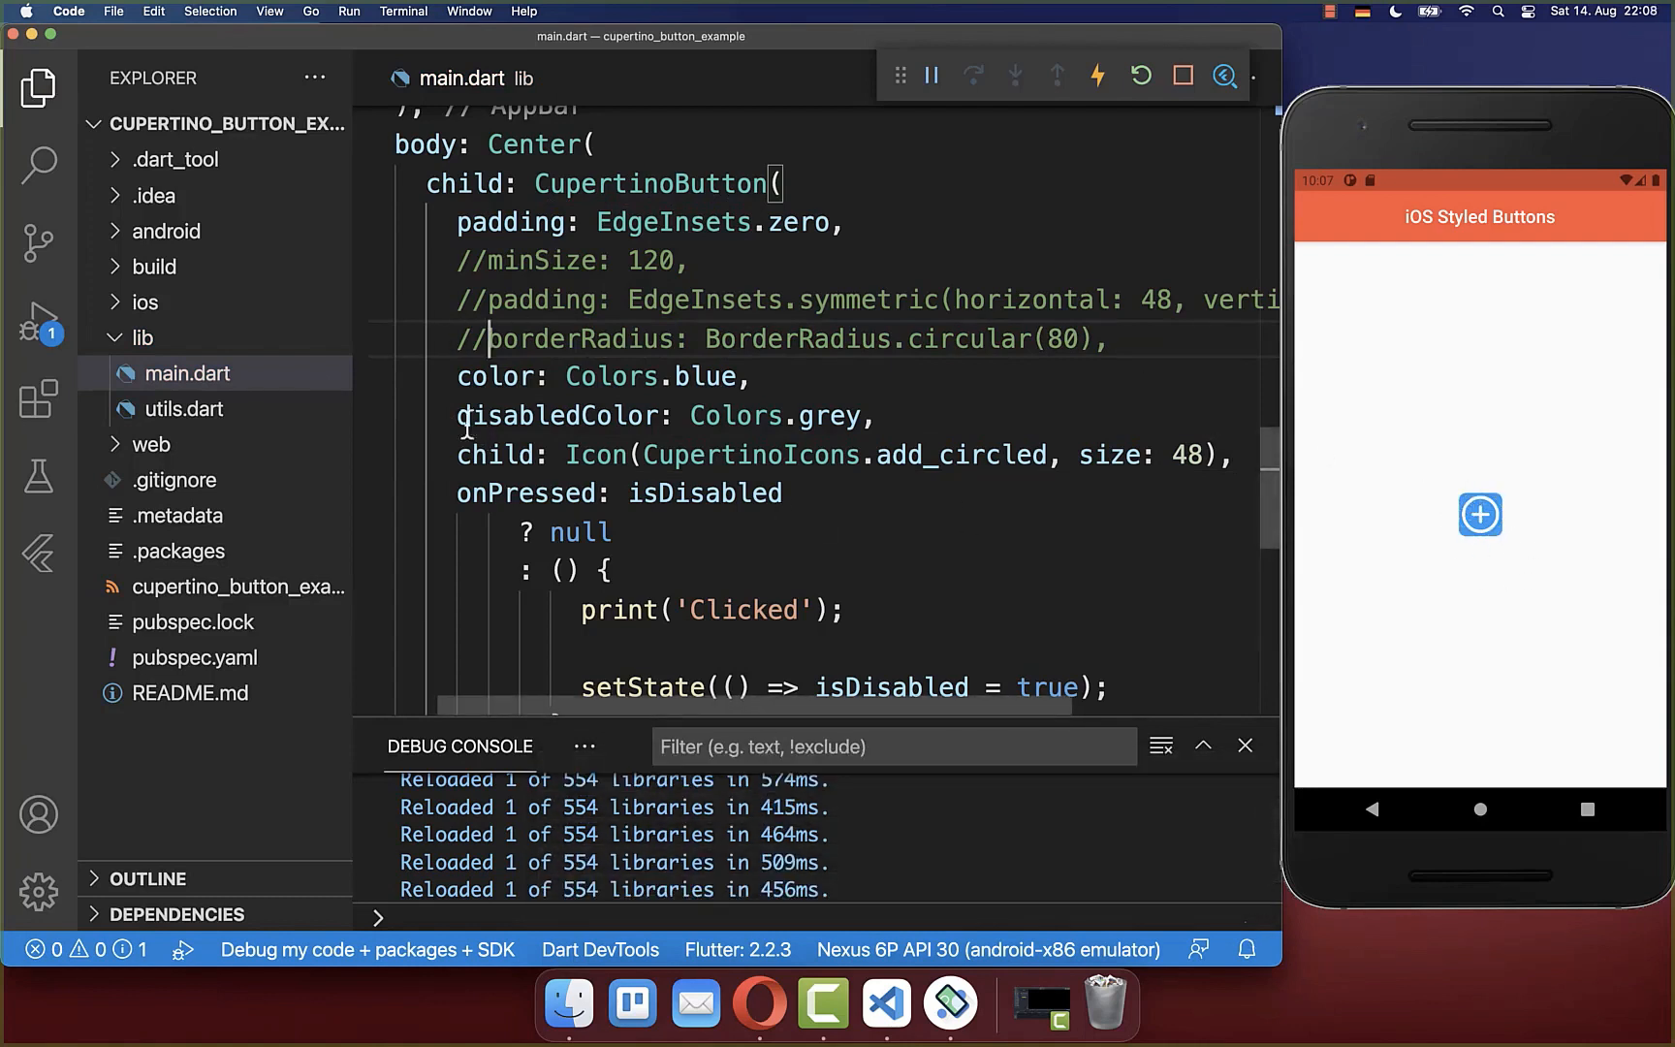
type("//")
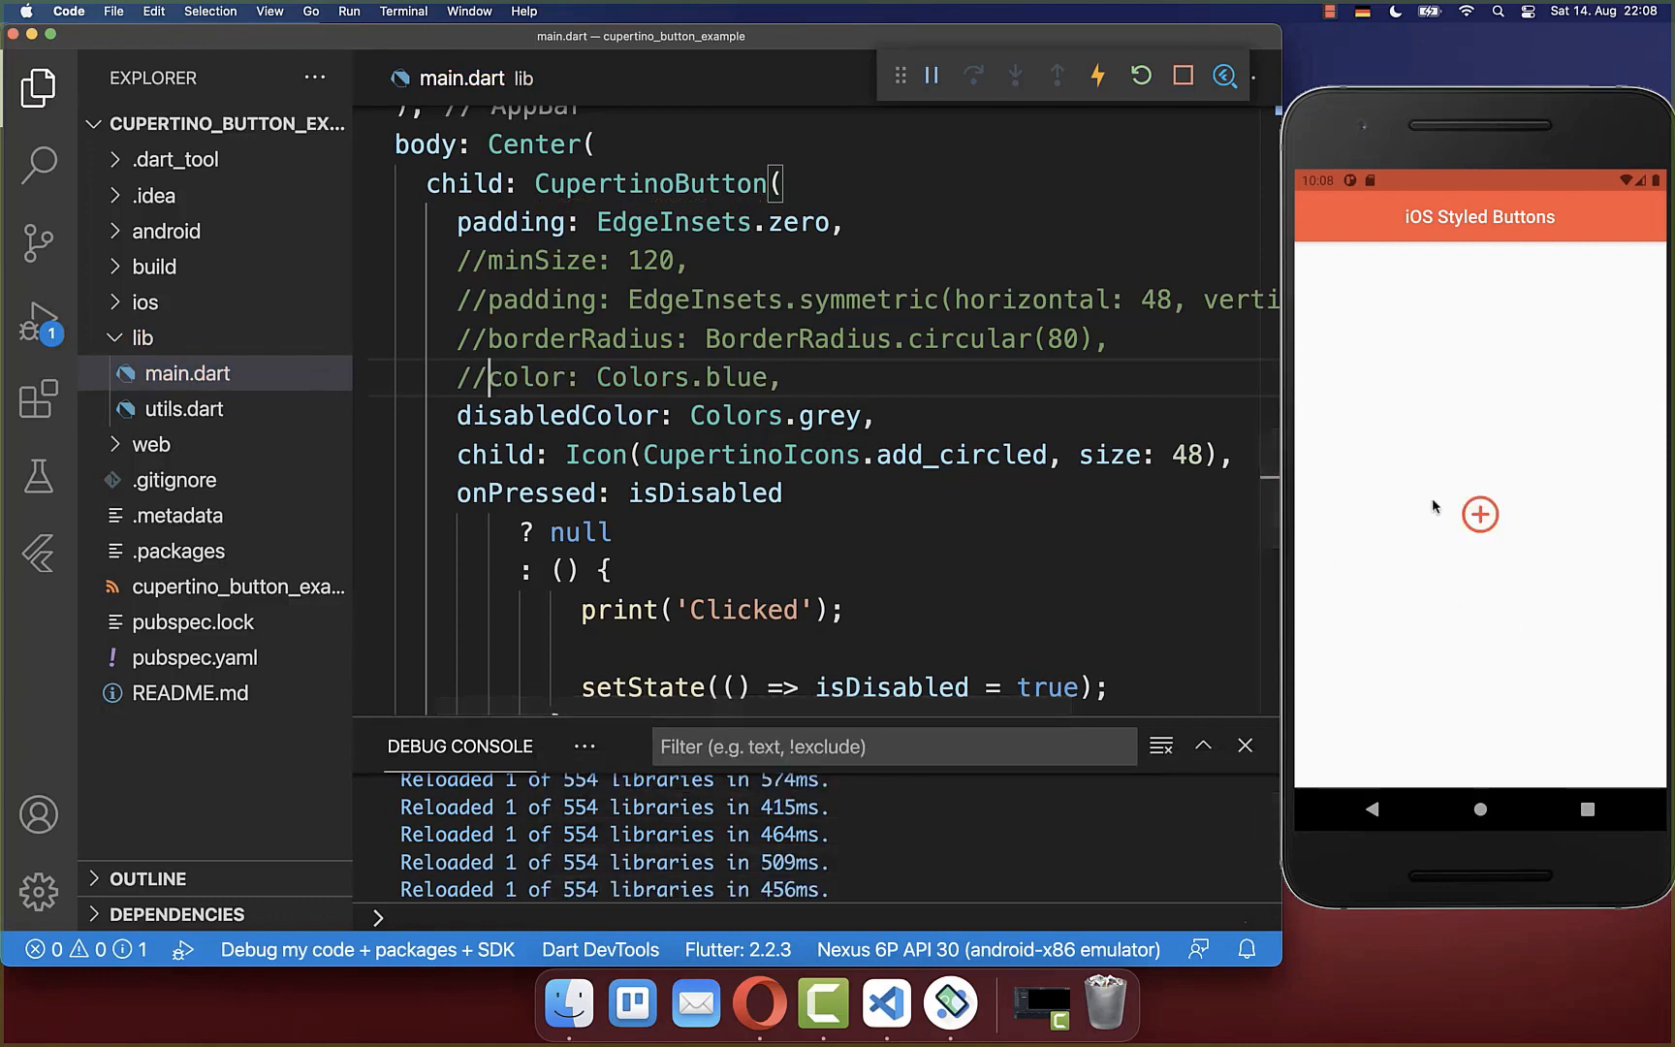
double_click(651, 184)
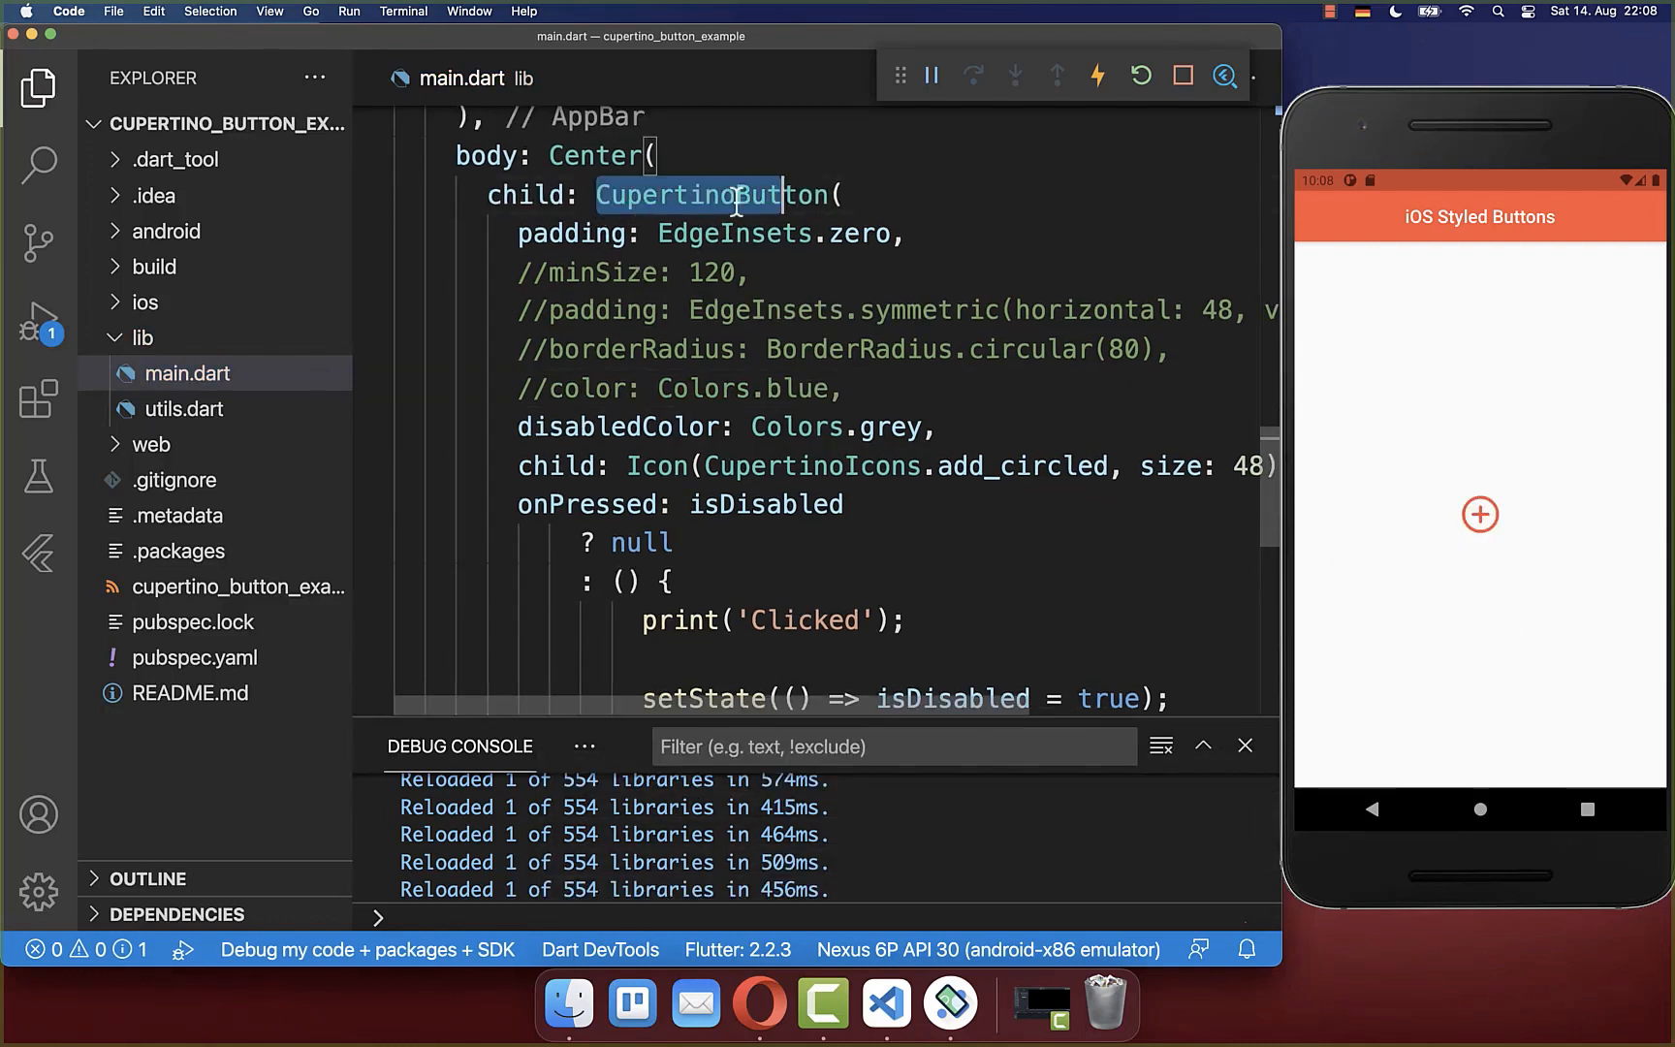
Wrap the button in a blue Container and restore padding: EdgeInsets.zero, hot reloading to compare
scroll("down", 3)
type("color: Colors.blue,")
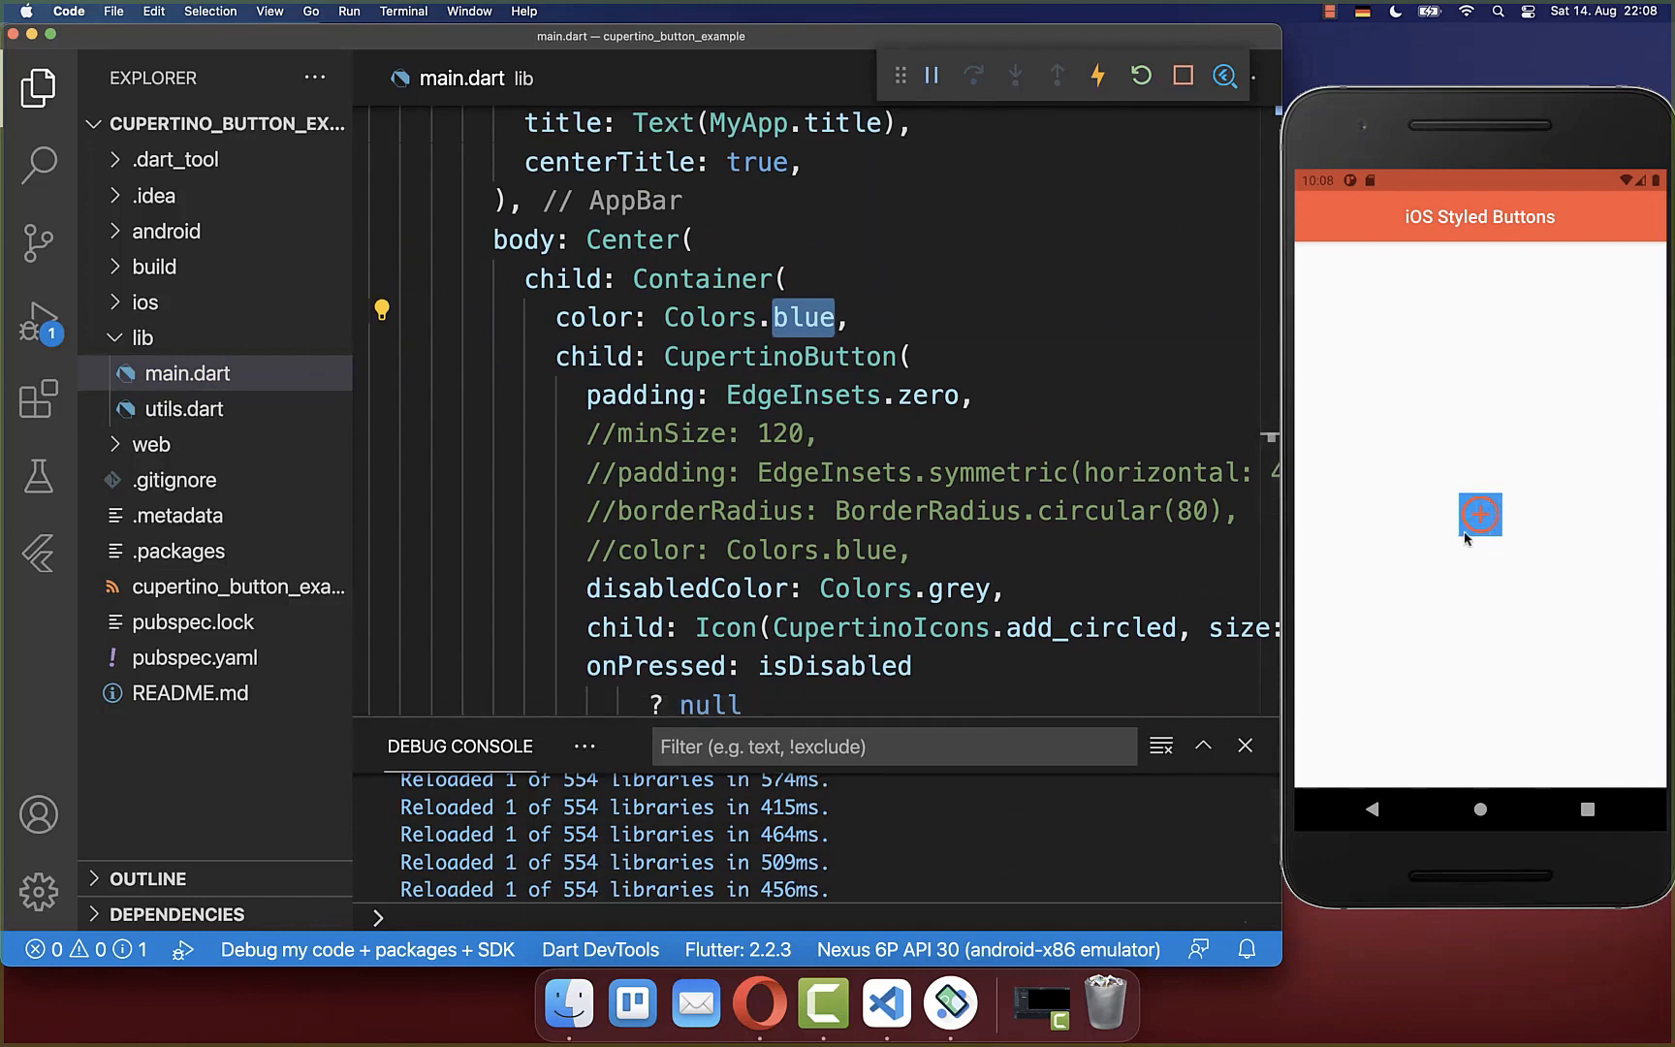
scroll("down", 3)
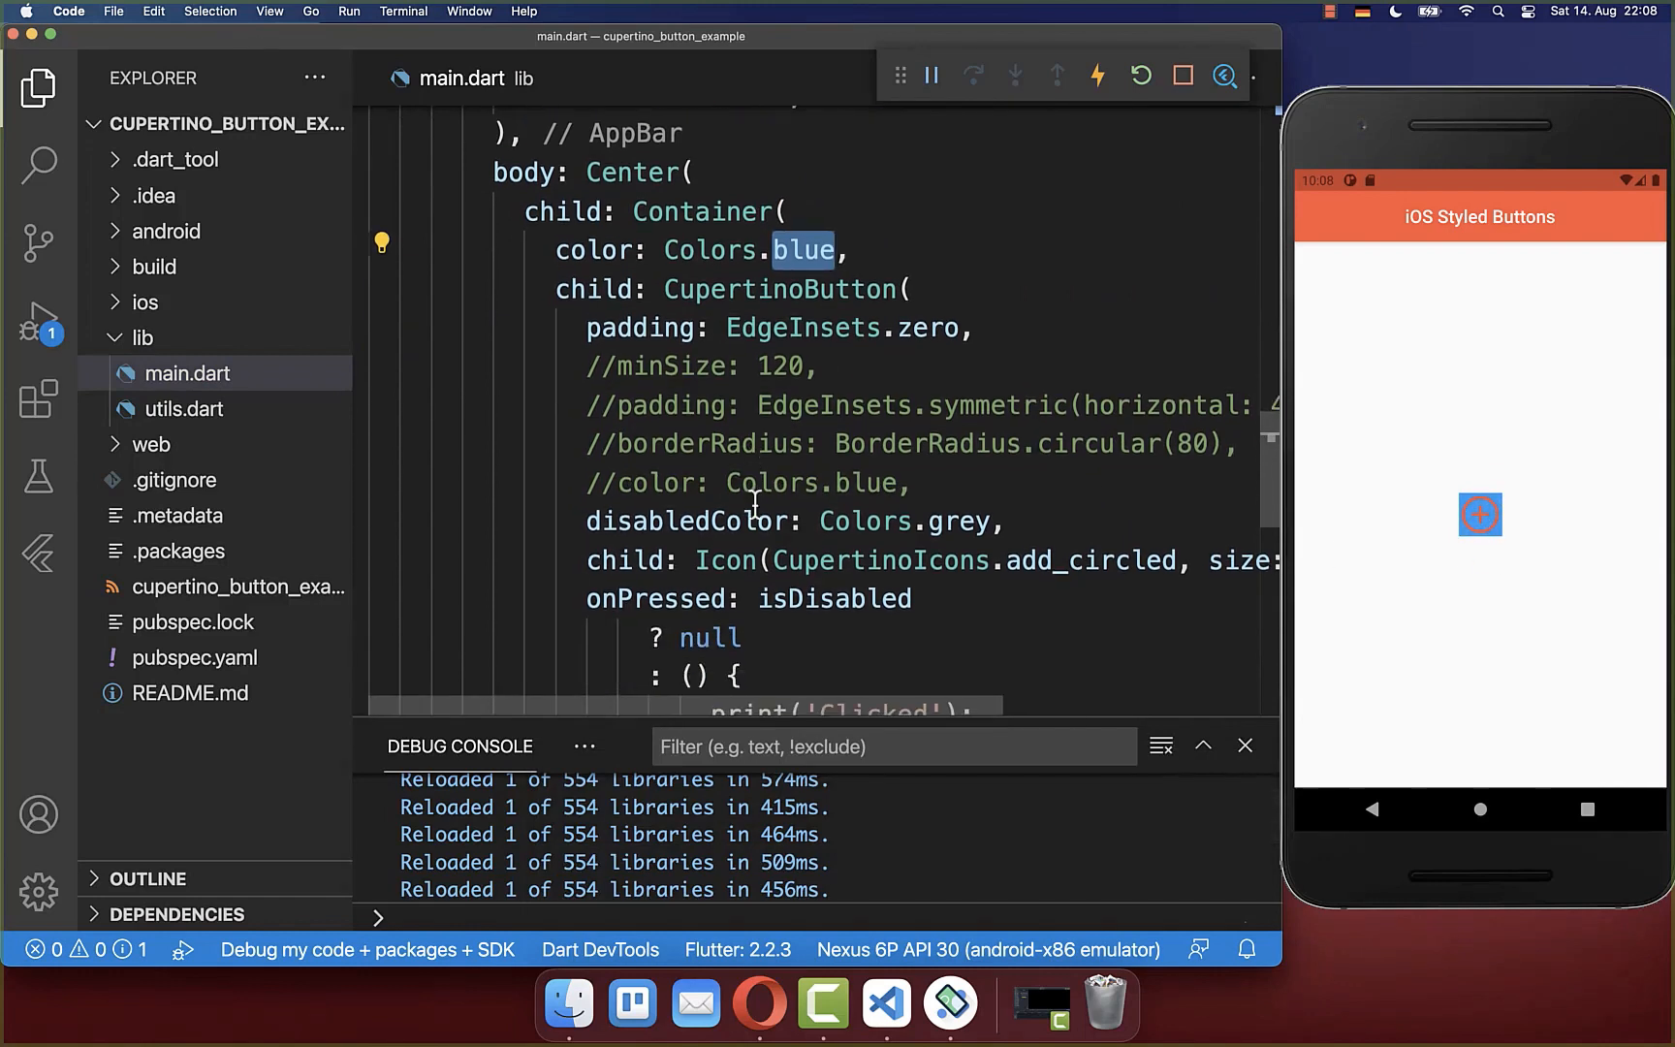
mouse_move(635, 328)
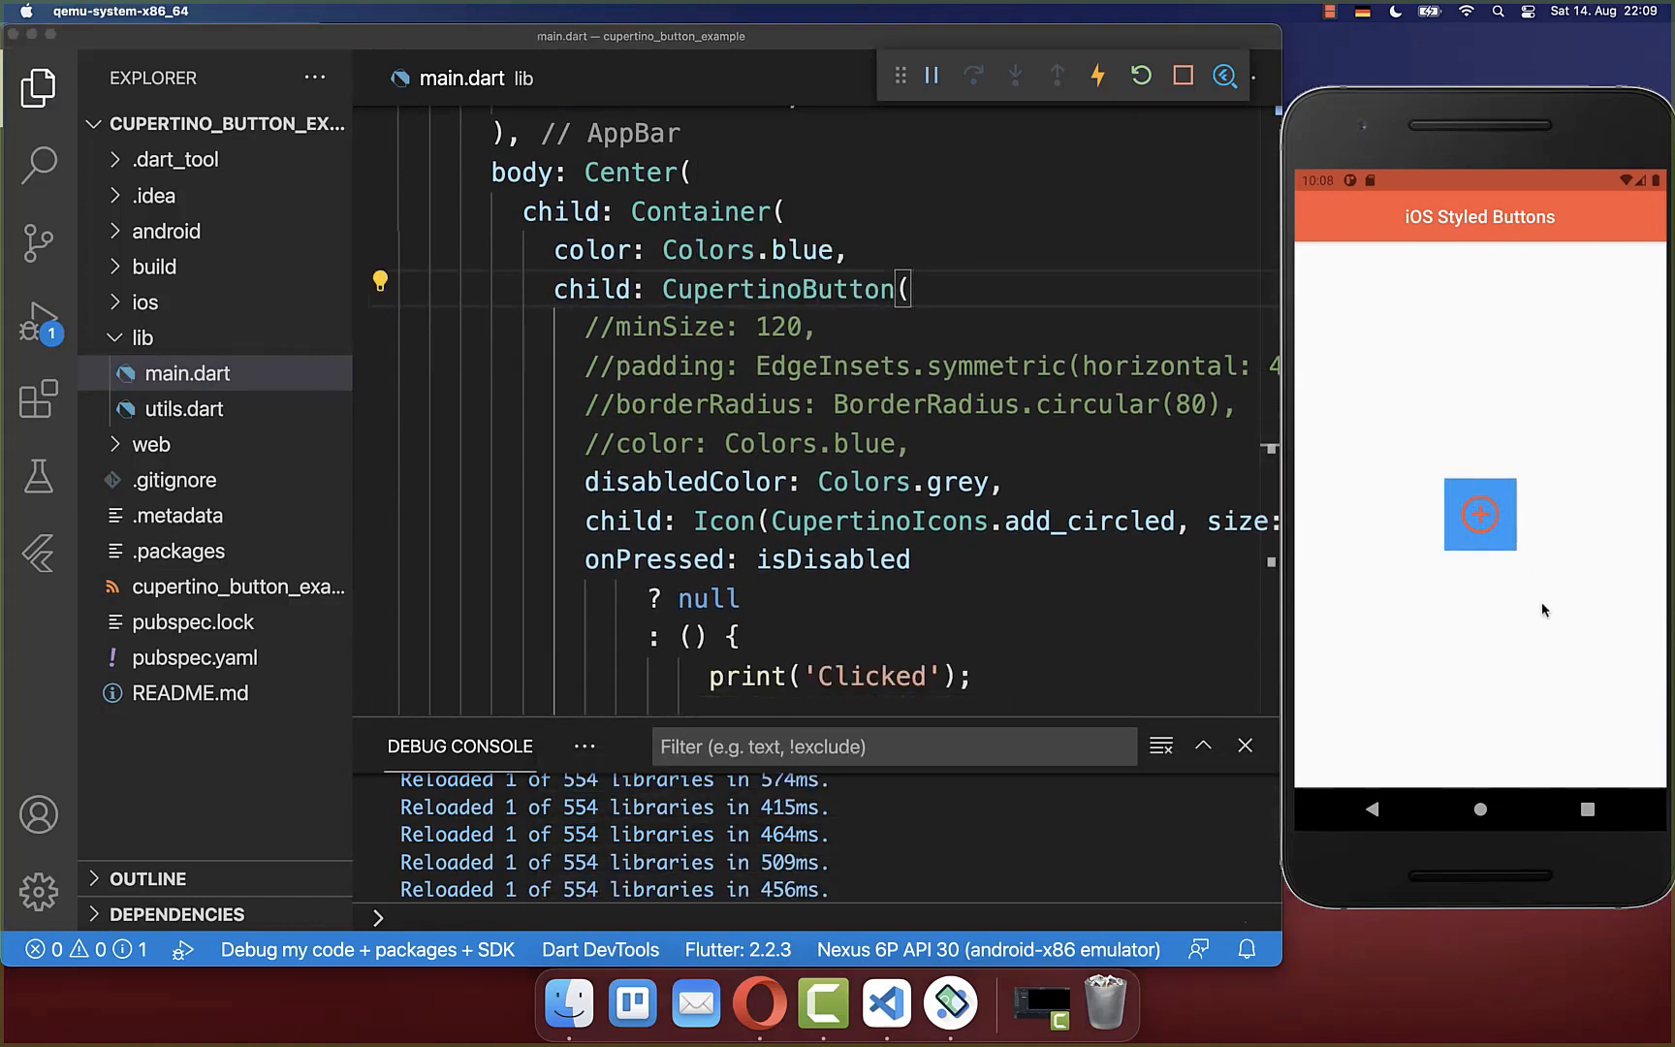
left_click(1480, 516)
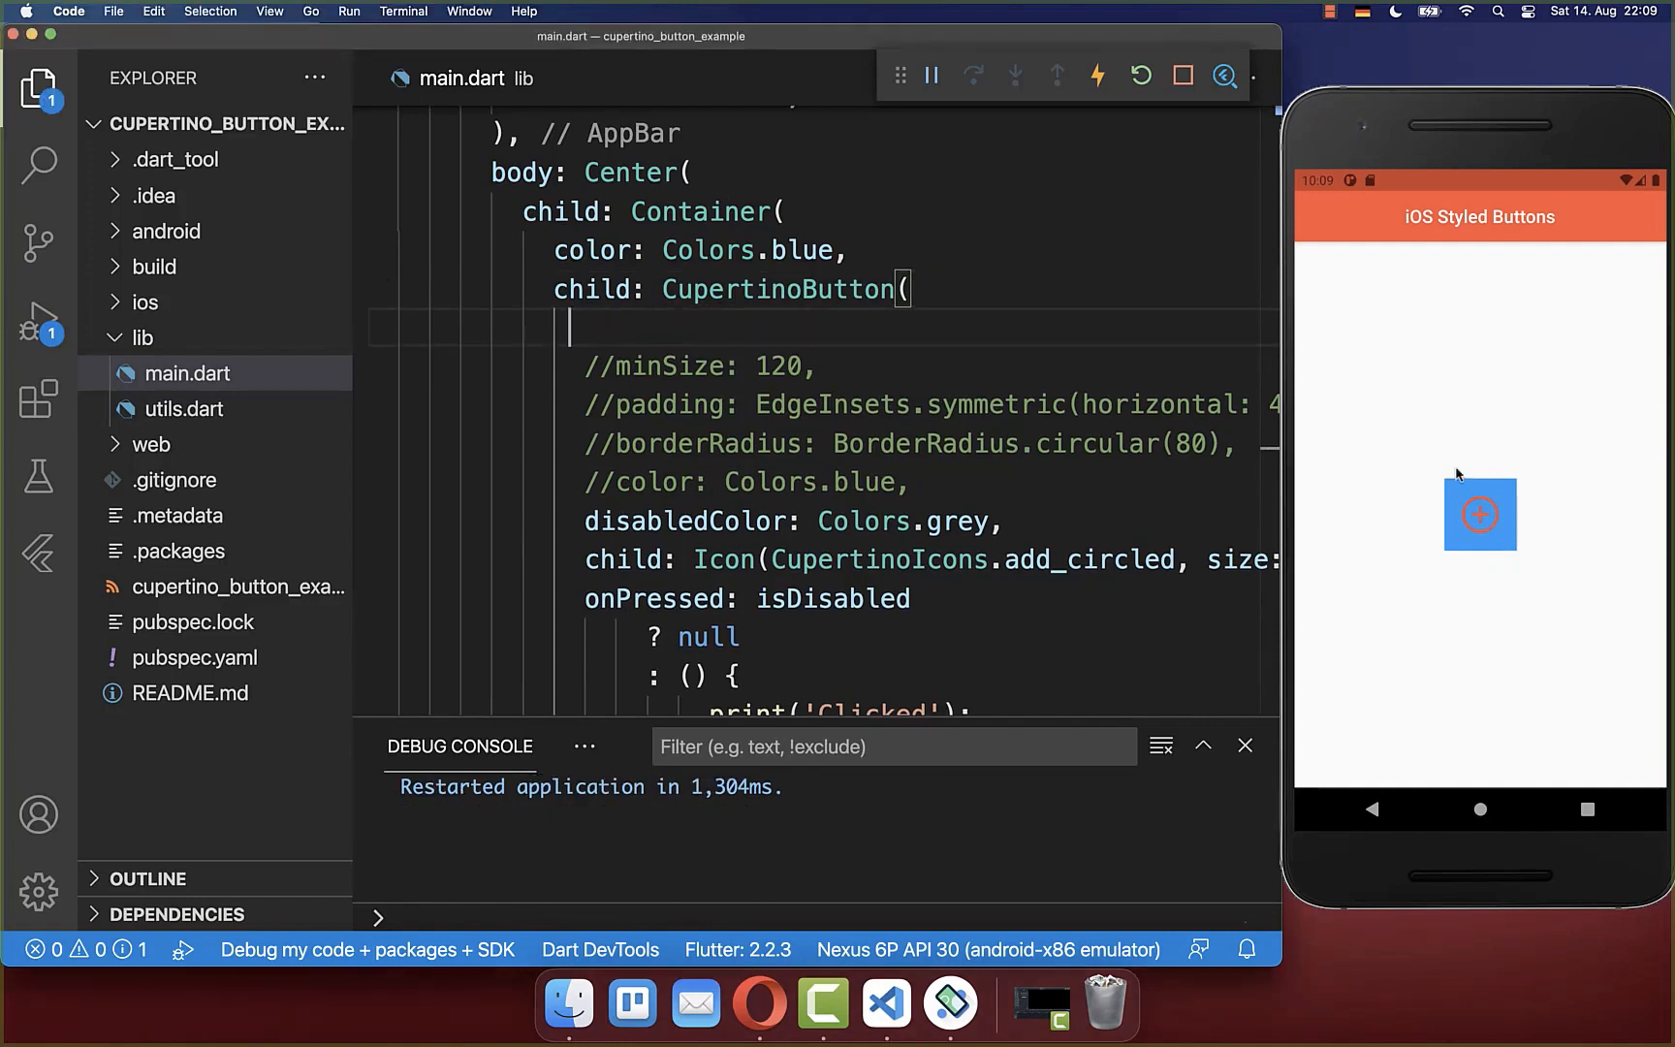
type("padding: EdgeInsets.zero,")
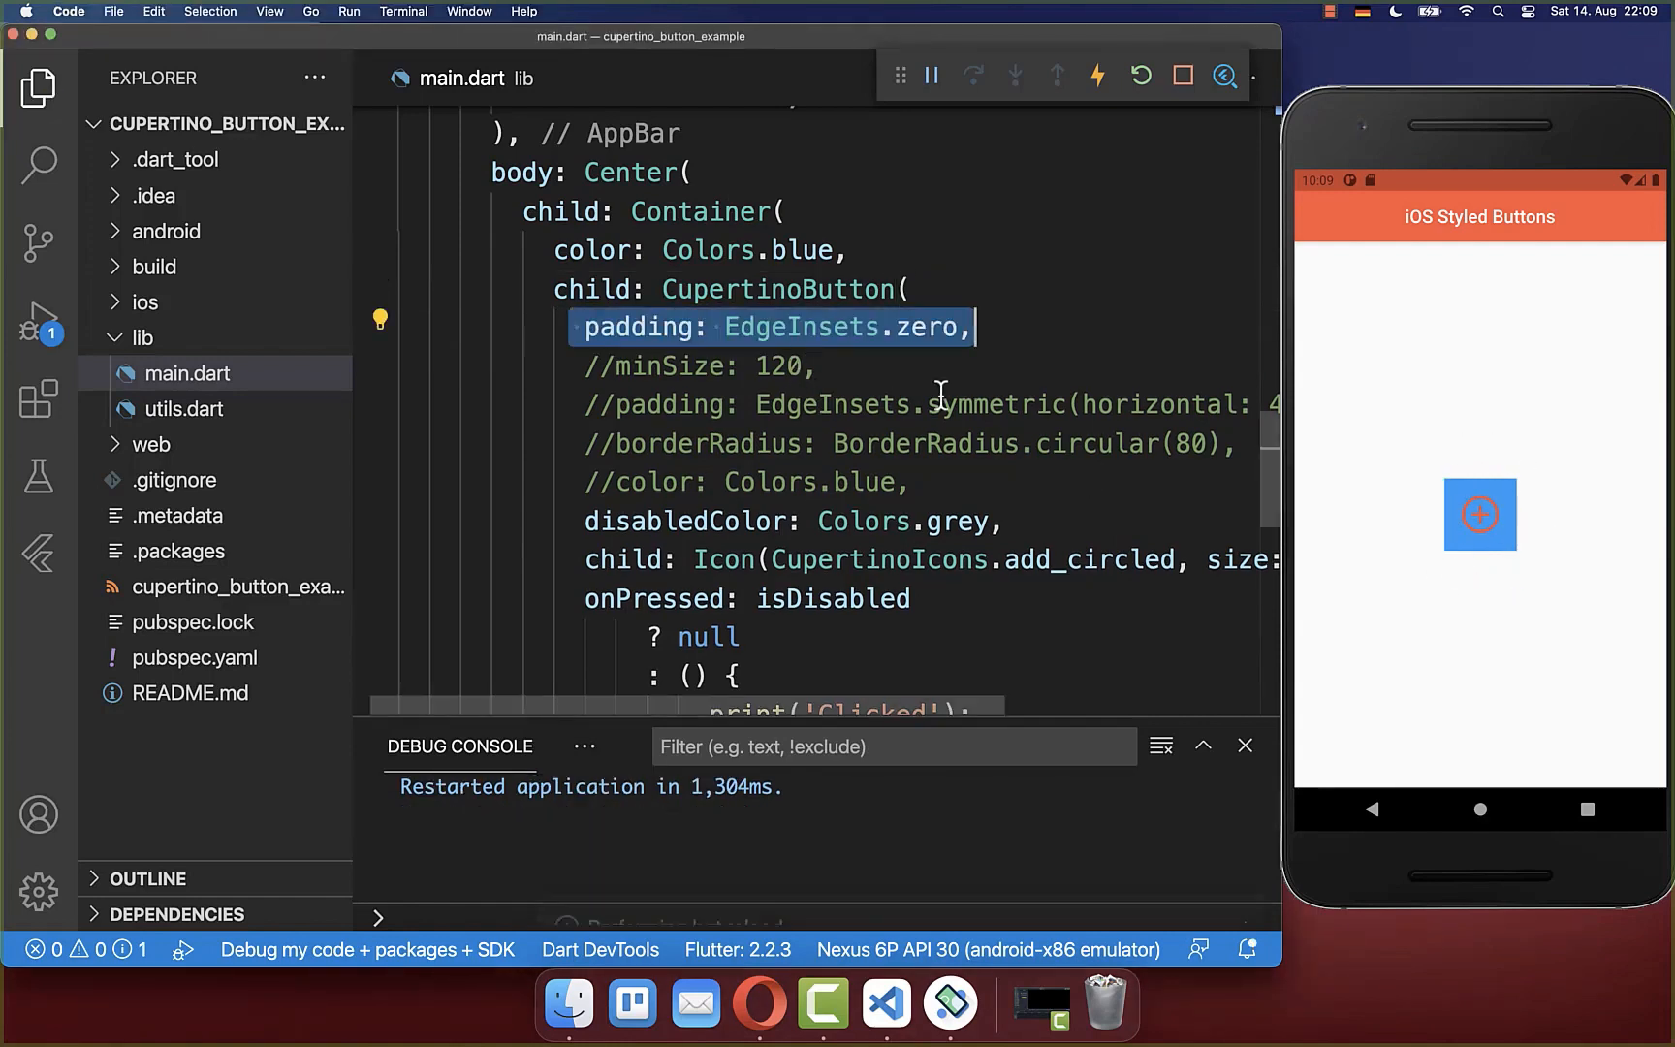
left_click(1097, 76)
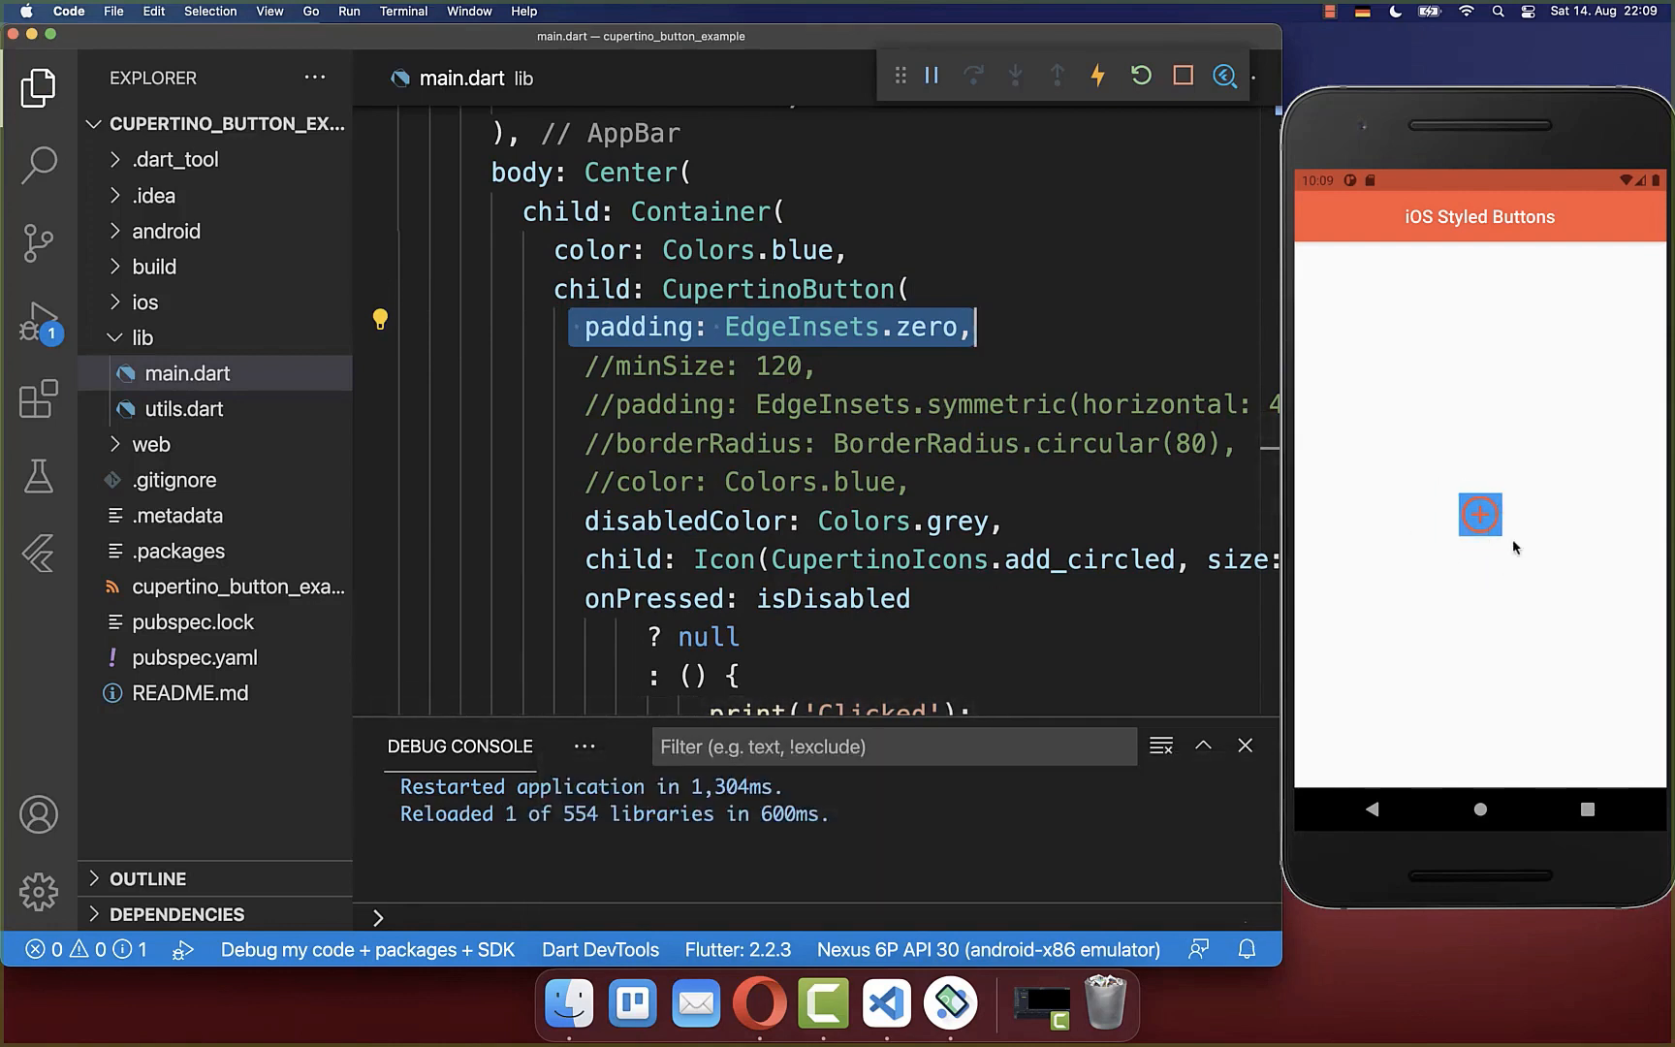
mouse_move(1527, 576)
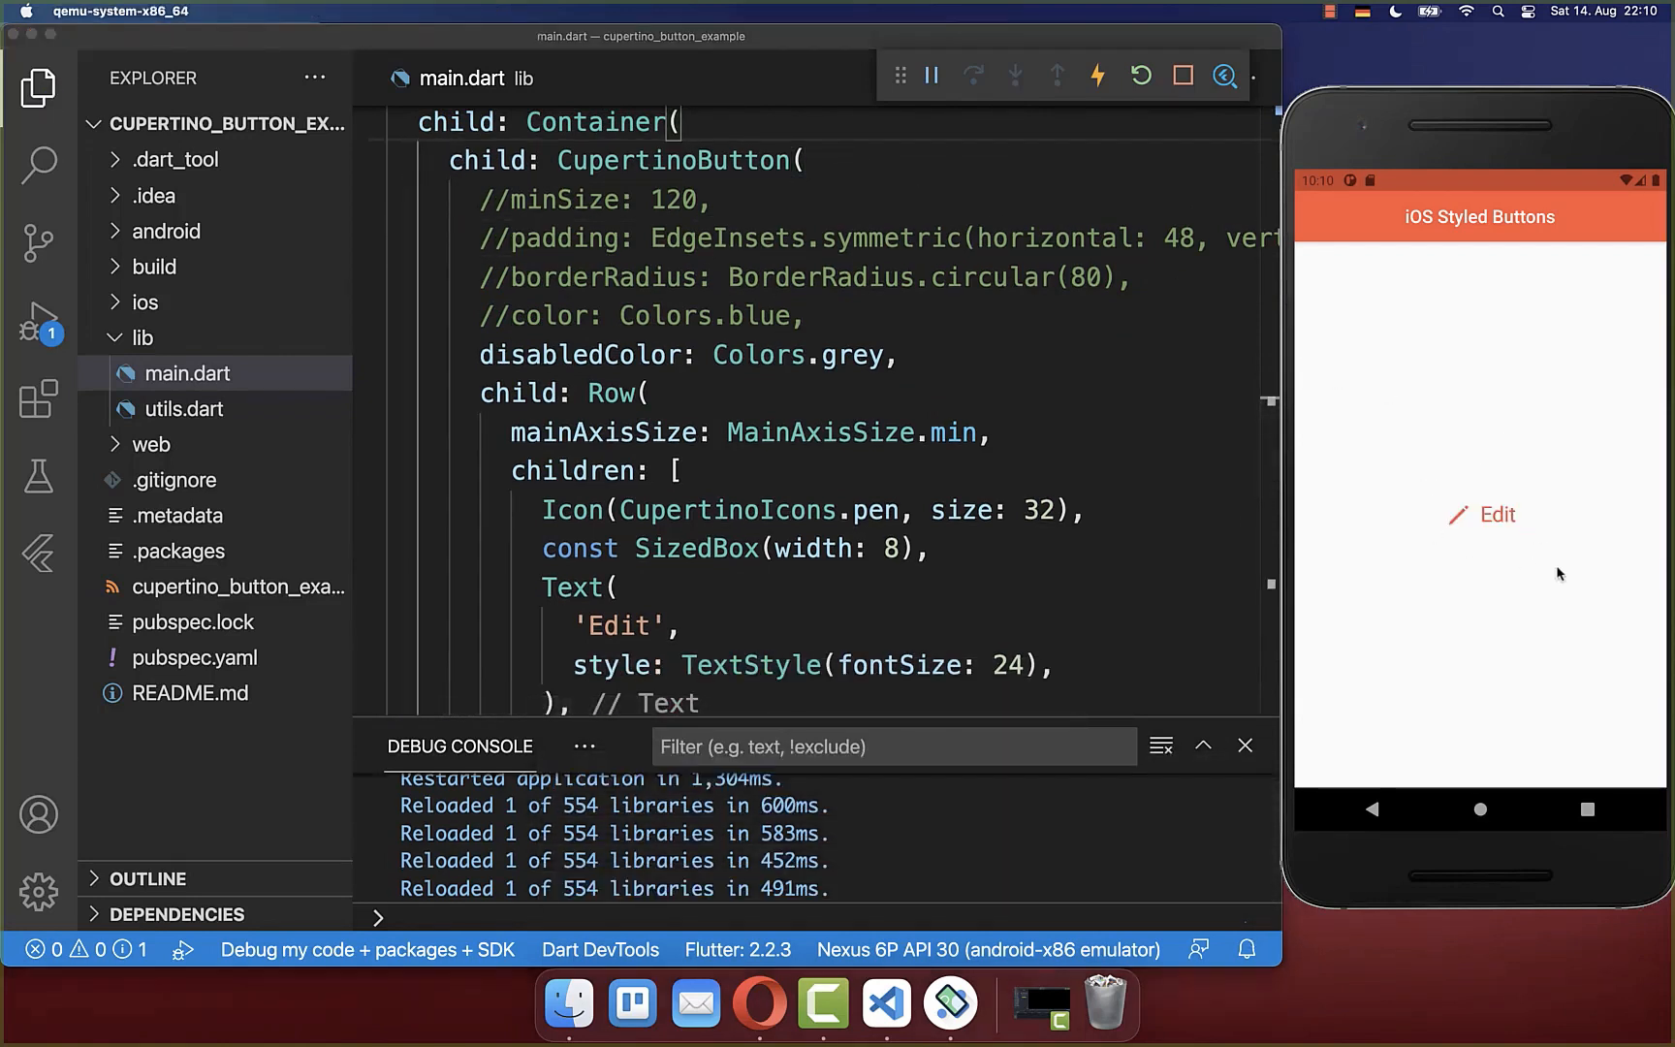
Tap the Edit button in the emulator so it logs 'Clicked' and greys out
left_click(1491, 515)
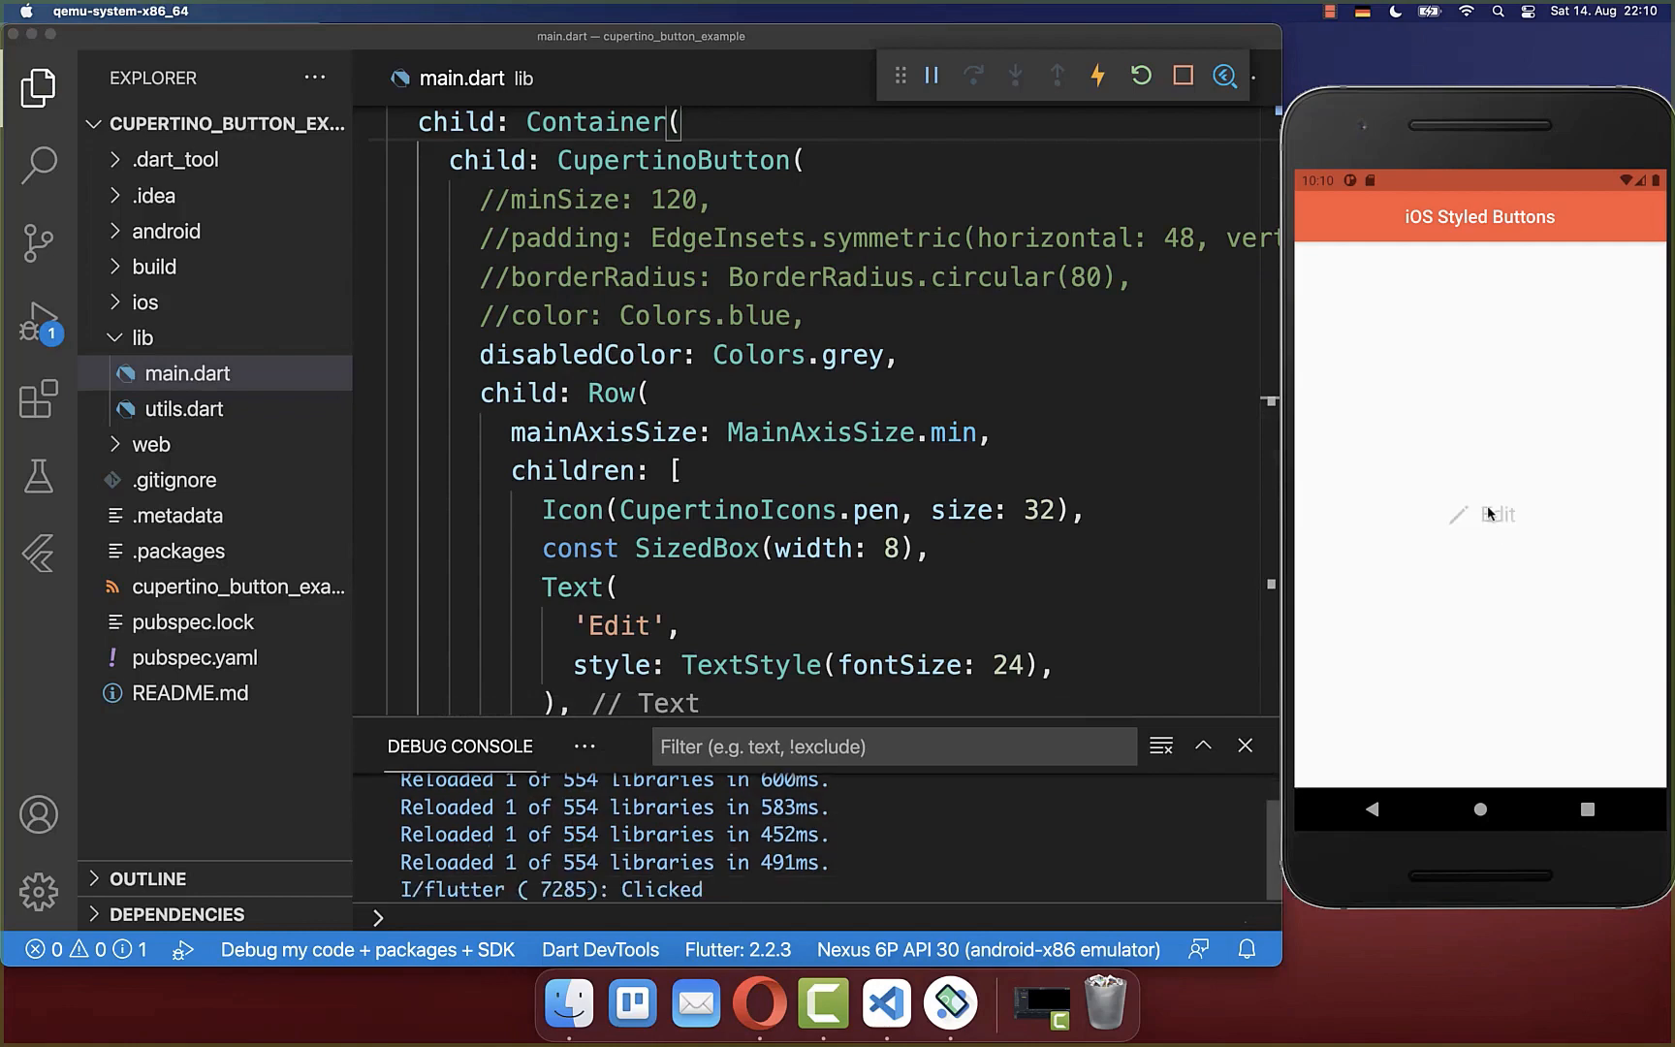